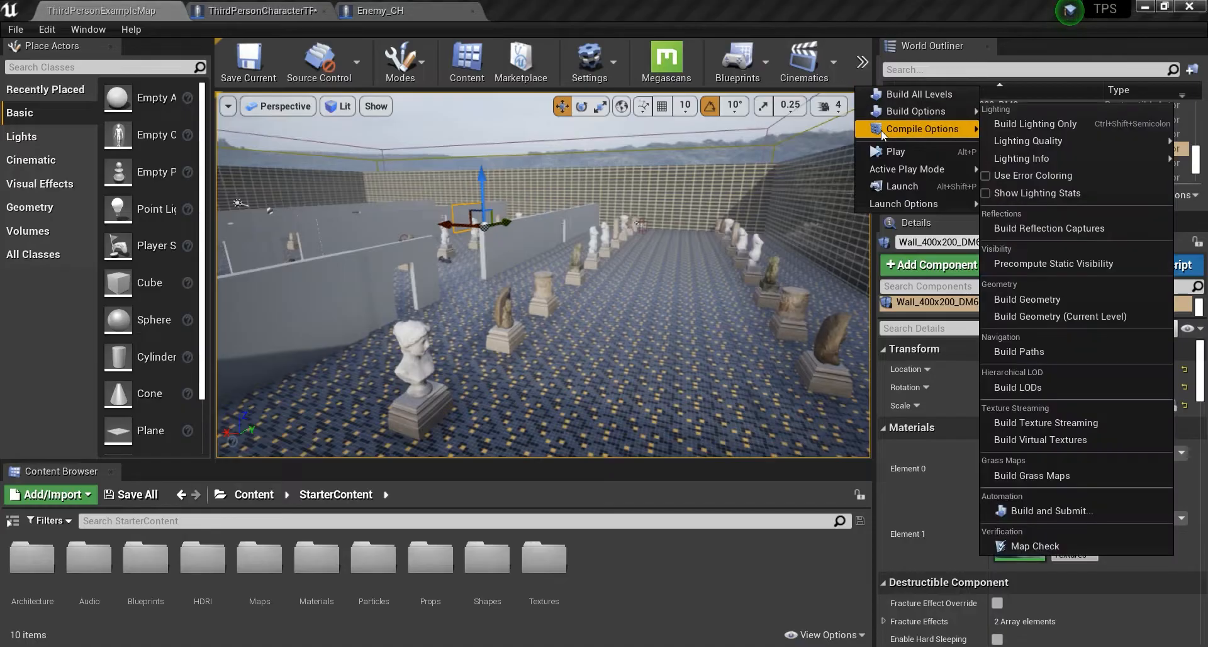
Step: Dismiss the build options and view the ThirdPersonCharacterTPS Projectile line-trace nodes
click(895, 152)
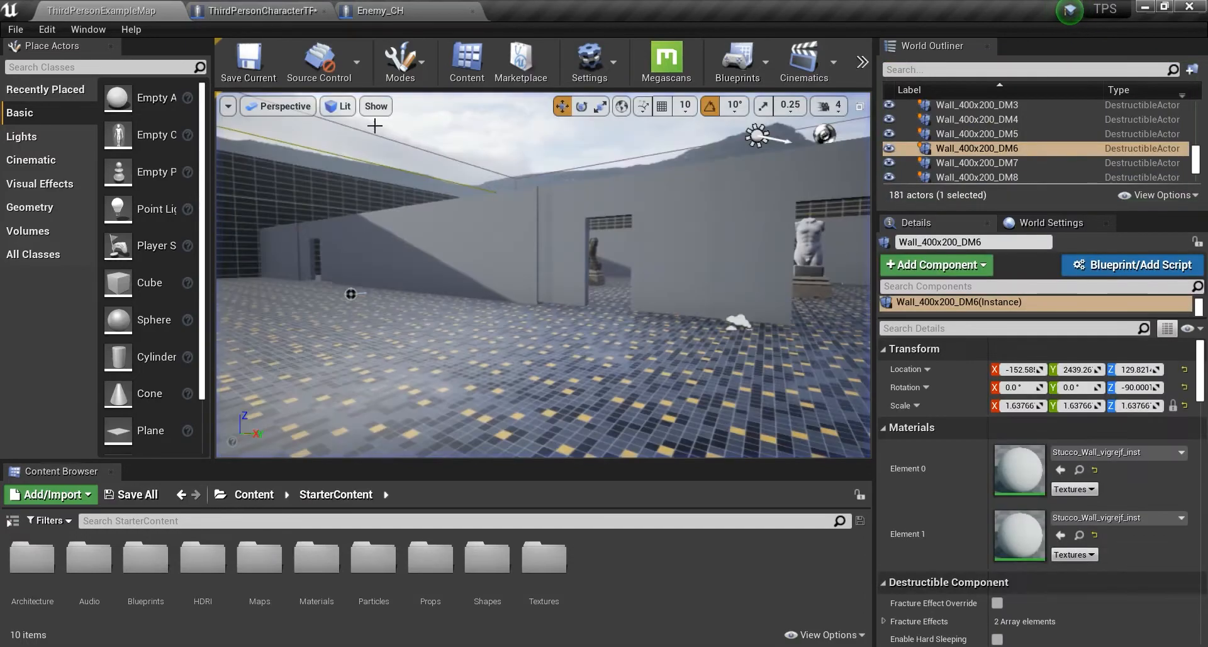
click(255, 11)
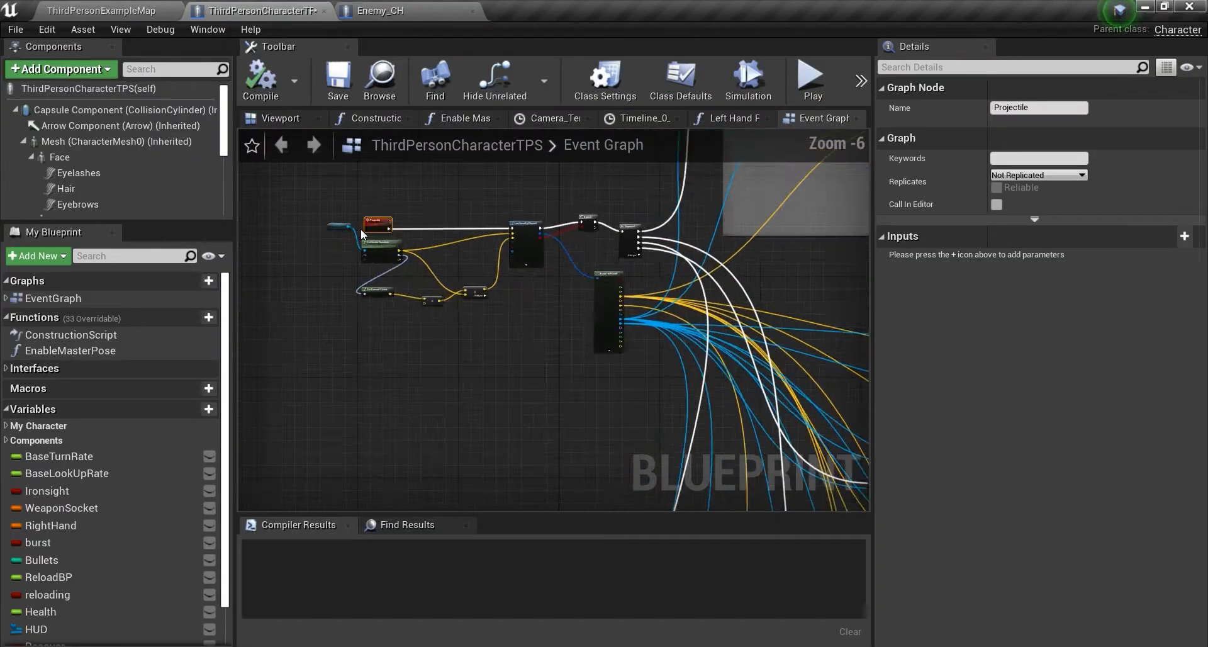
scroll(down, 3)
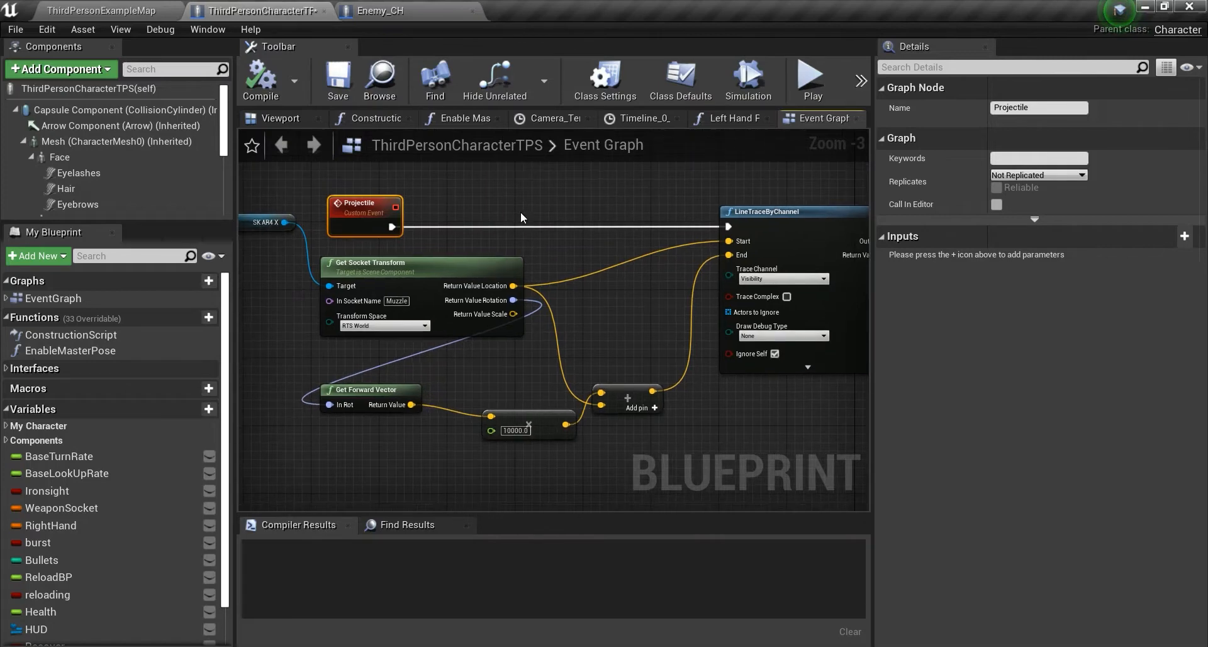
mouse_move(505, 209)
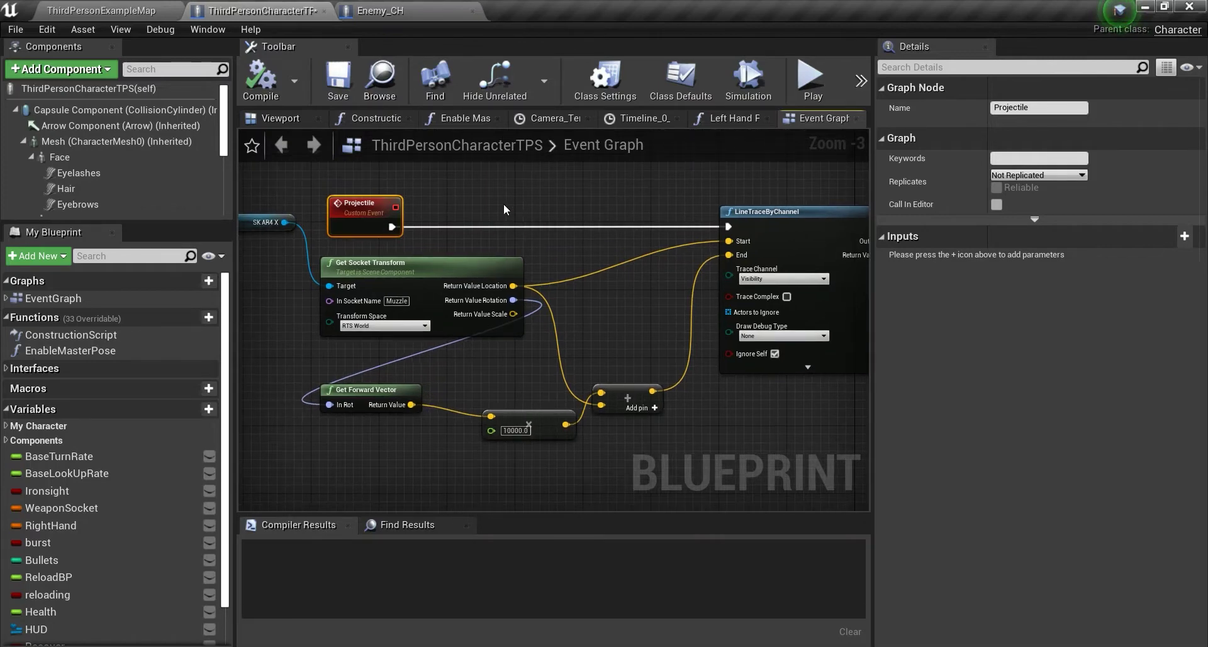
mouse_move(476, 214)
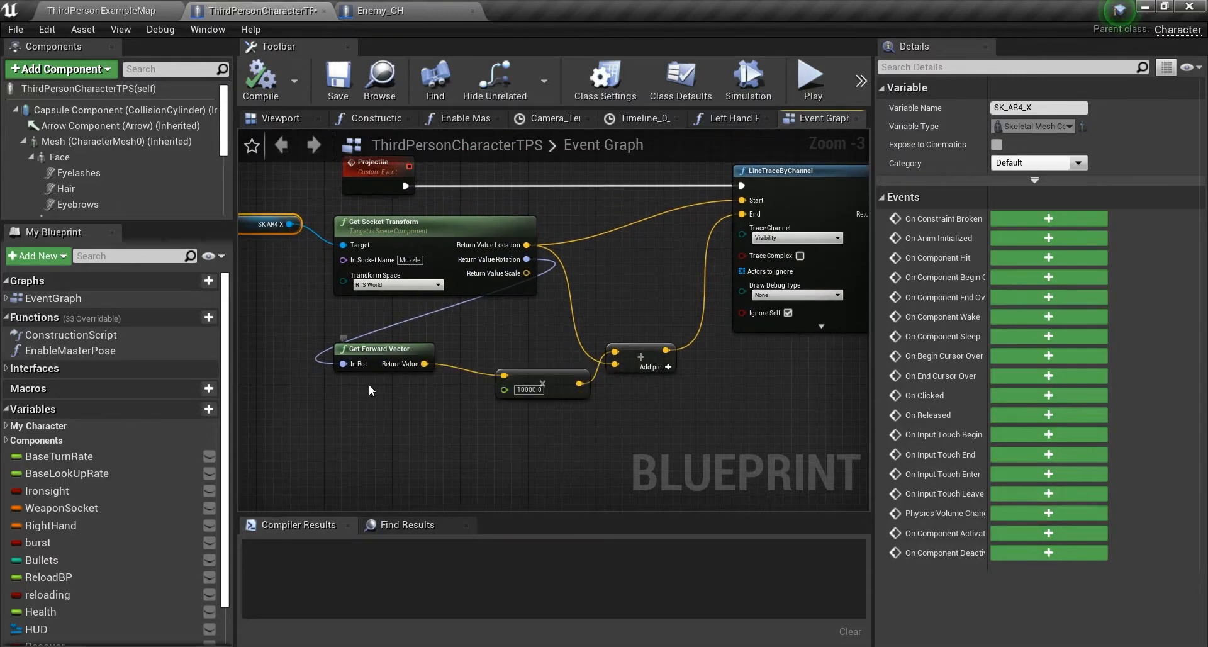
mouse_move(416, 374)
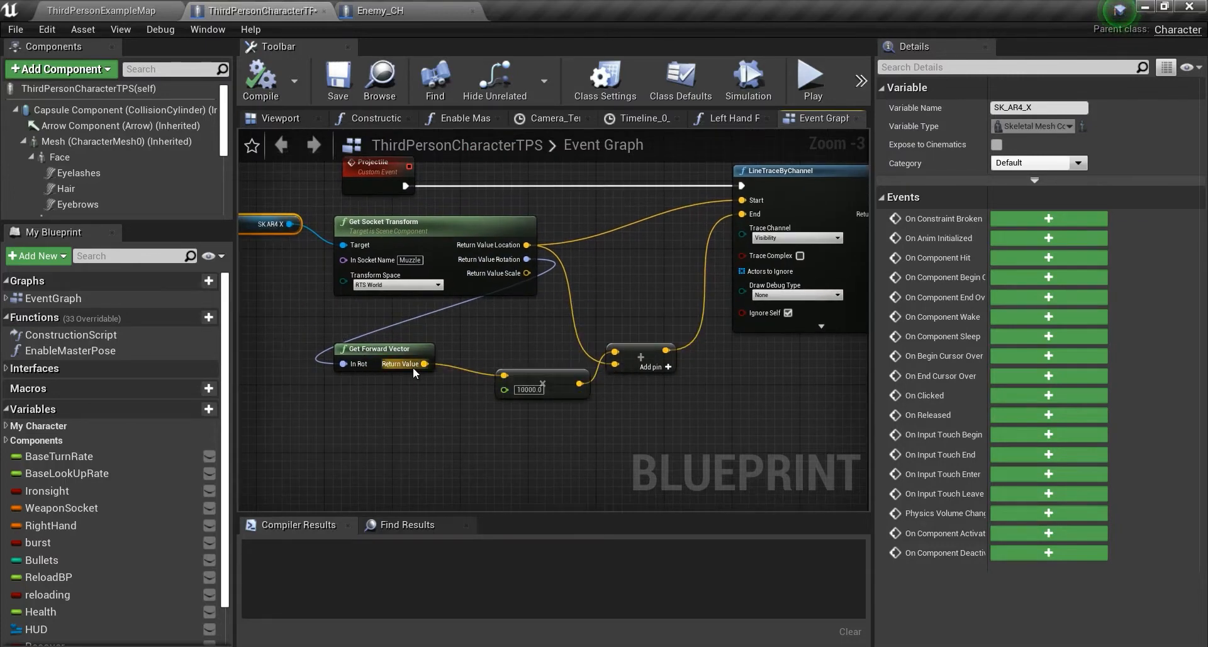
mouse_move(535, 410)
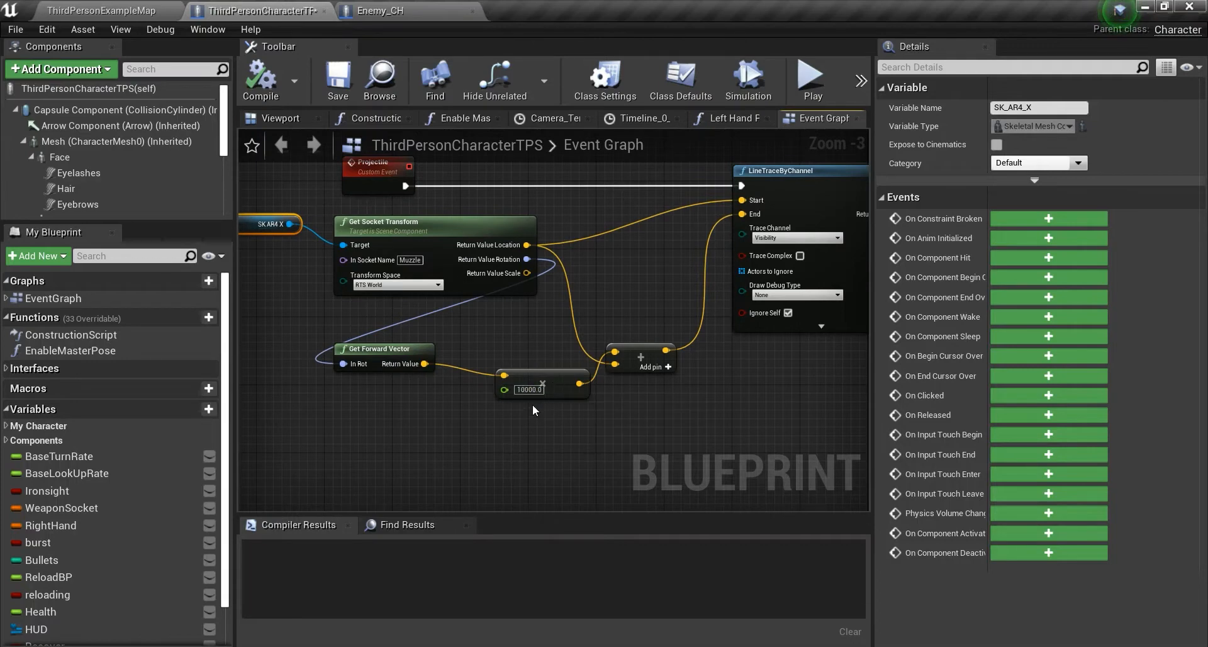
mouse_move(535, 420)
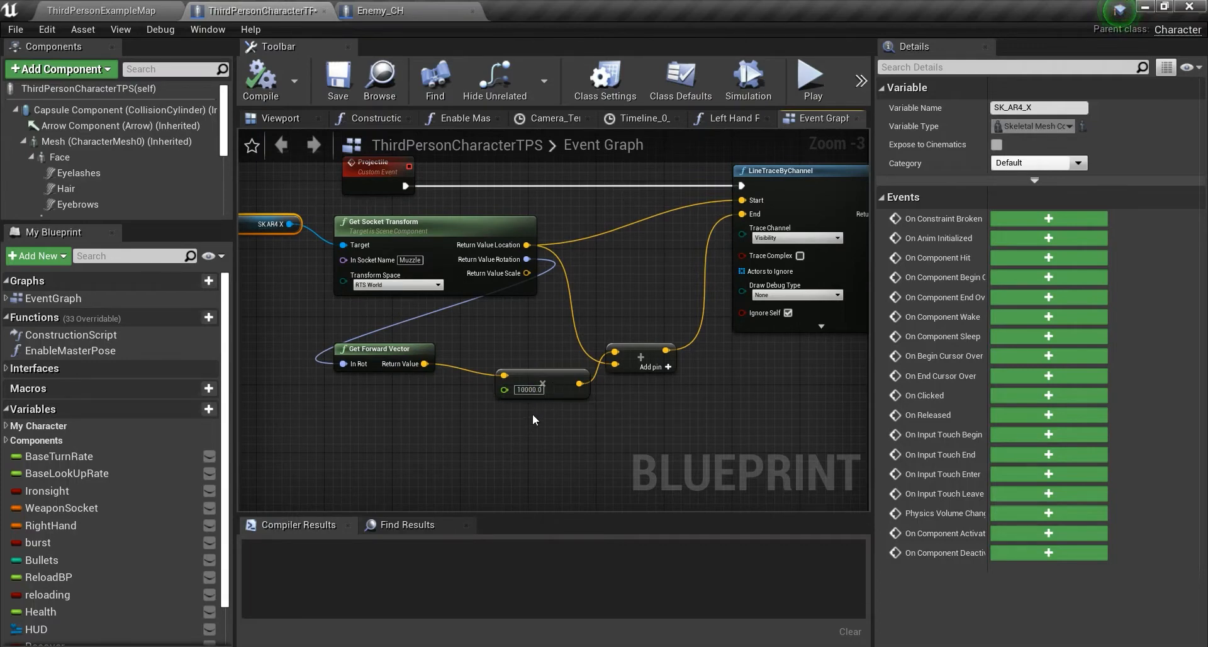
mouse_move(553, 376)
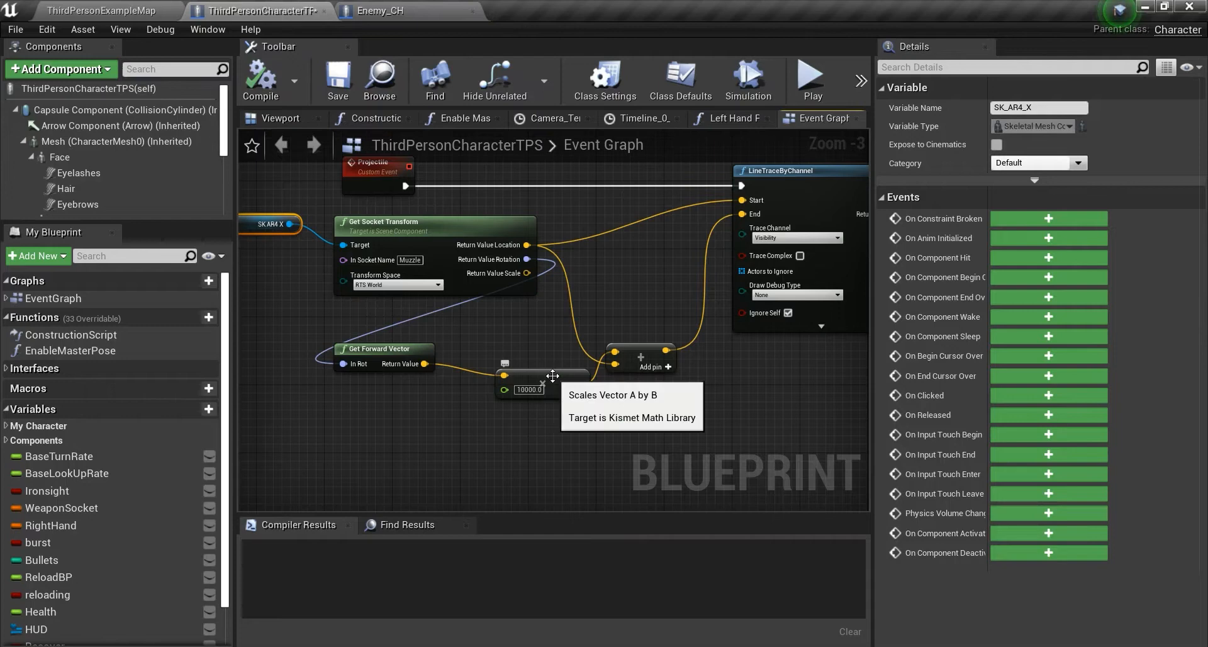
mouse_move(577, 378)
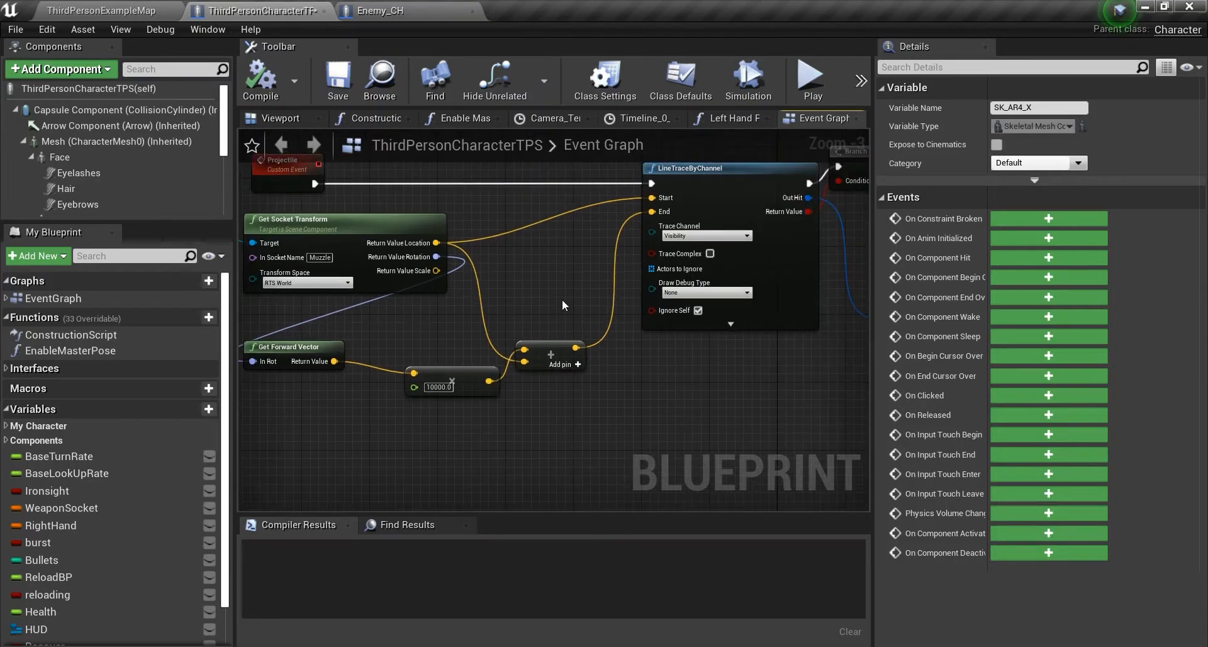
mouse_move(528, 329)
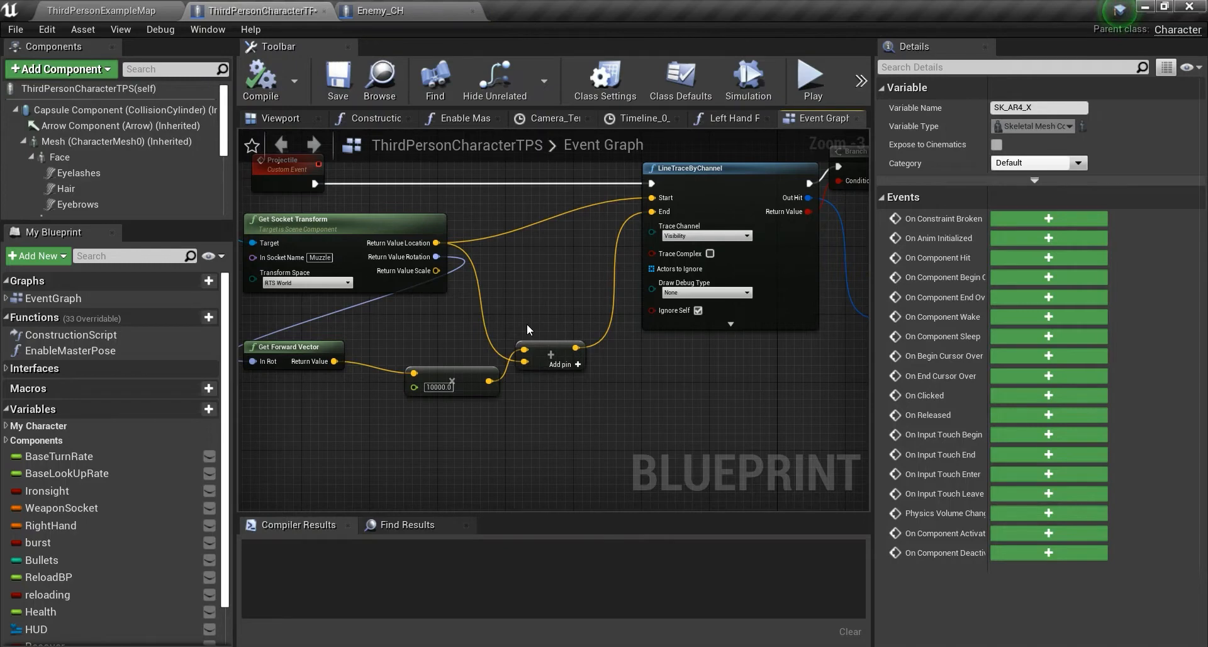
mouse_move(548, 323)
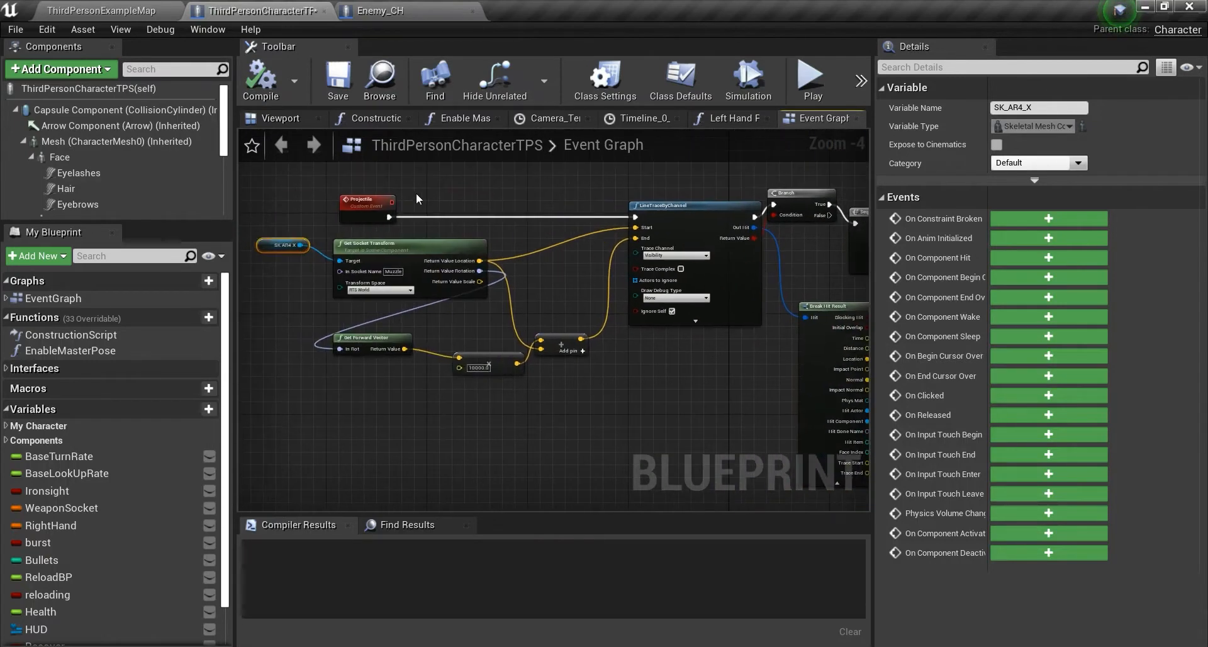
mouse_move(428, 202)
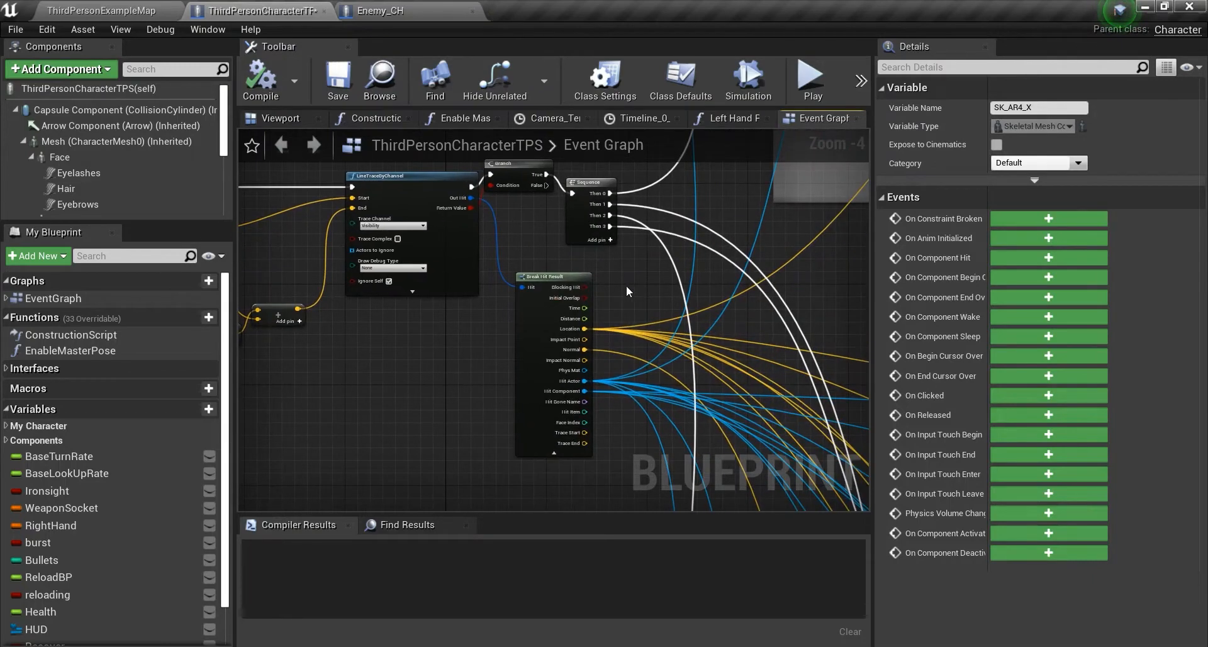
scroll(down, 3)
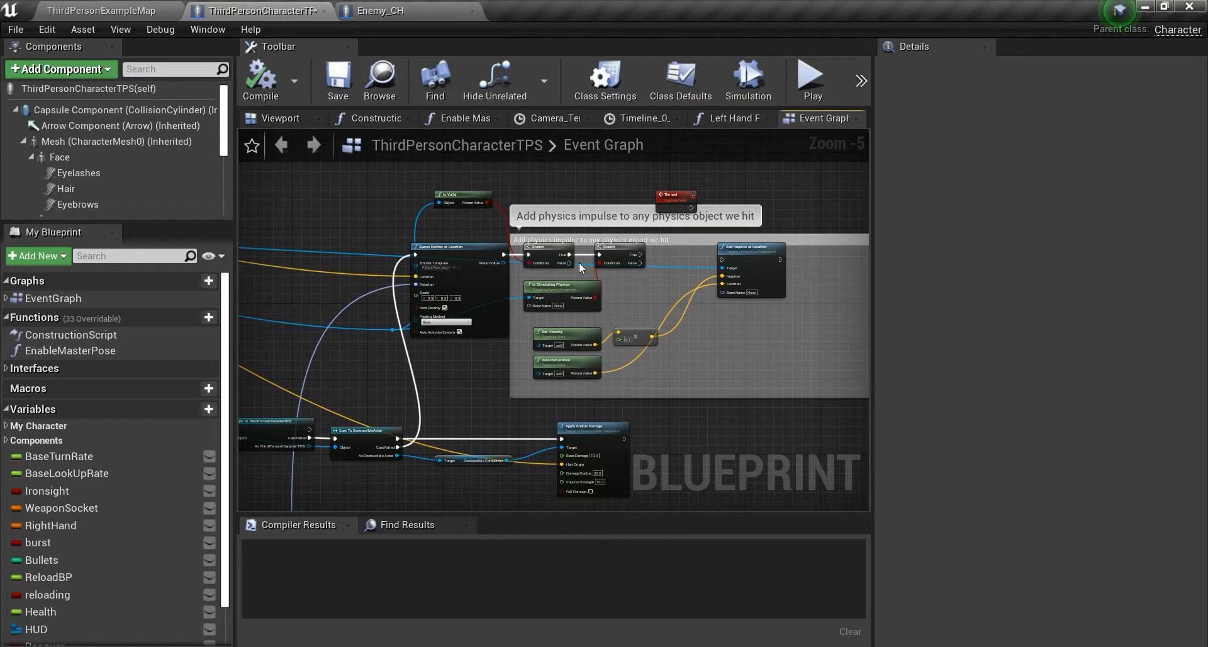
mouse_move(351, 391)
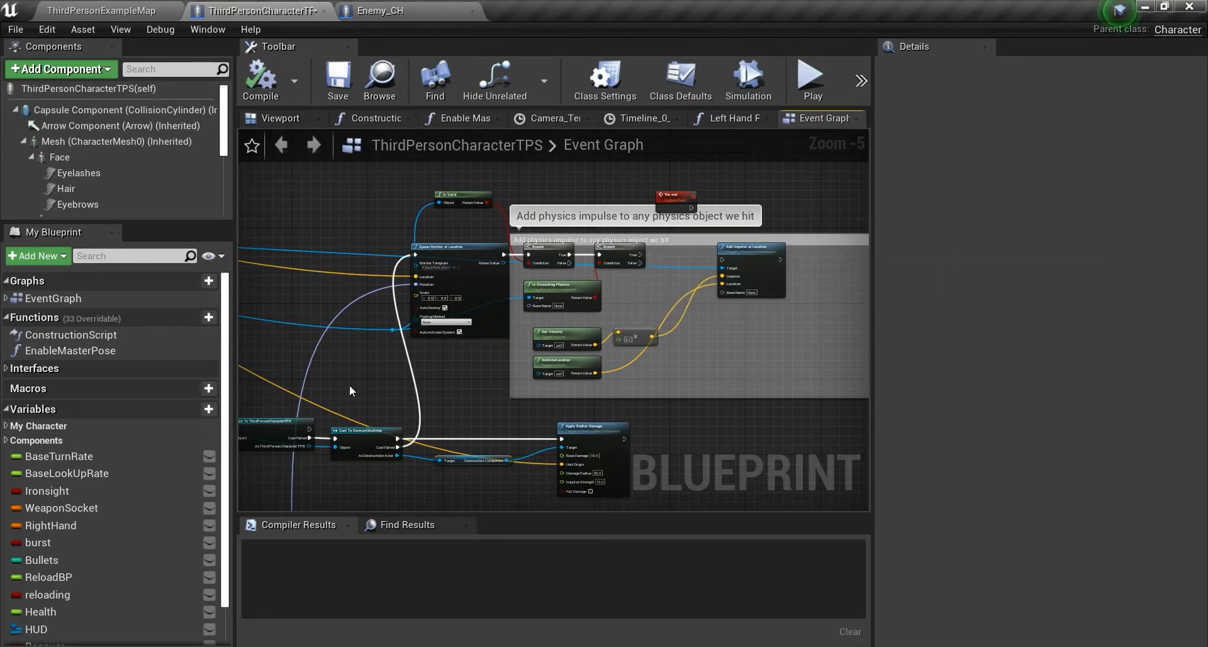
mouse_move(452, 269)
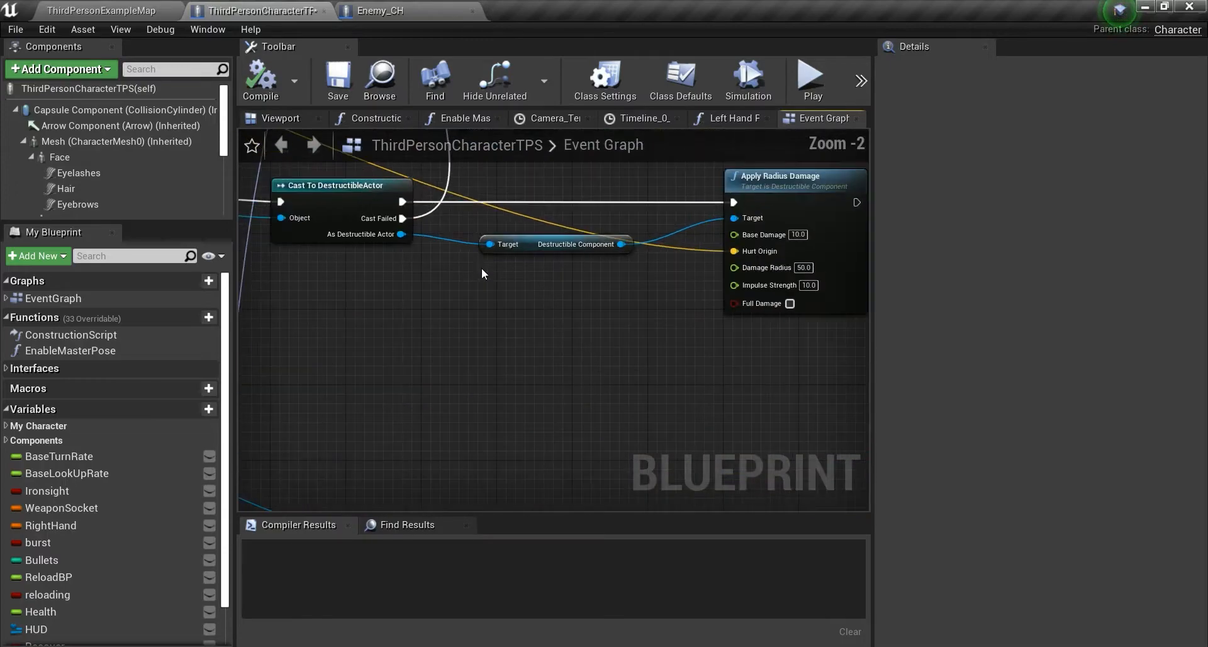
Step: Scroll the event graph down to the Enemy_CH, ThirdPersonCharacterTPS and DestructibleActor casts
scroll(down, 3)
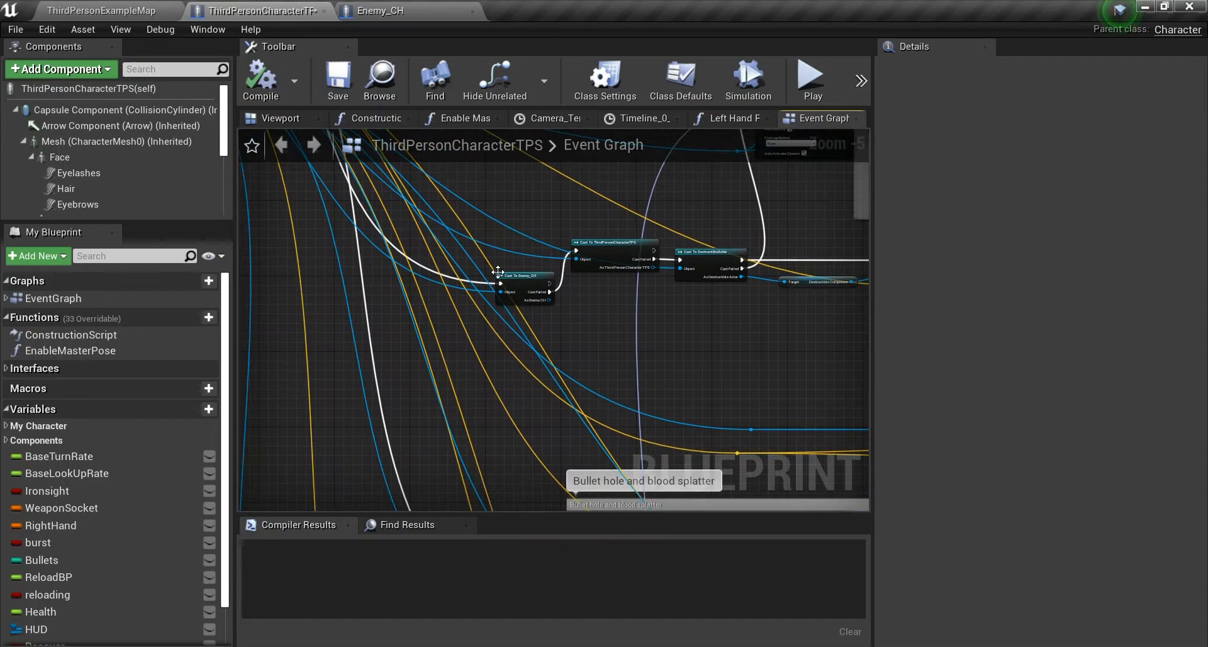
scroll(down, 3)
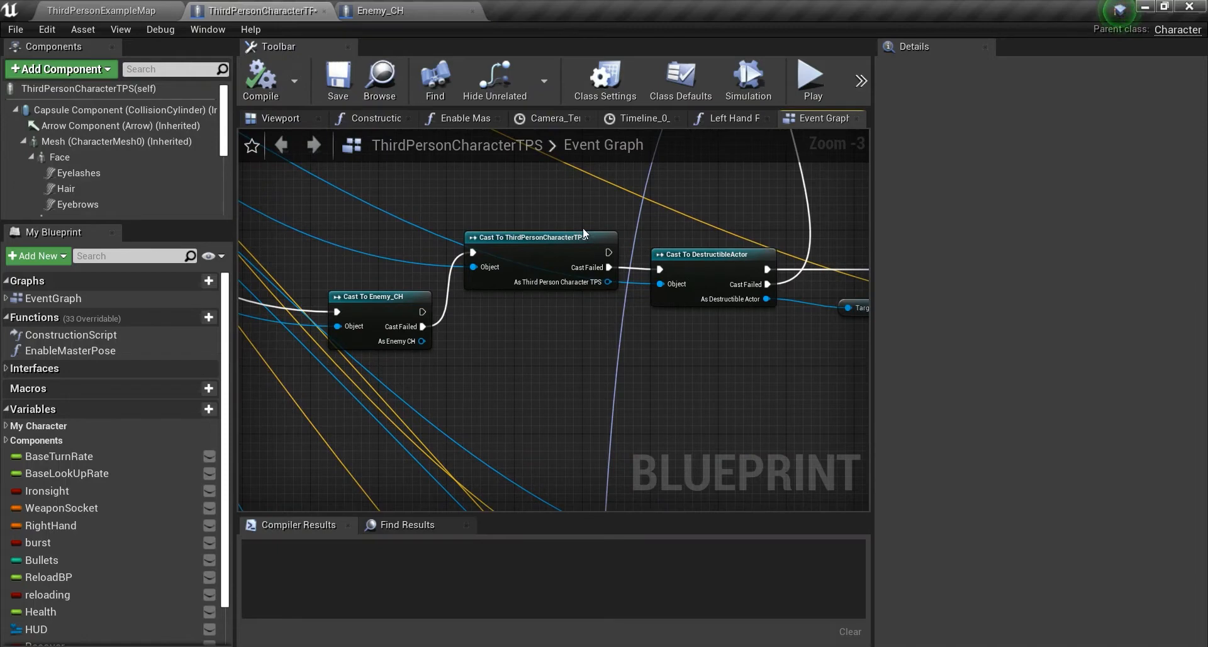
mouse_move(464, 270)
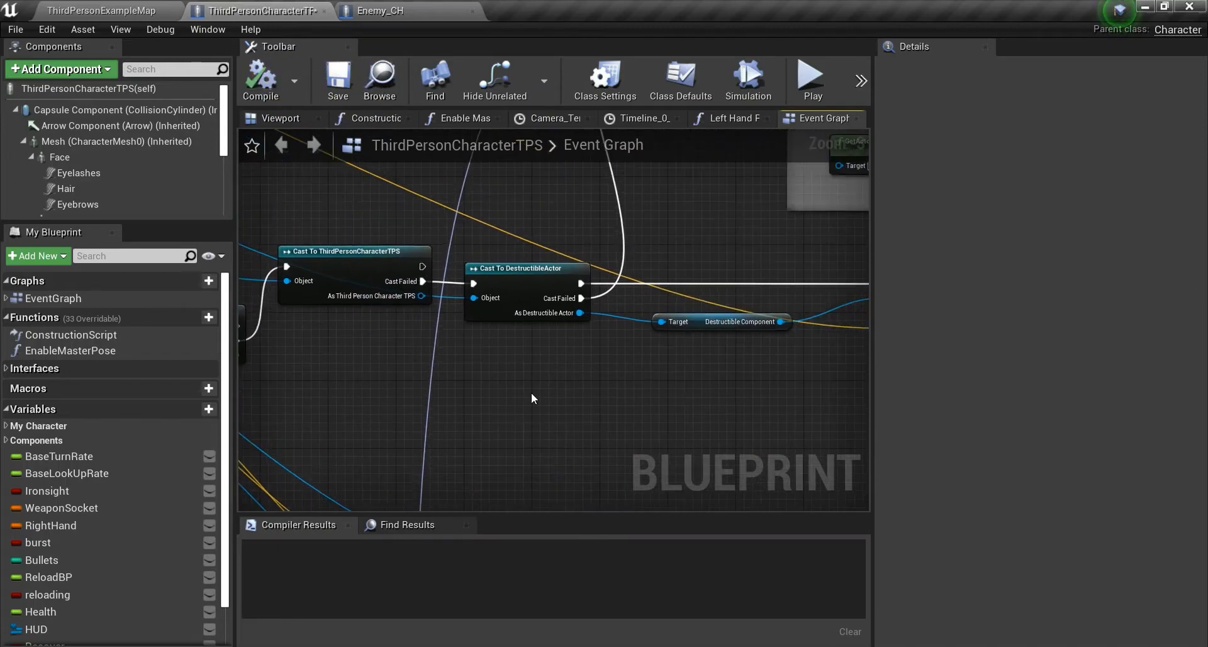
mouse_move(438, 291)
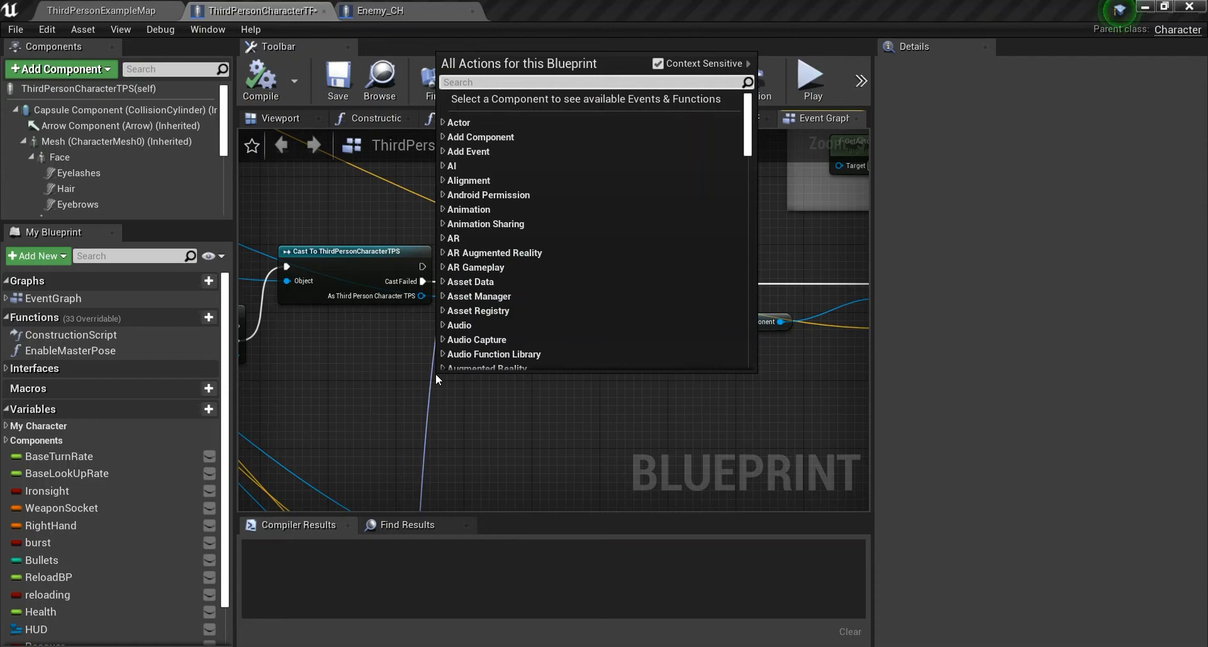
Step: Search the action menu for 'destr' and pick a Cast To Destructible entry
text(destruct)
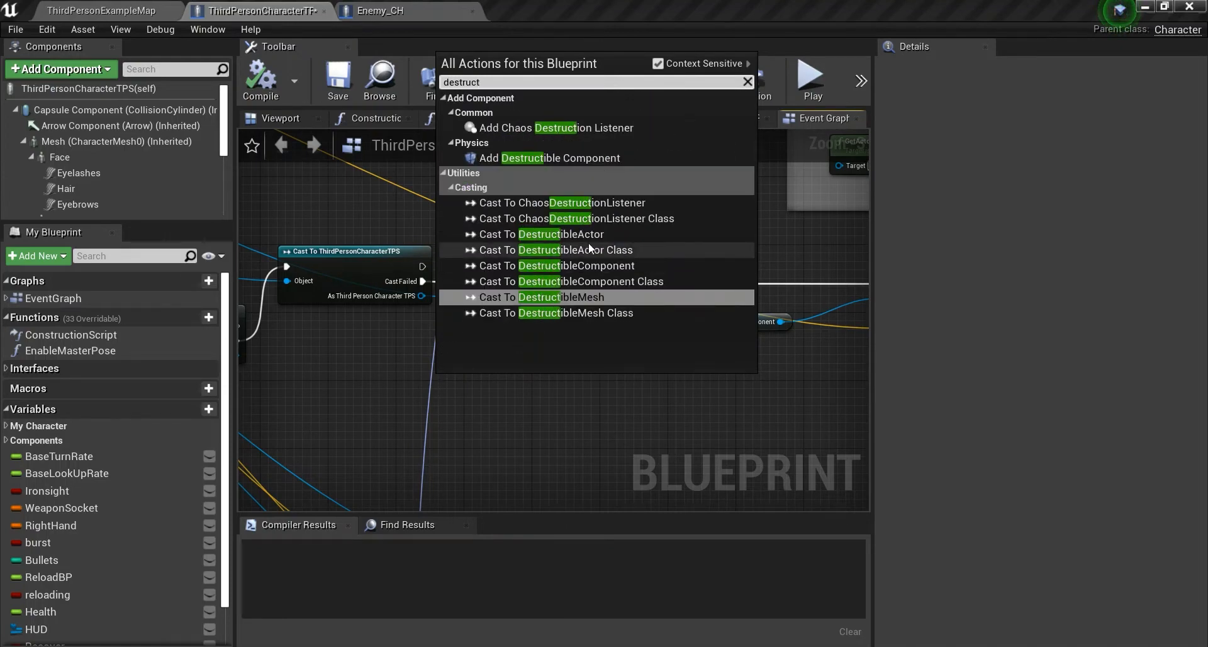
click(559, 234)
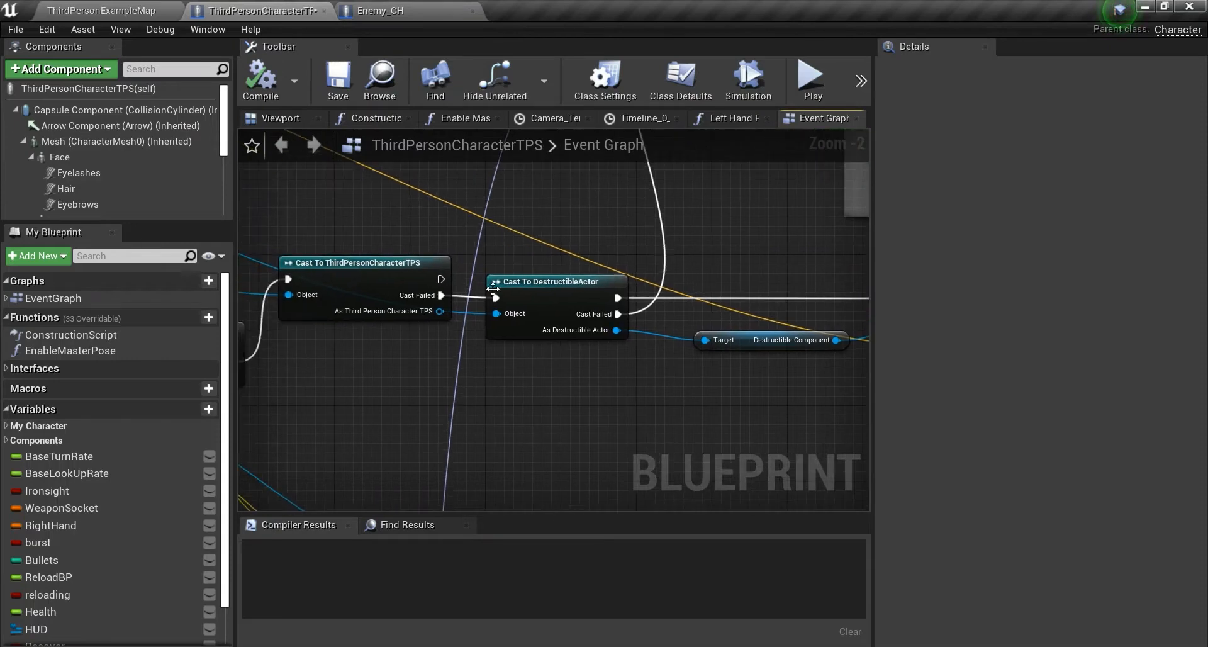
mouse_move(467, 380)
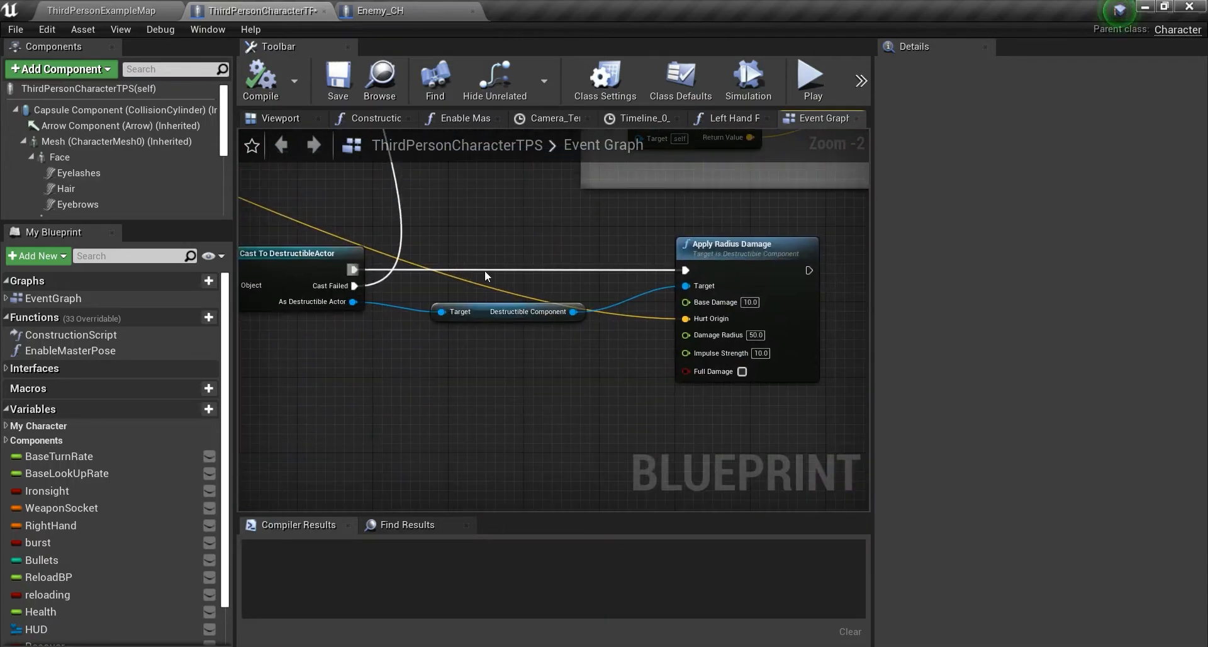
mouse_move(449, 246)
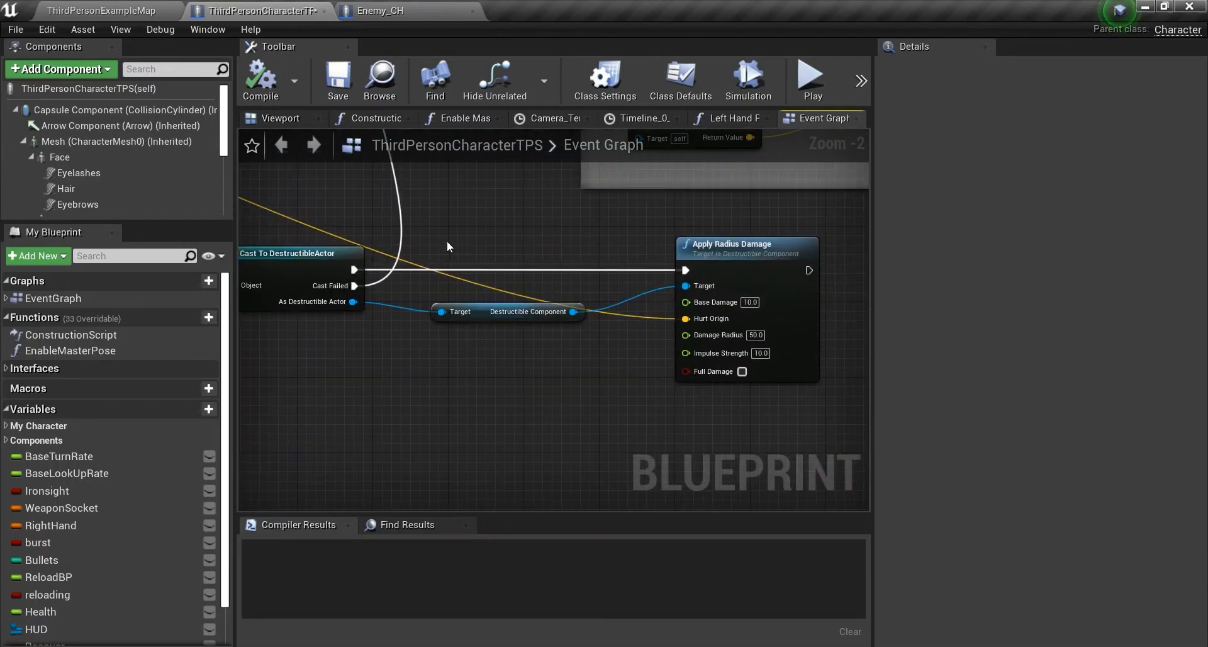
mouse_move(551, 336)
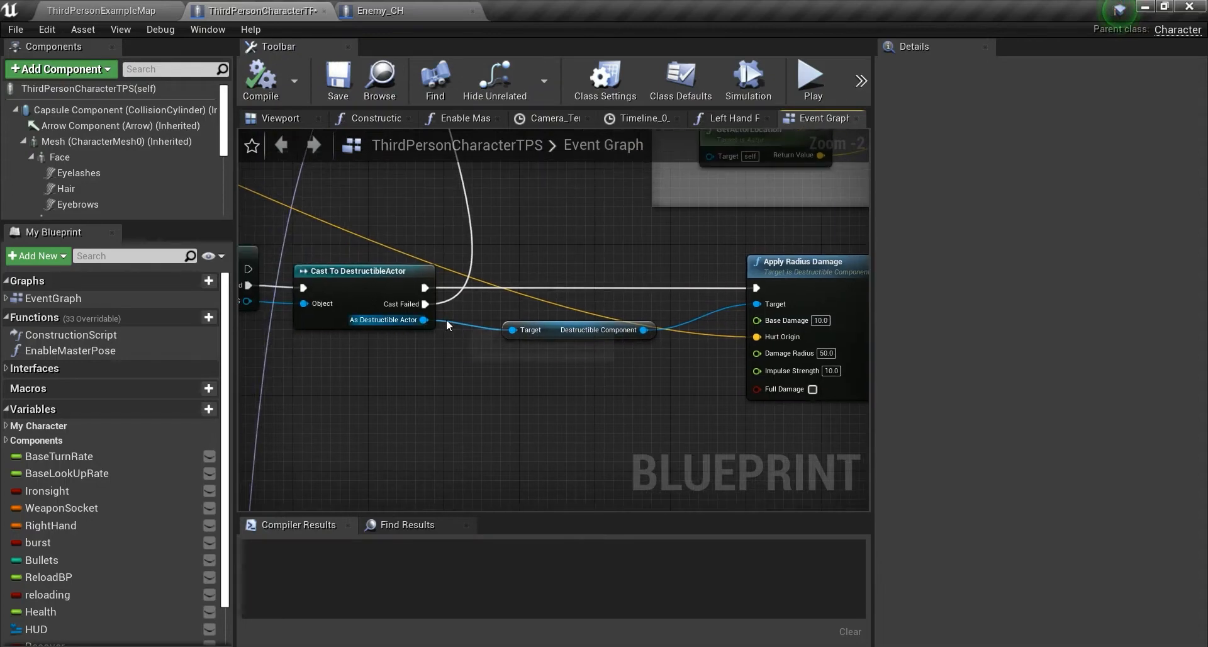
text(destr)
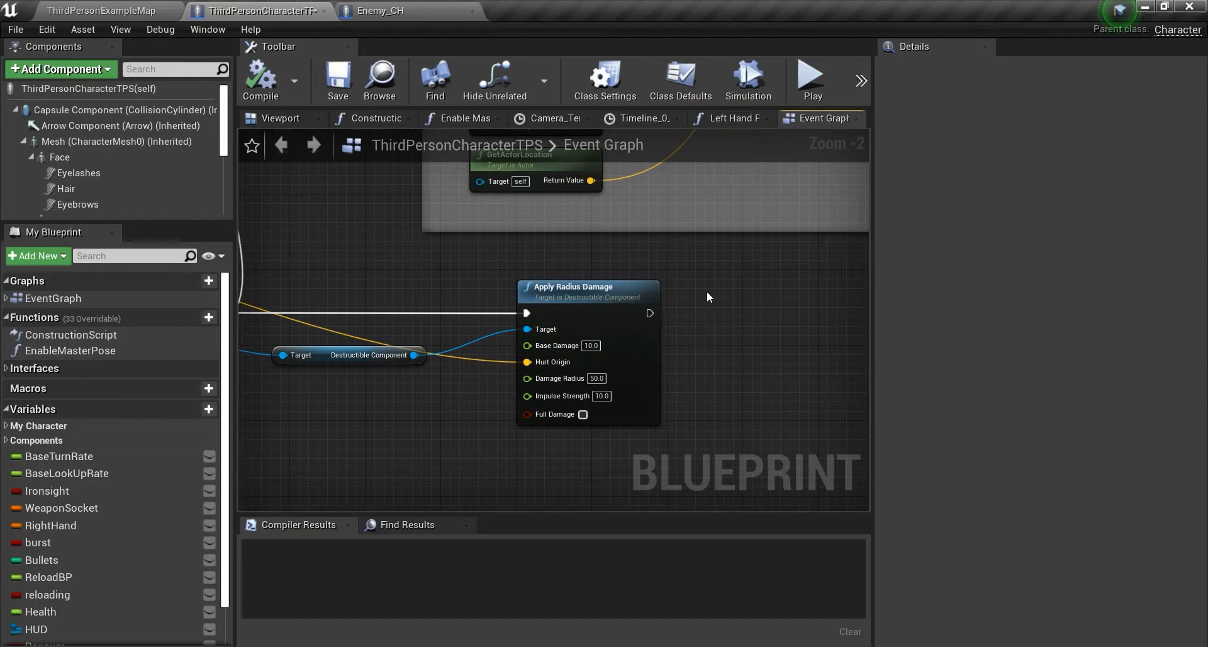
mouse_move(515, 385)
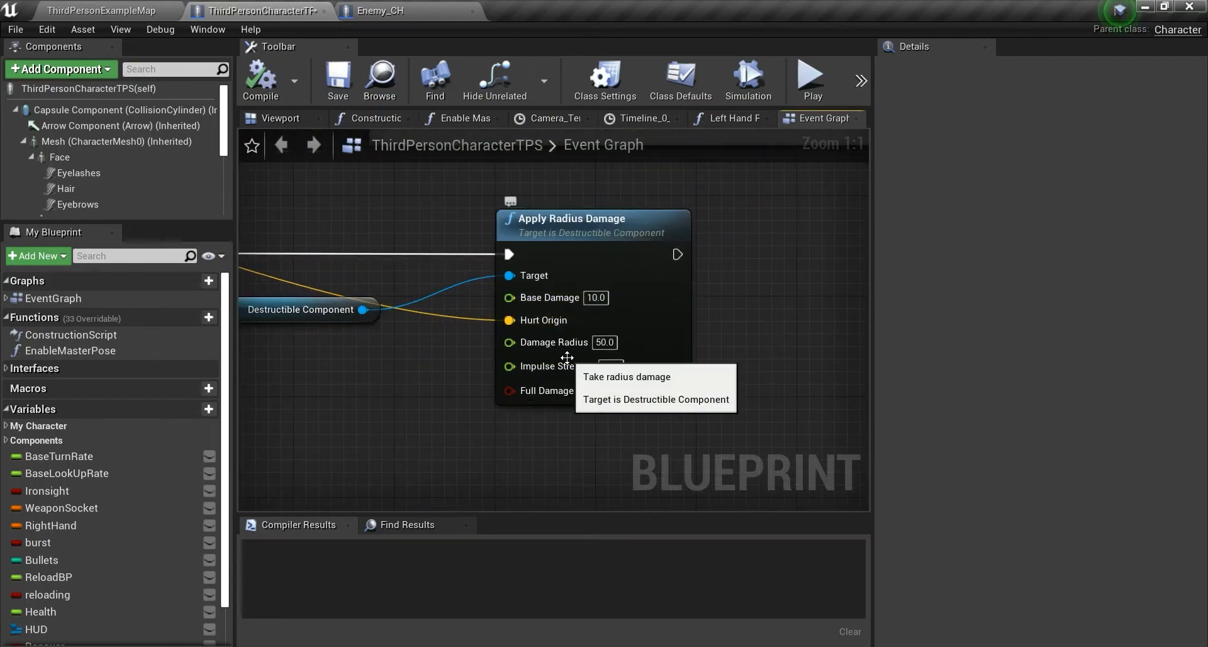
mouse_move(615, 385)
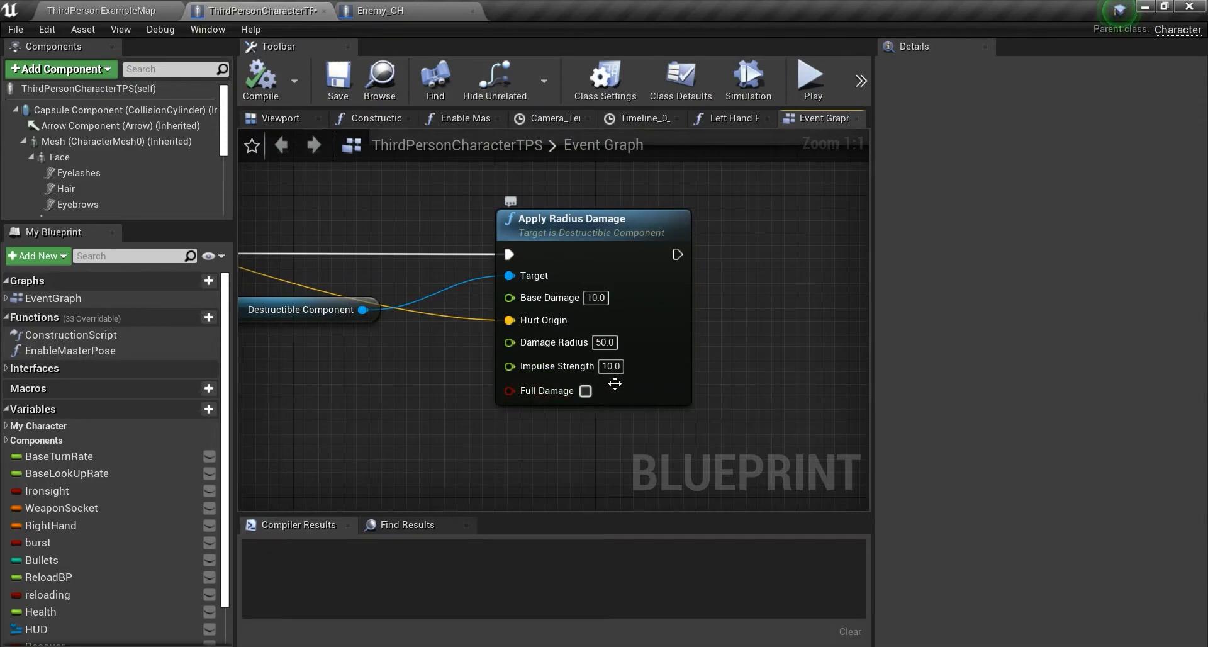
mouse_move(572, 375)
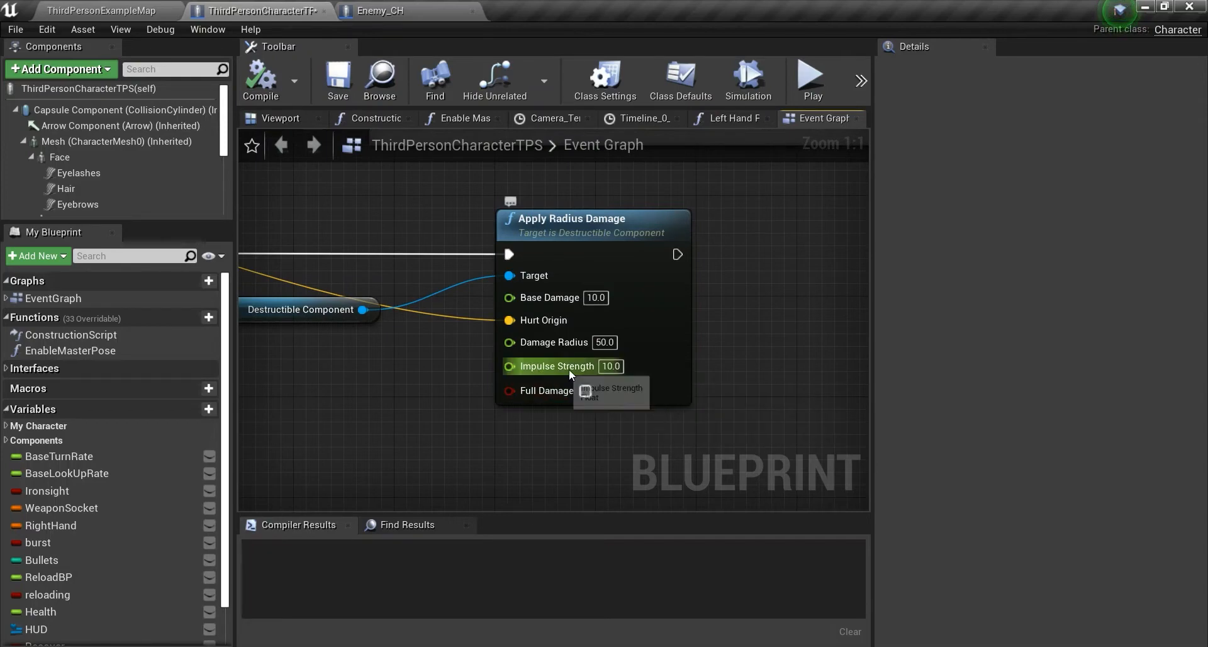
mouse_move(787, 344)
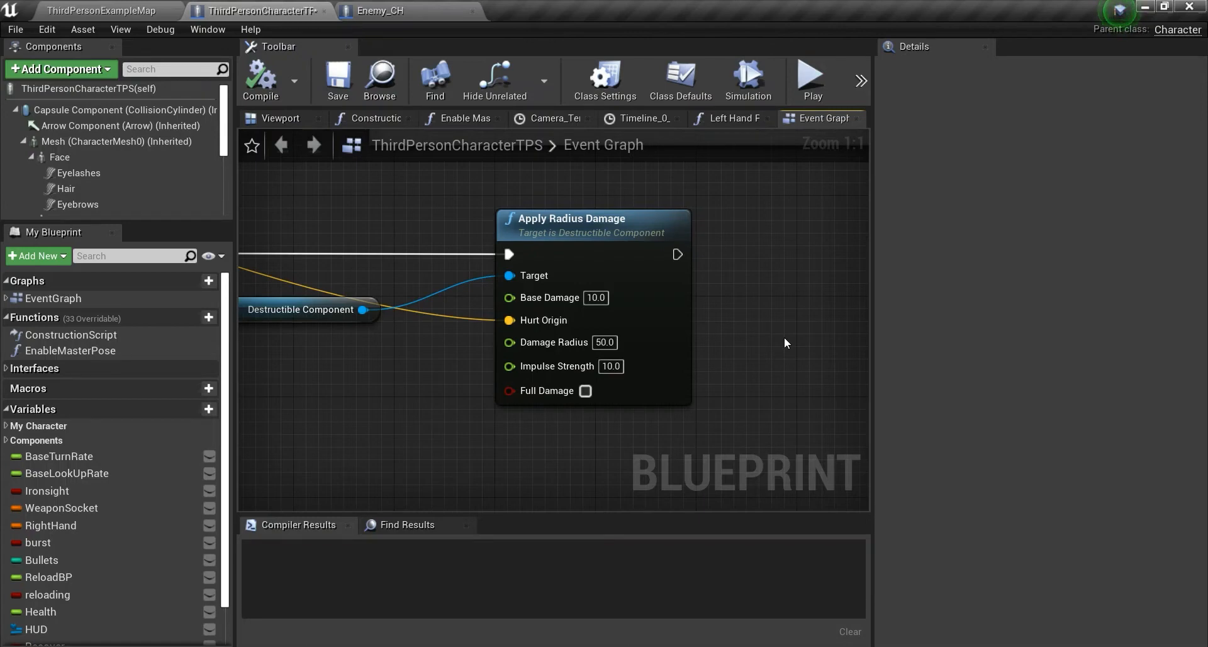
mouse_move(687, 357)
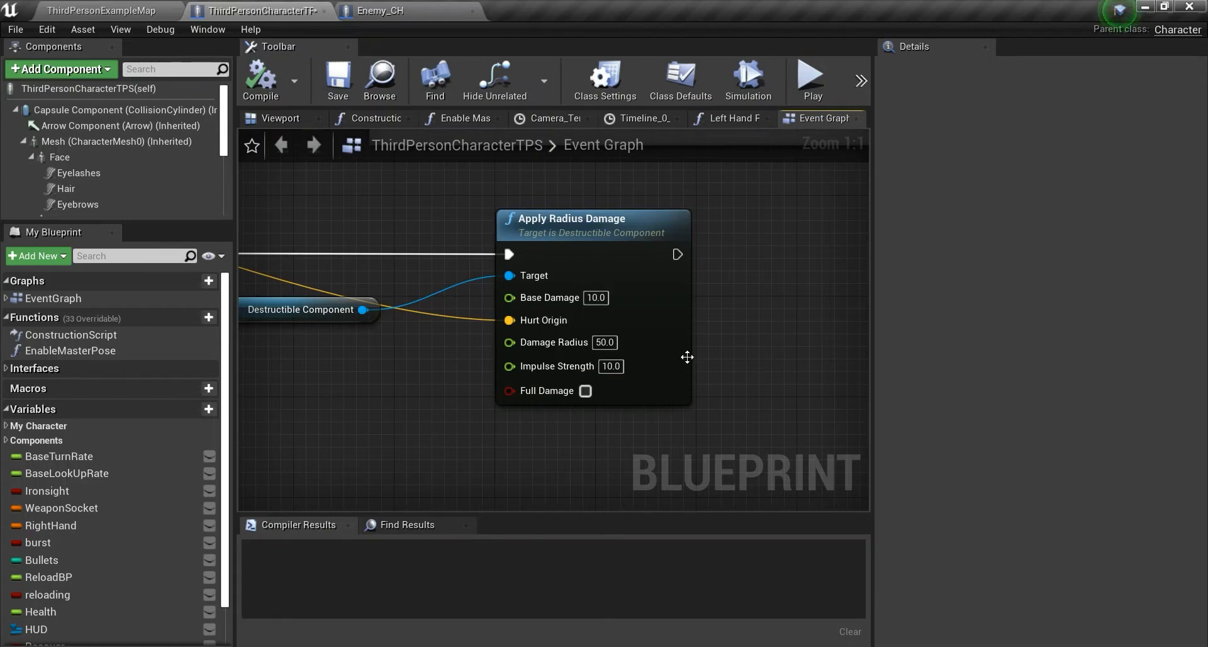
mouse_move(878, 339)
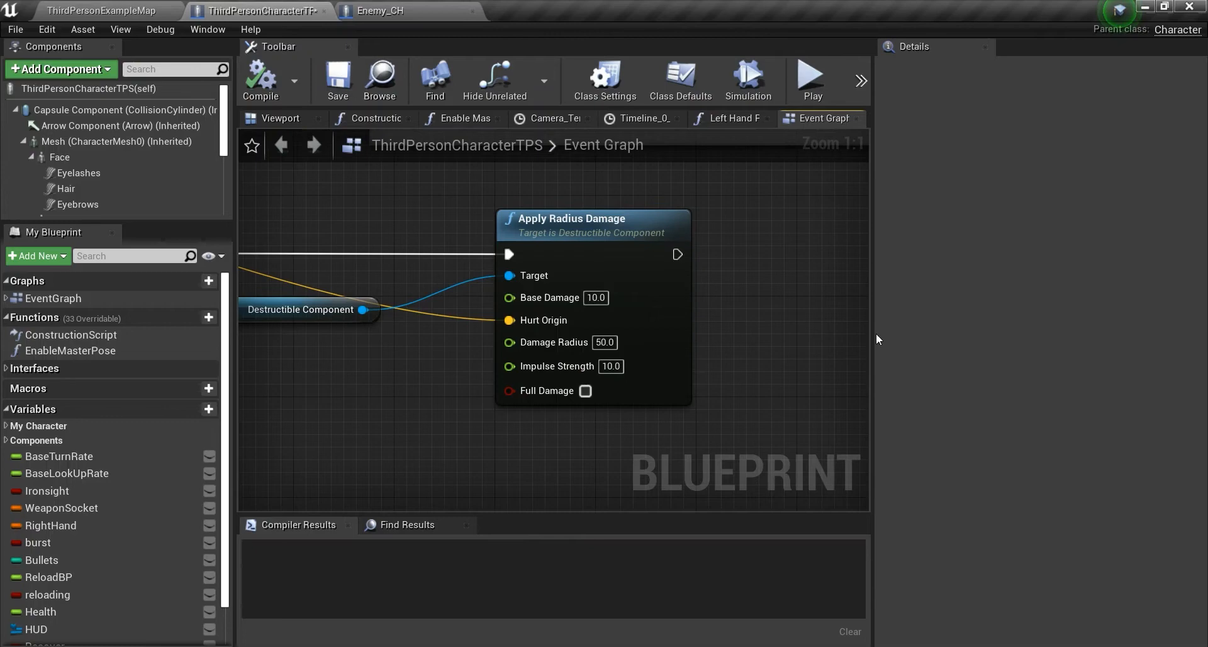
mouse_move(557, 366)
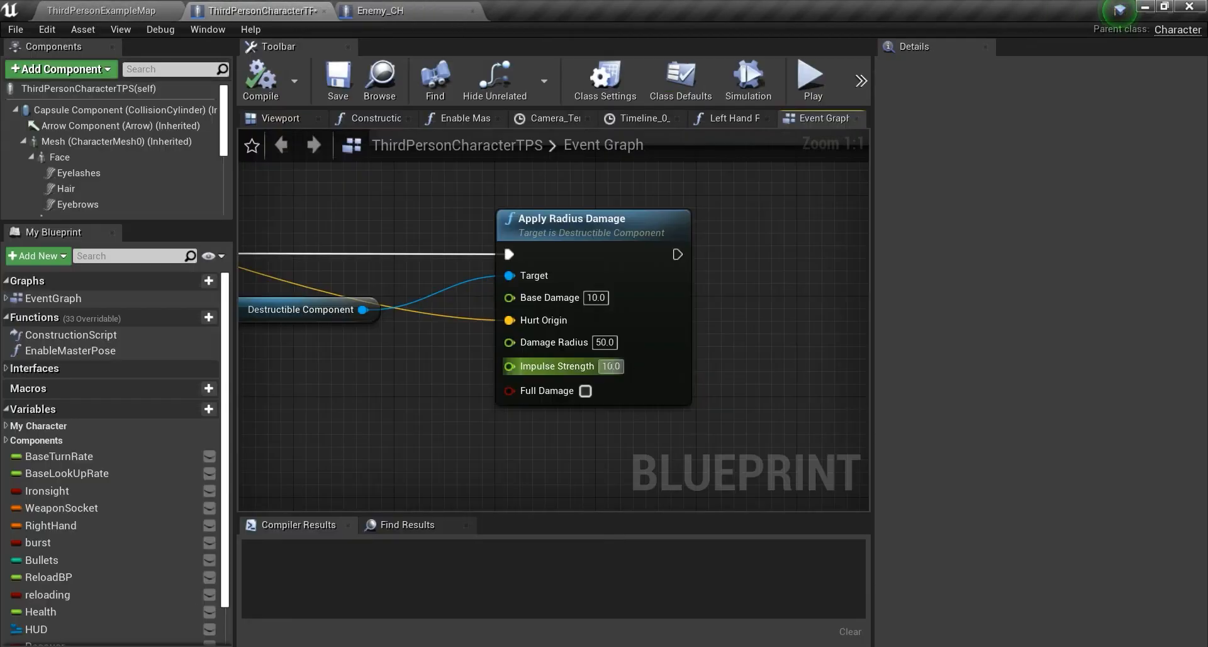
Step: Set Impulse Strength to 100.0, compile, play-test, then recompile at 1000
click(611, 366)
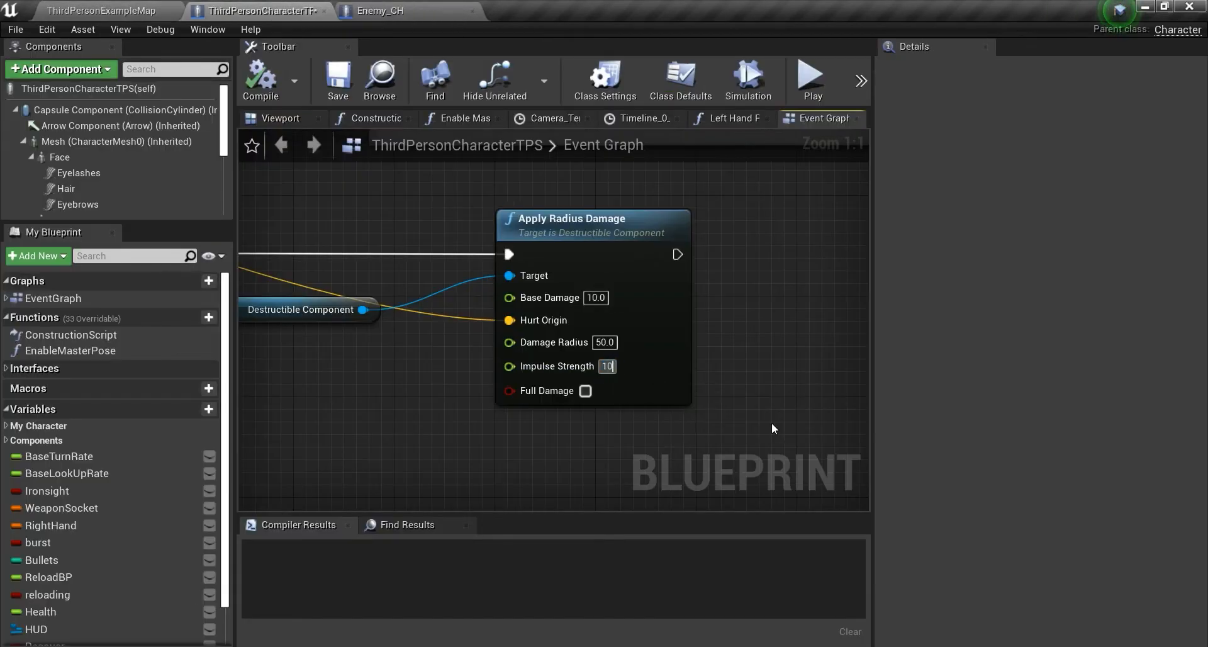
text(100.0)
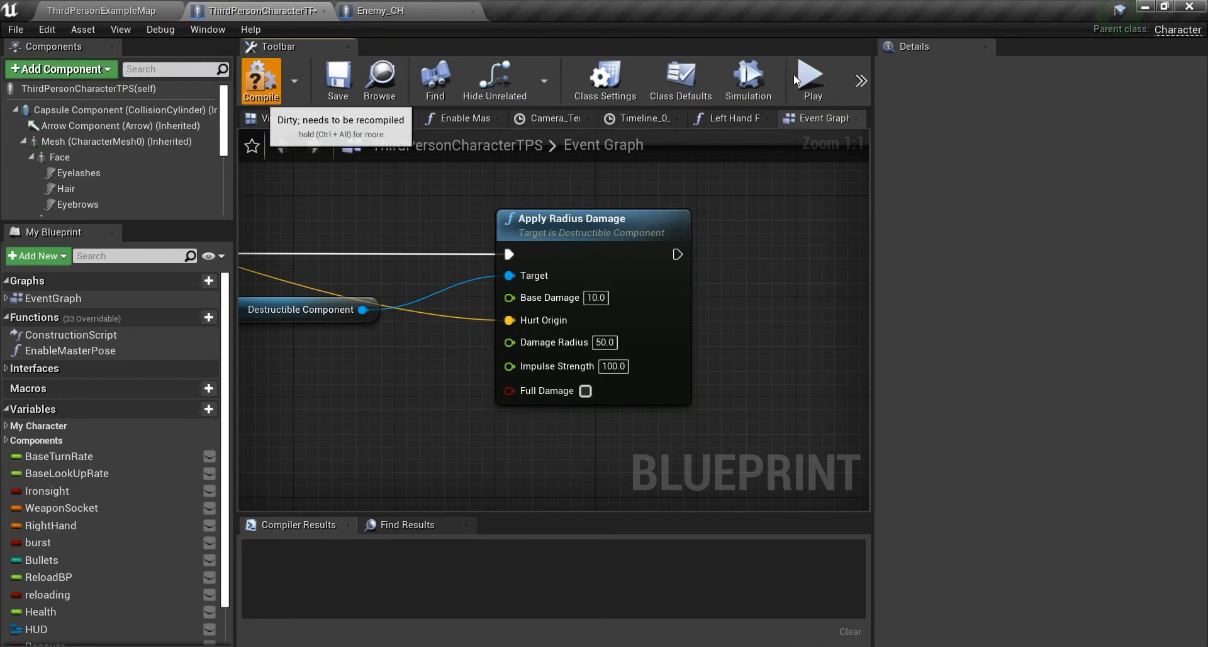
click(812, 74)
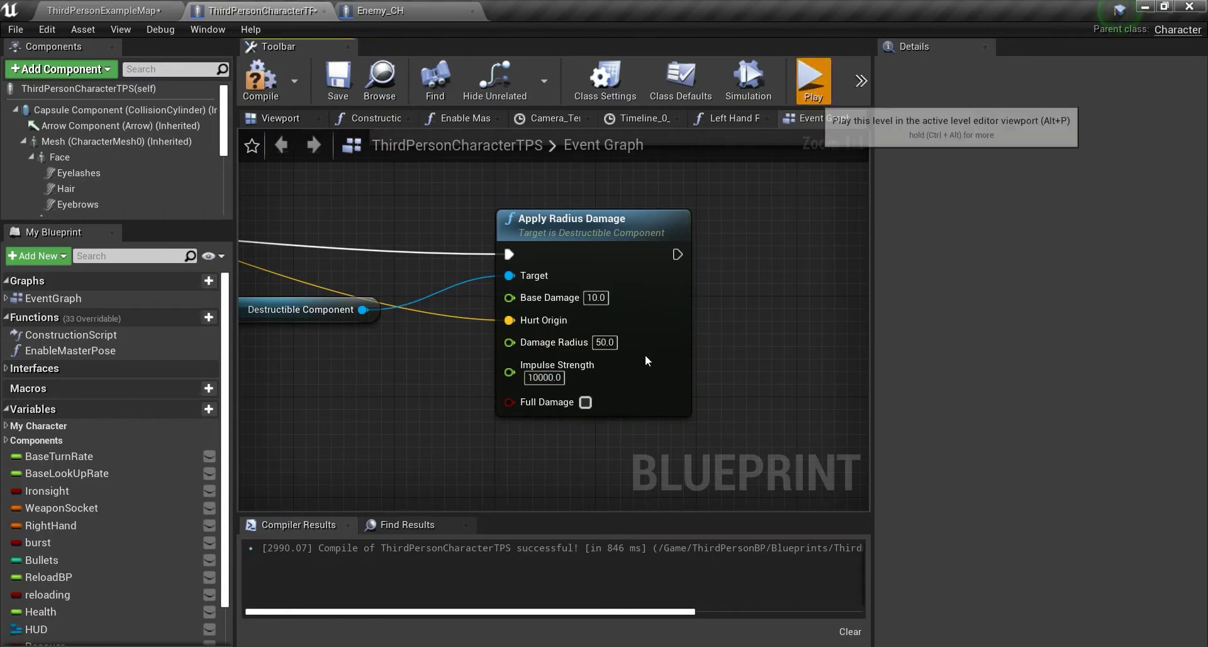
click(813, 78)
text(1000)
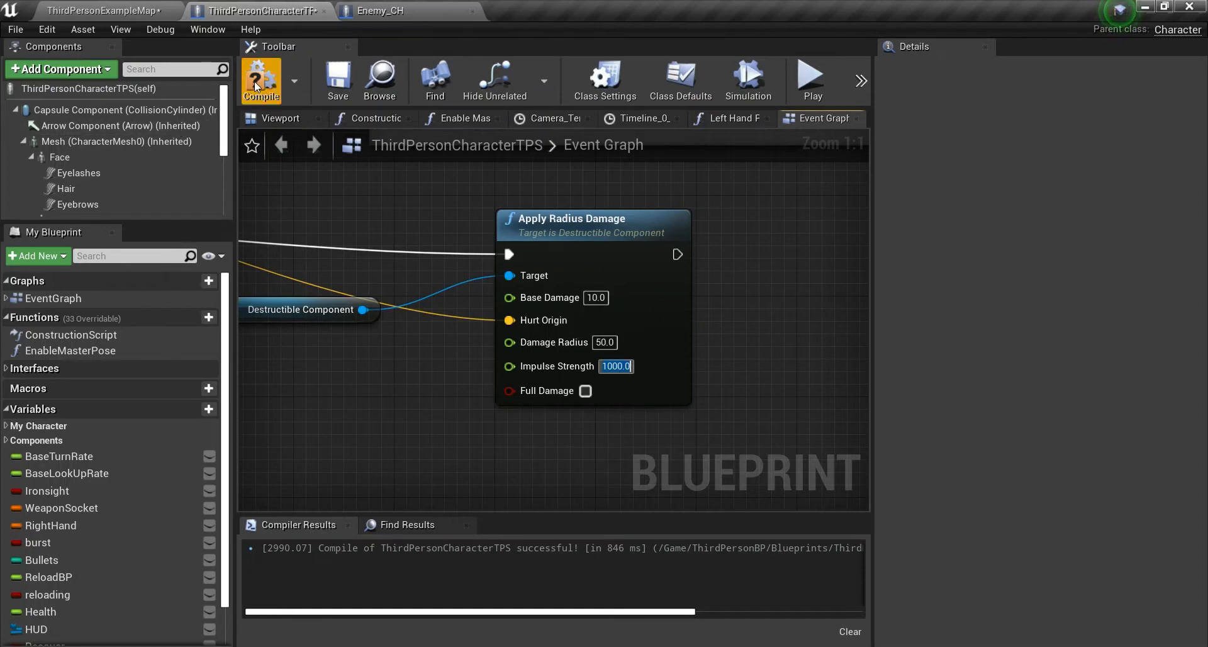
click(261, 80)
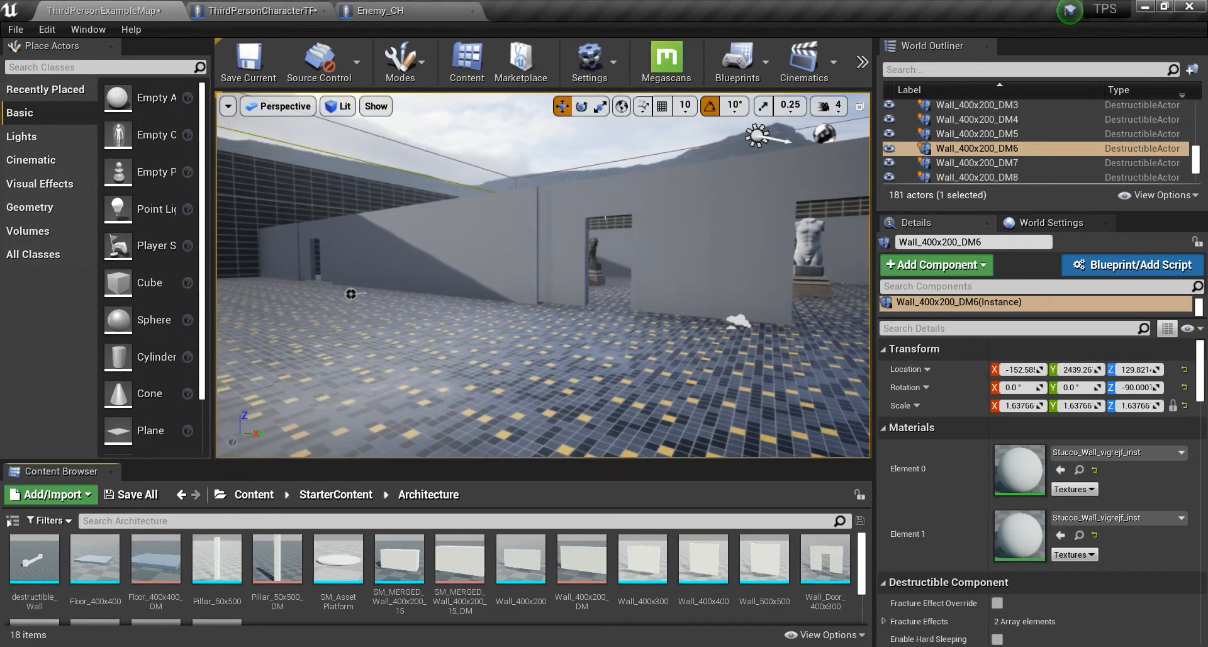
mouse_move(610, 63)
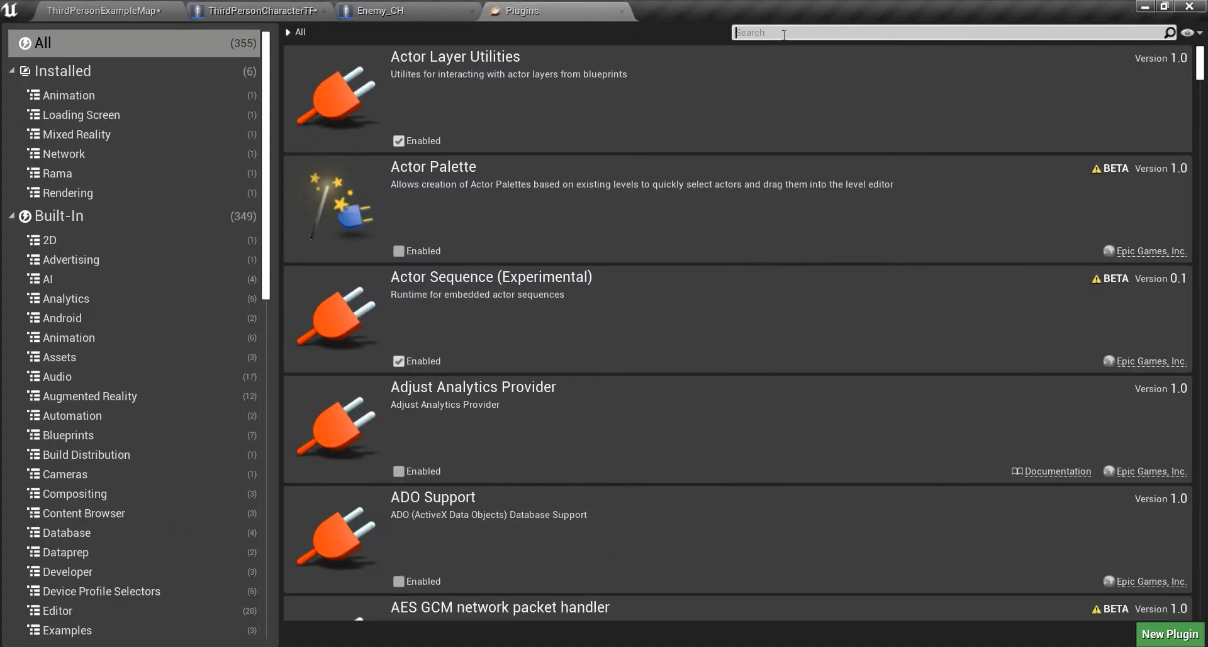
Step: Confirm Apex Destruction is enabled and create a destructible mesh from Wall_Window_400x400
text(apex)
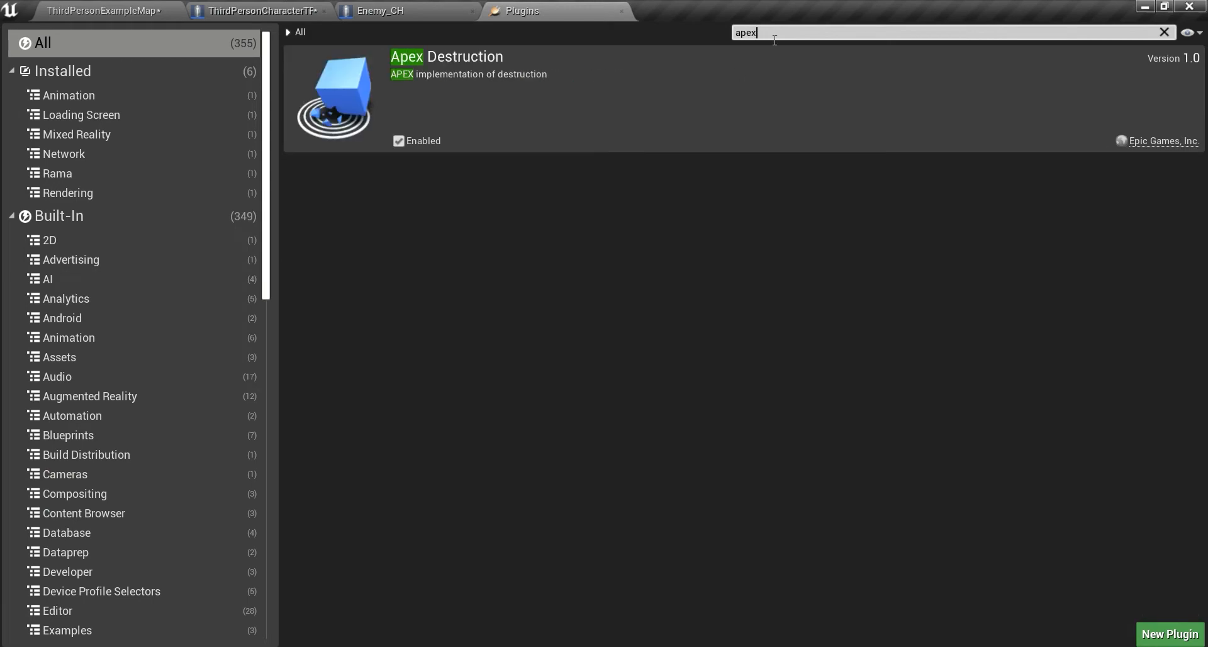
mouse_move(563, 163)
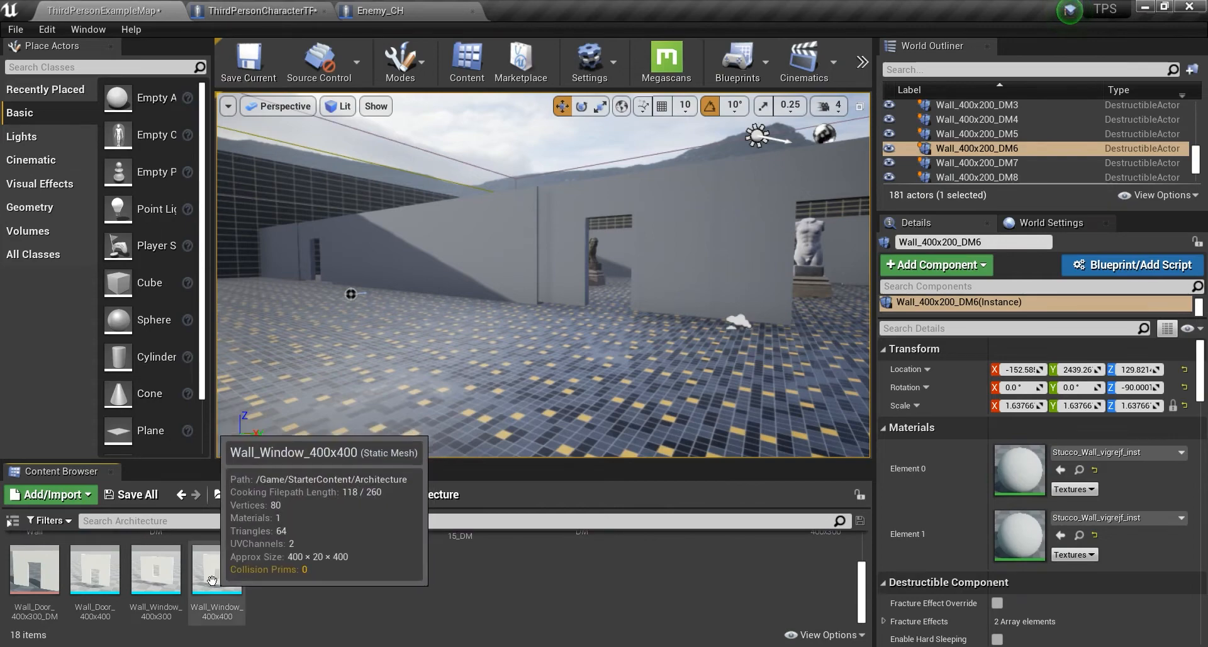
right_click(217, 577)
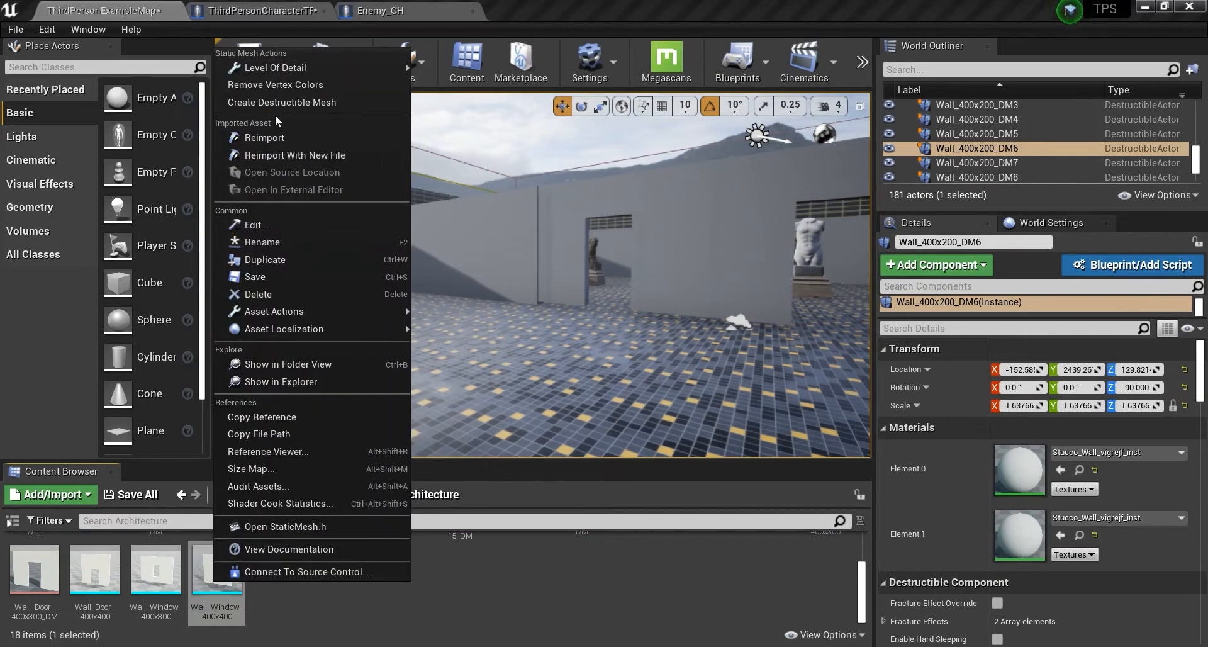
mouse_move(293, 104)
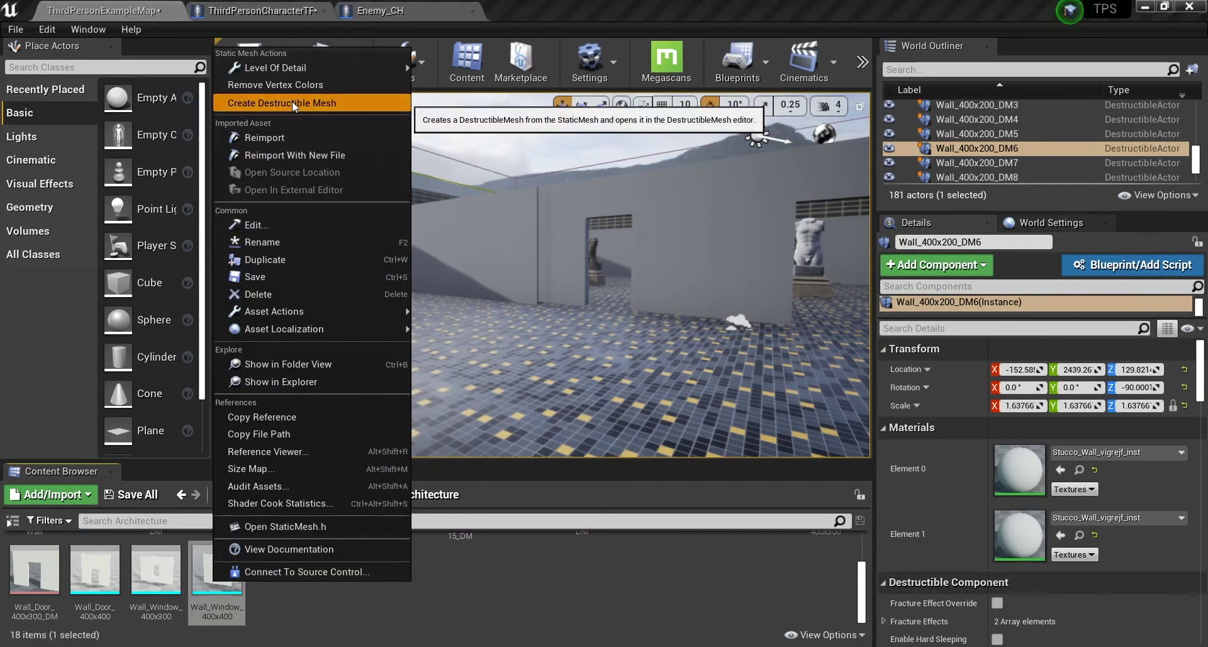
click(282, 104)
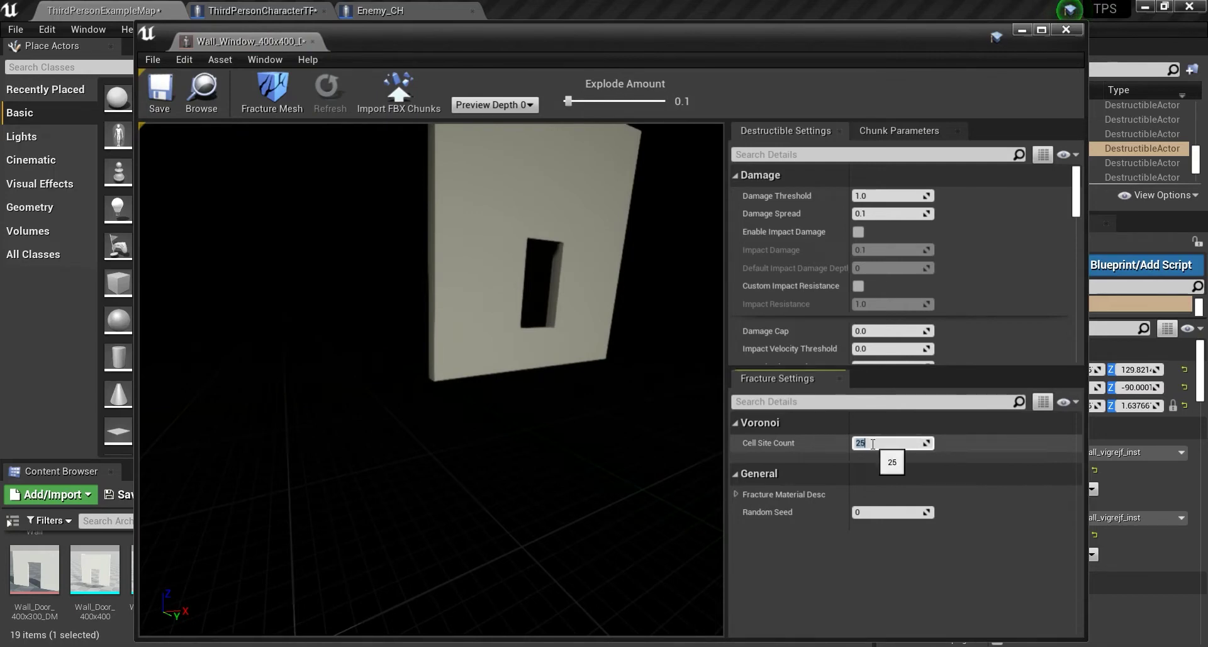
Step: Enter Cell Site Count 500 under Fracture Settings and Damage Threshold 10.0
text(50)
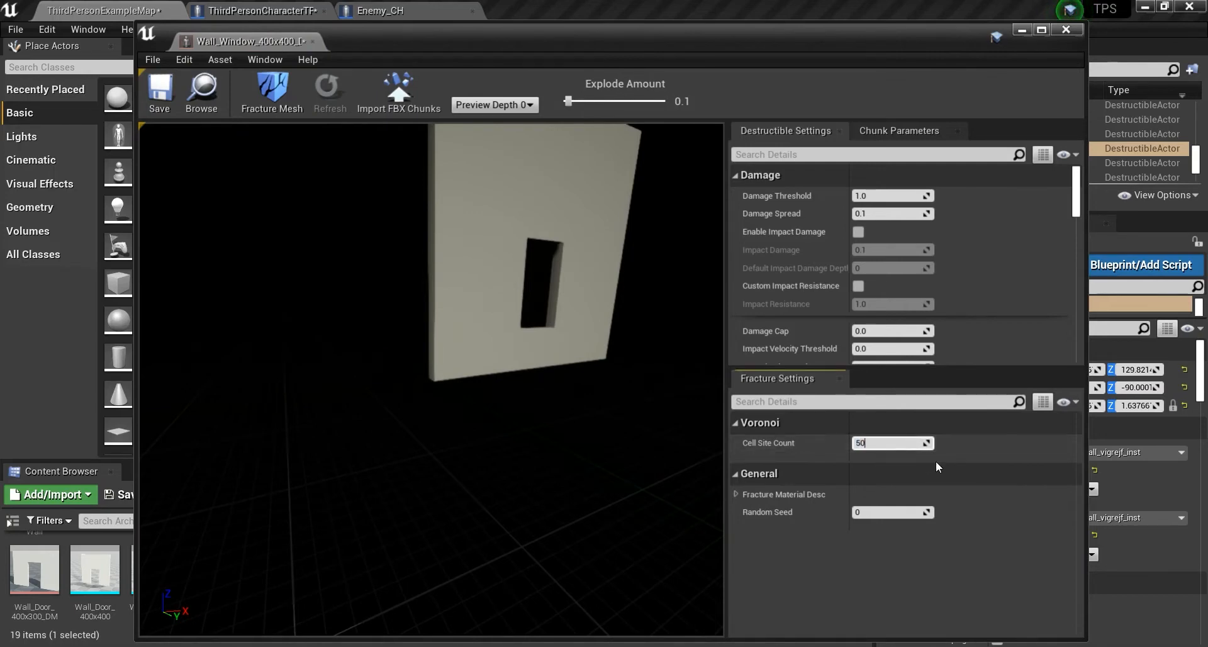
text(500)
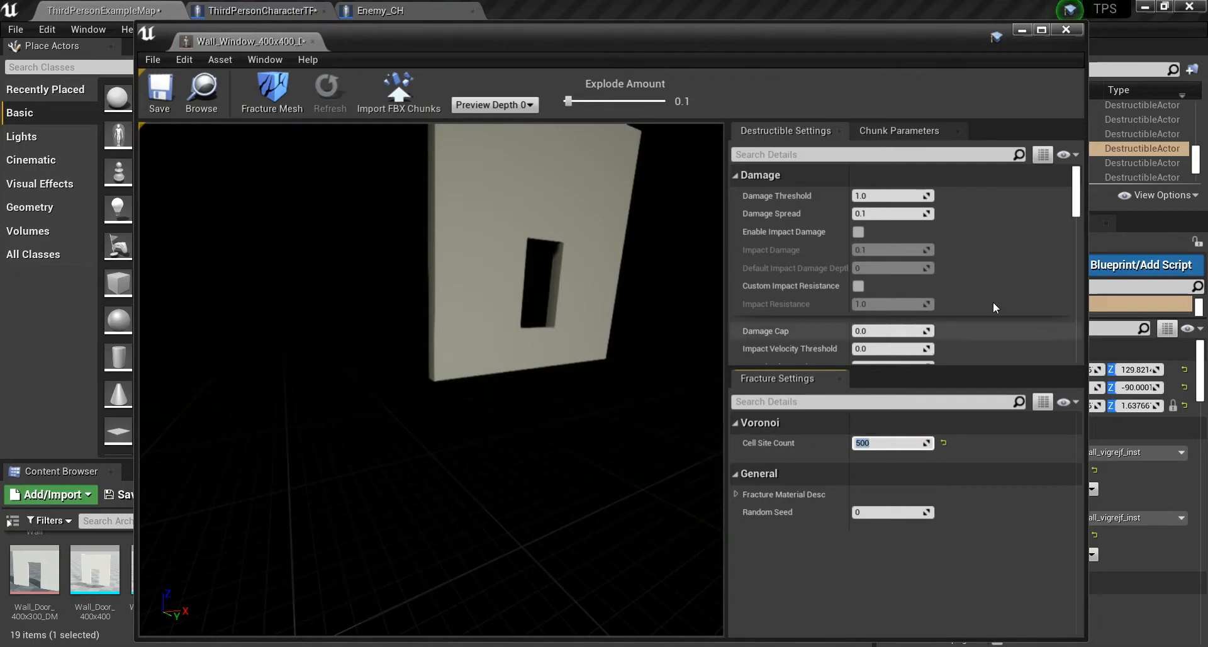
mouse_move(907, 230)
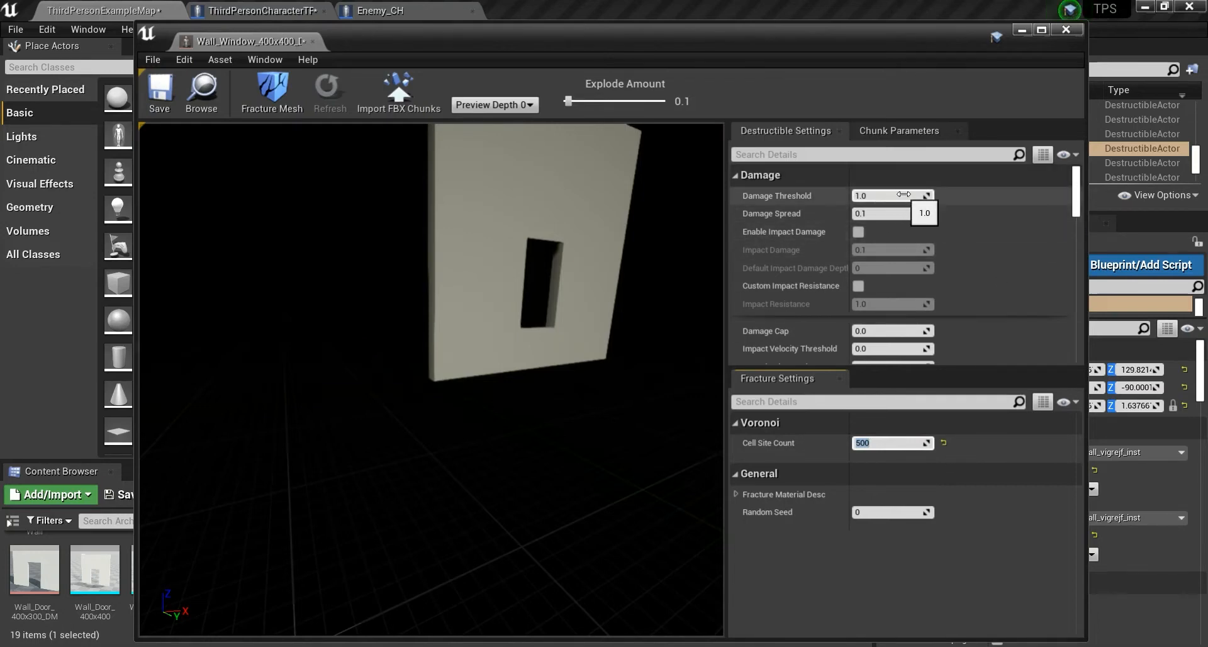
text(19)
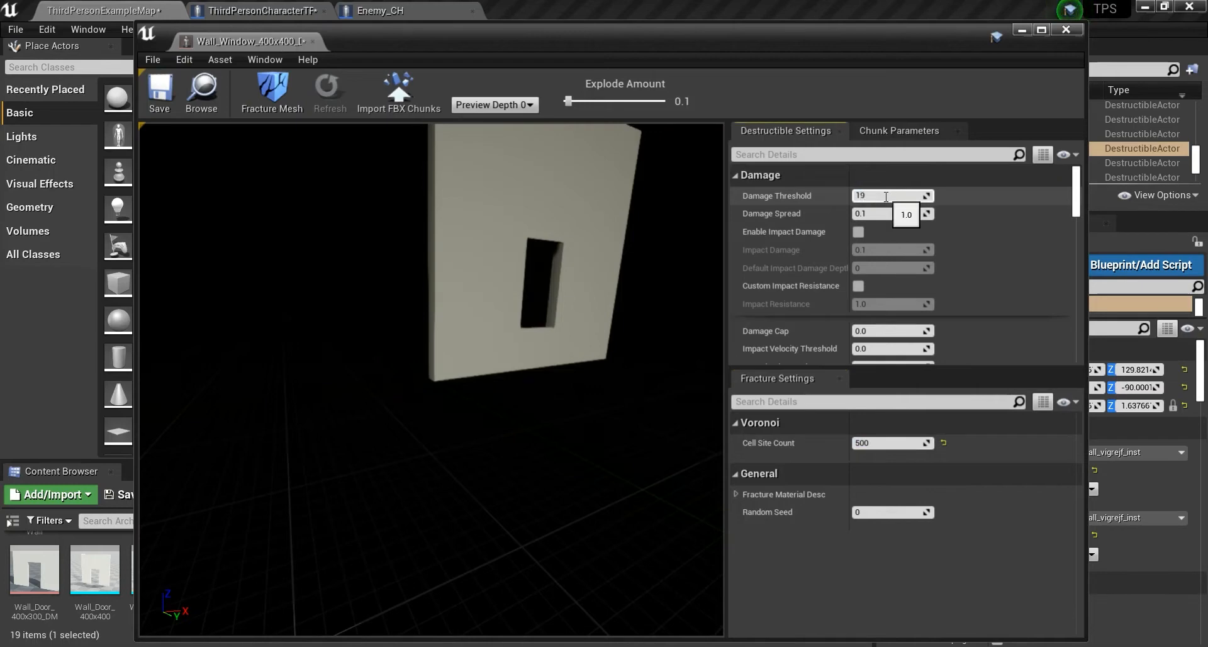
text(10.0)
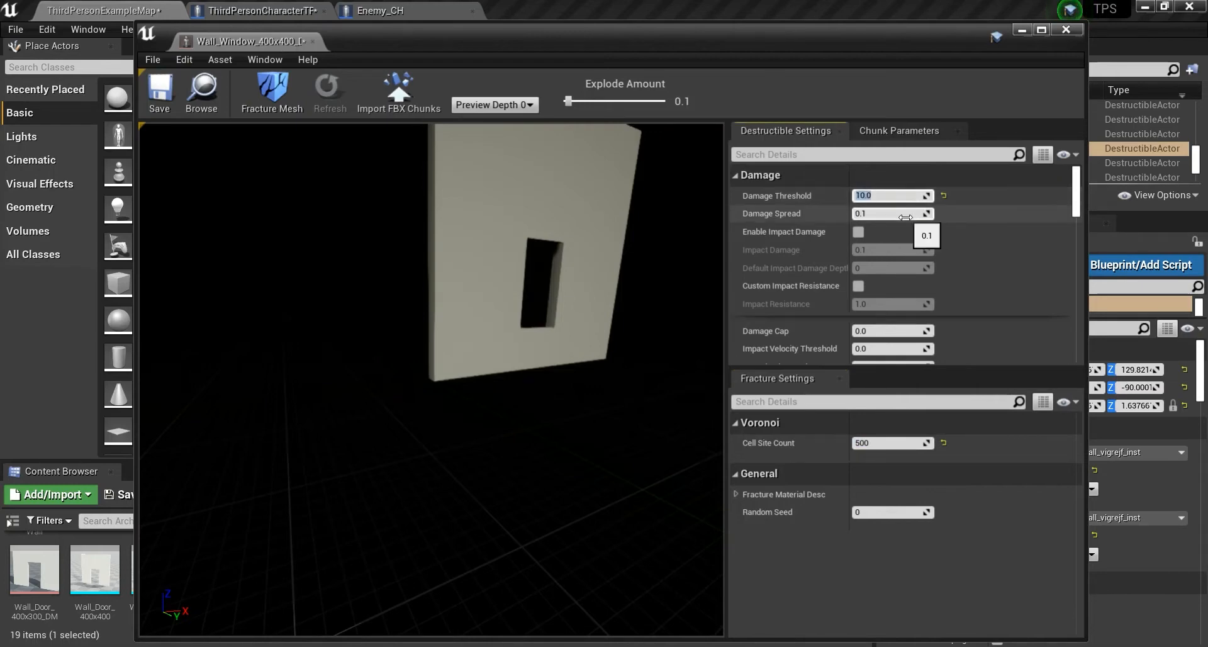
mouse_move(916, 257)
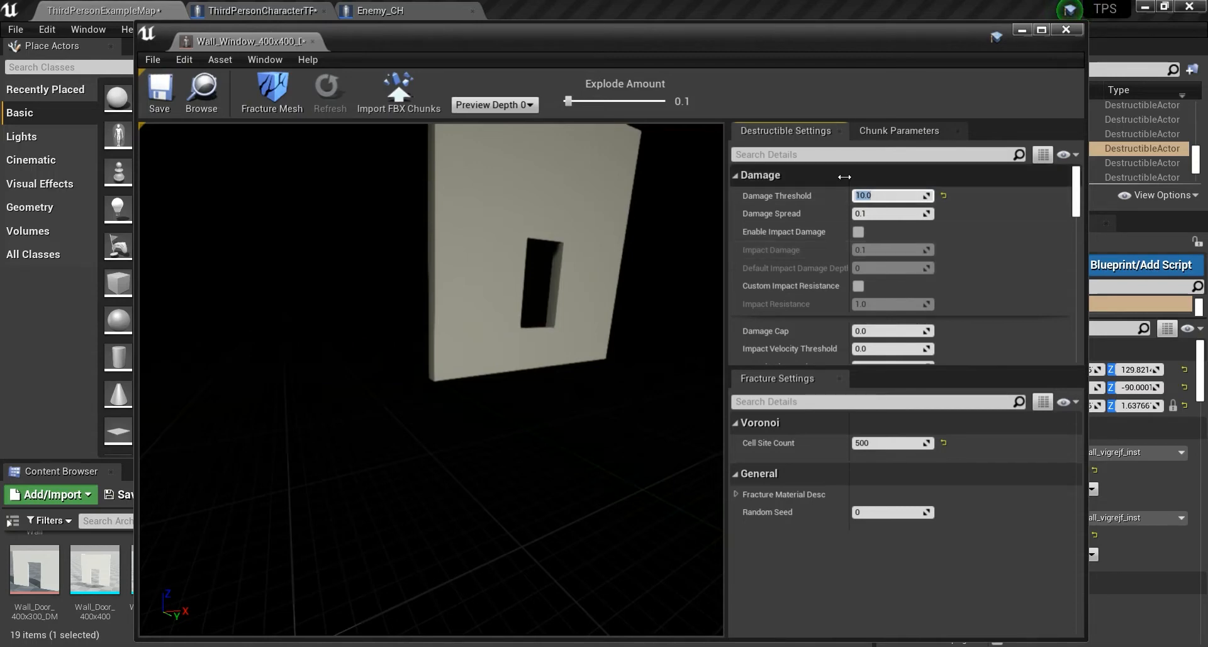
text(20)
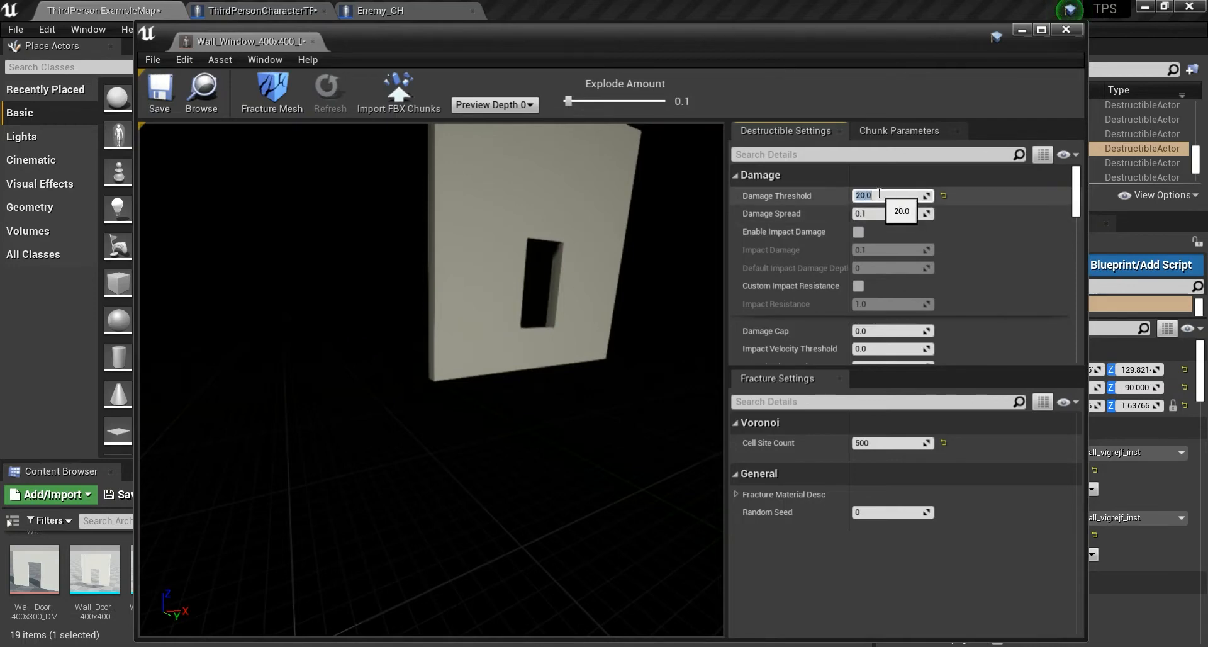
text(10.0)
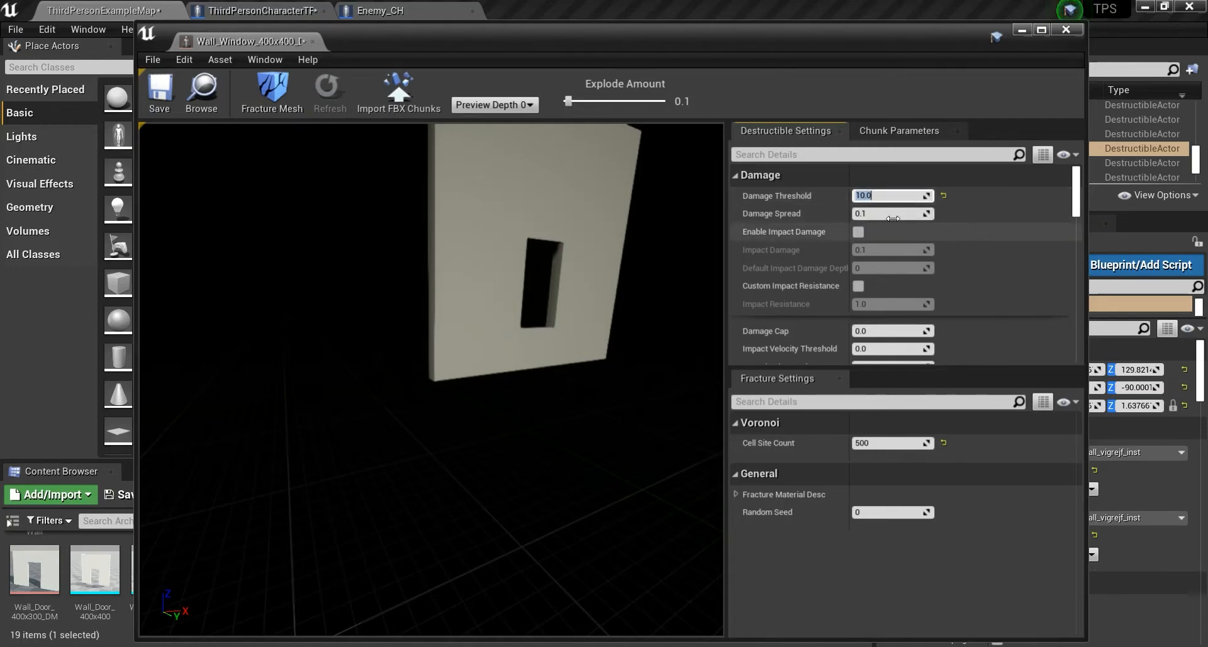
mouse_move(911, 212)
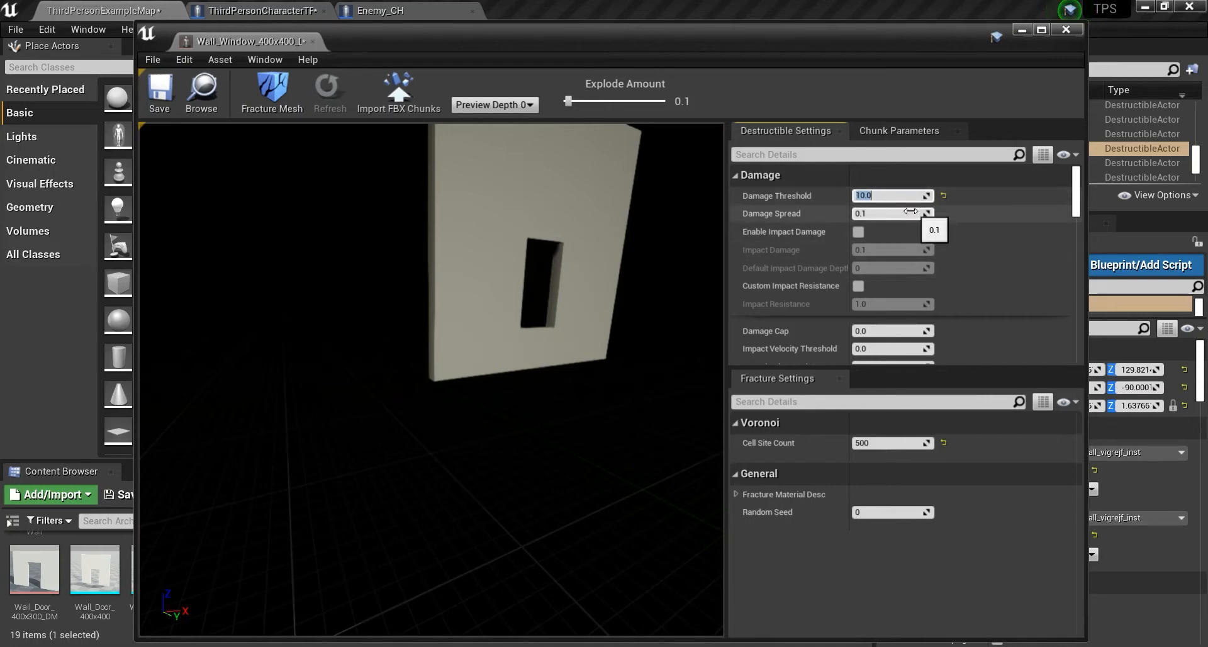
Step: In the Debris section, set Debris Lifetime Min 10.0 and Max 20.0
scroll(down, 3)
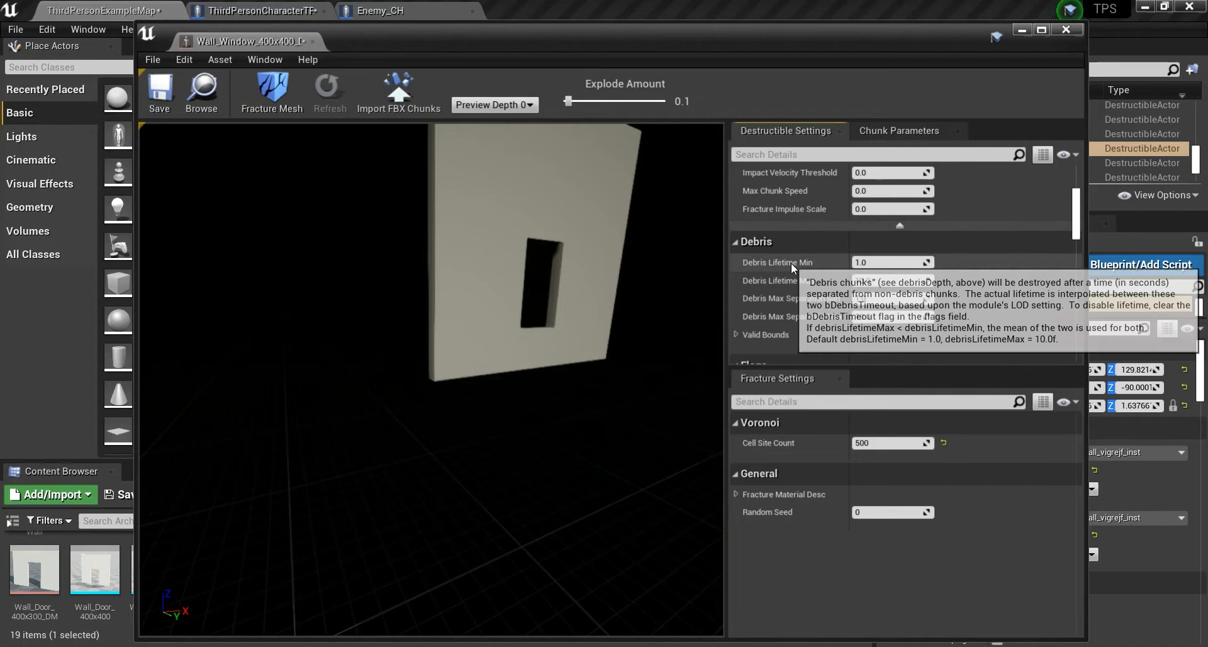
mouse_move(892, 281)
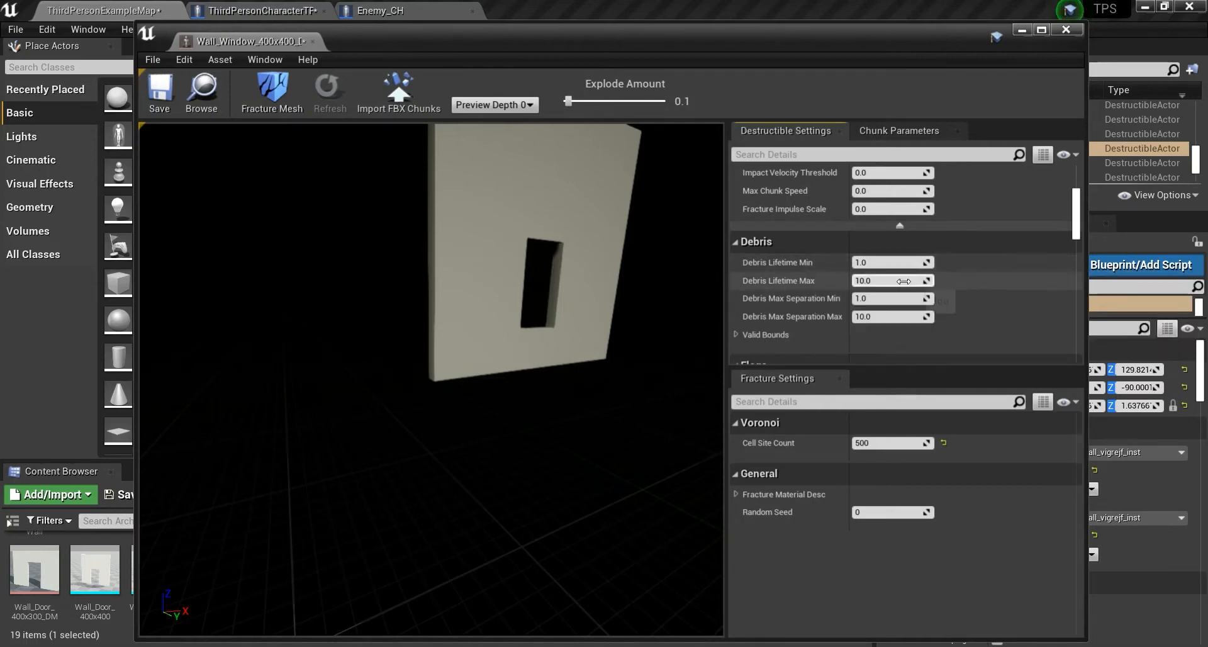
mouse_move(793, 269)
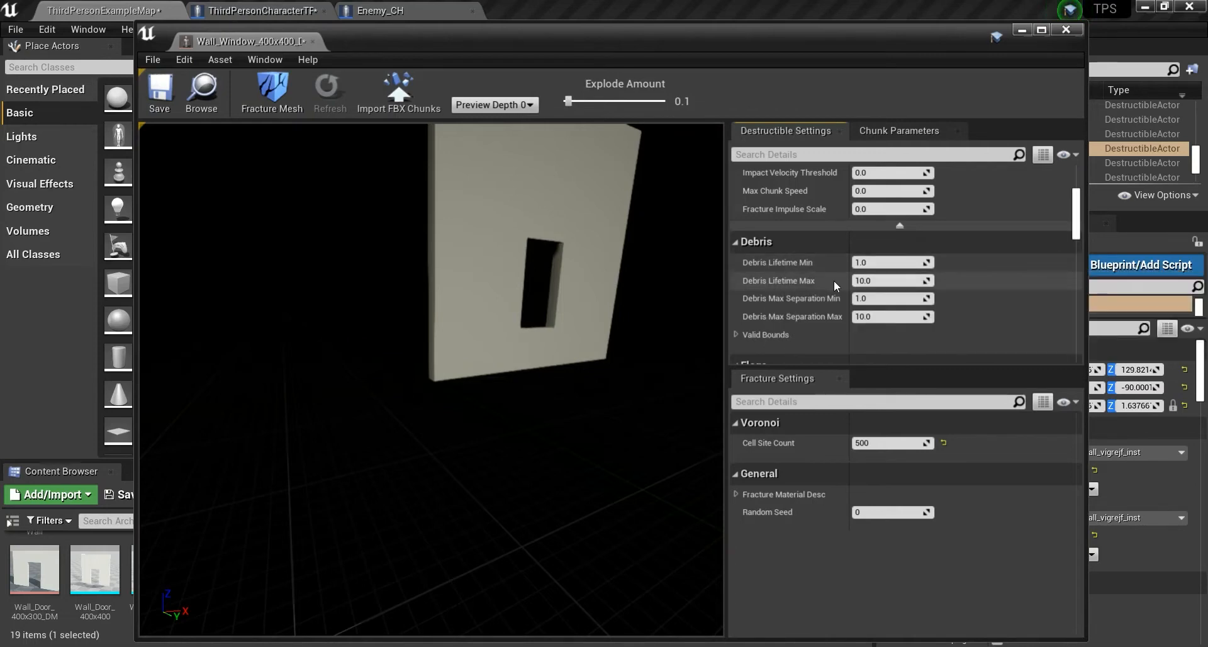
mouse_move(973, 271)
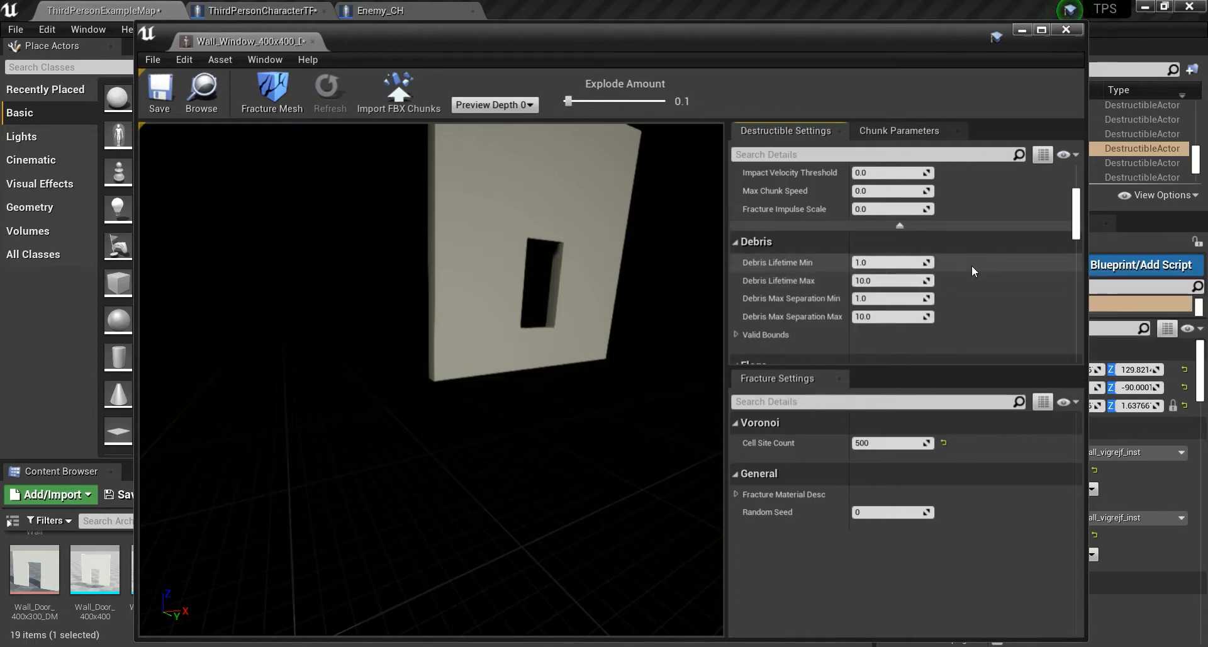
mouse_move(794, 275)
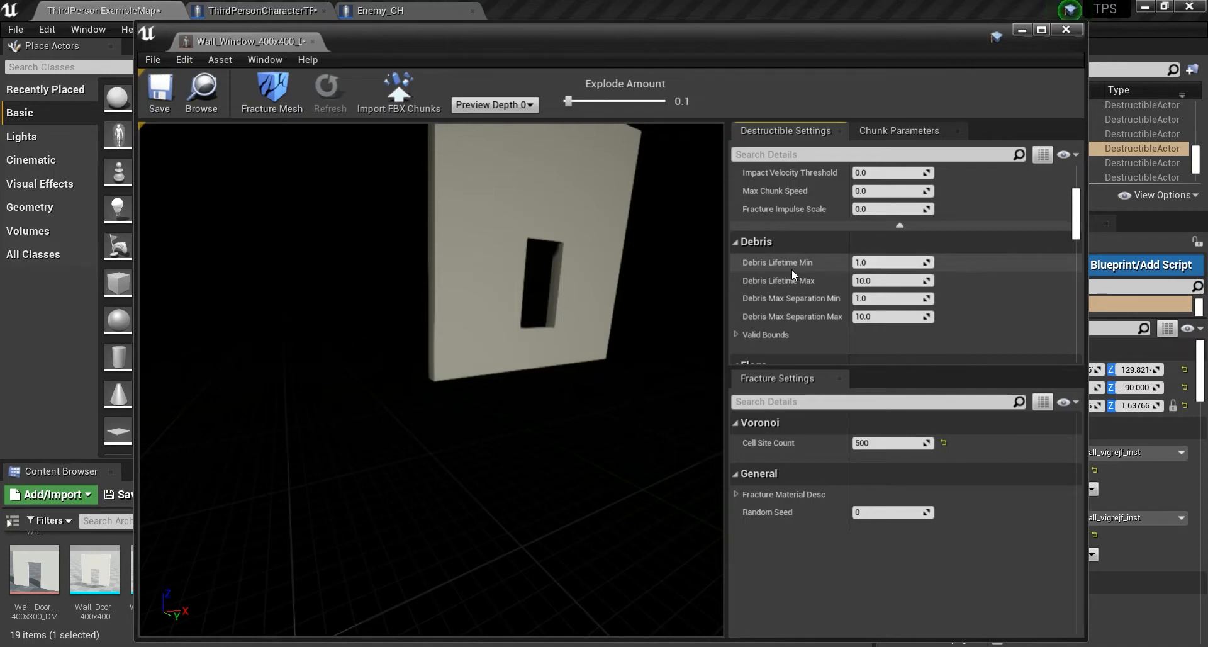
click(886, 262)
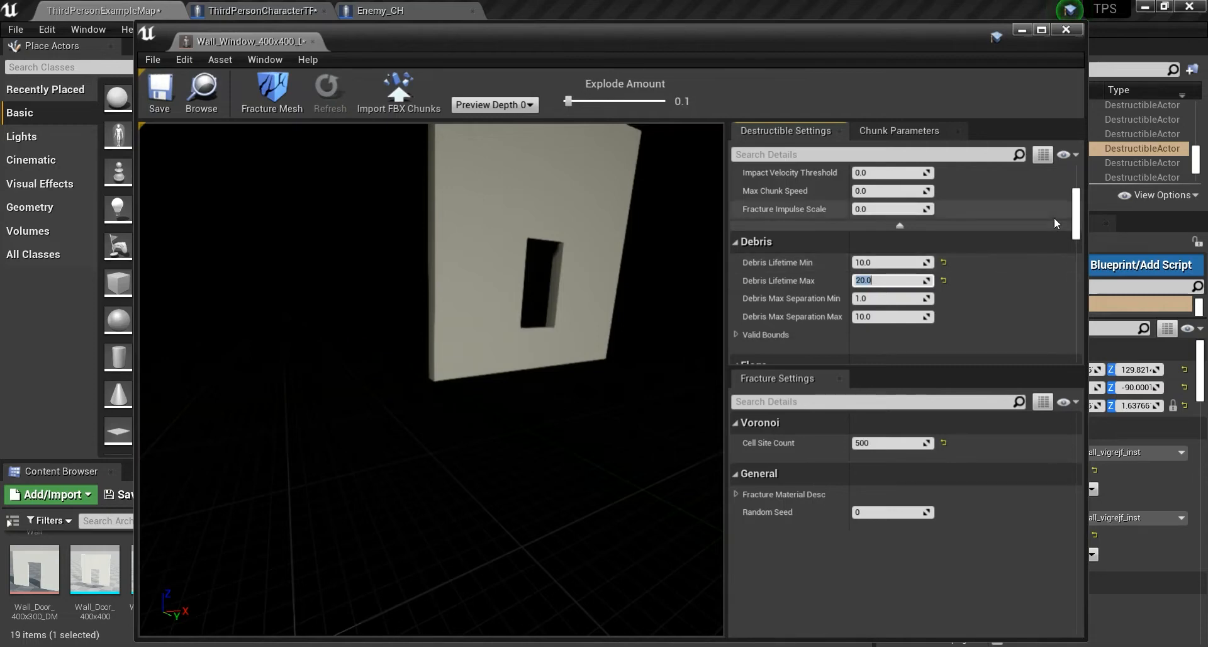
Step: Tick the Accumulate Damage and Debris Timeout checkboxes under Flags
scroll(down, 3)
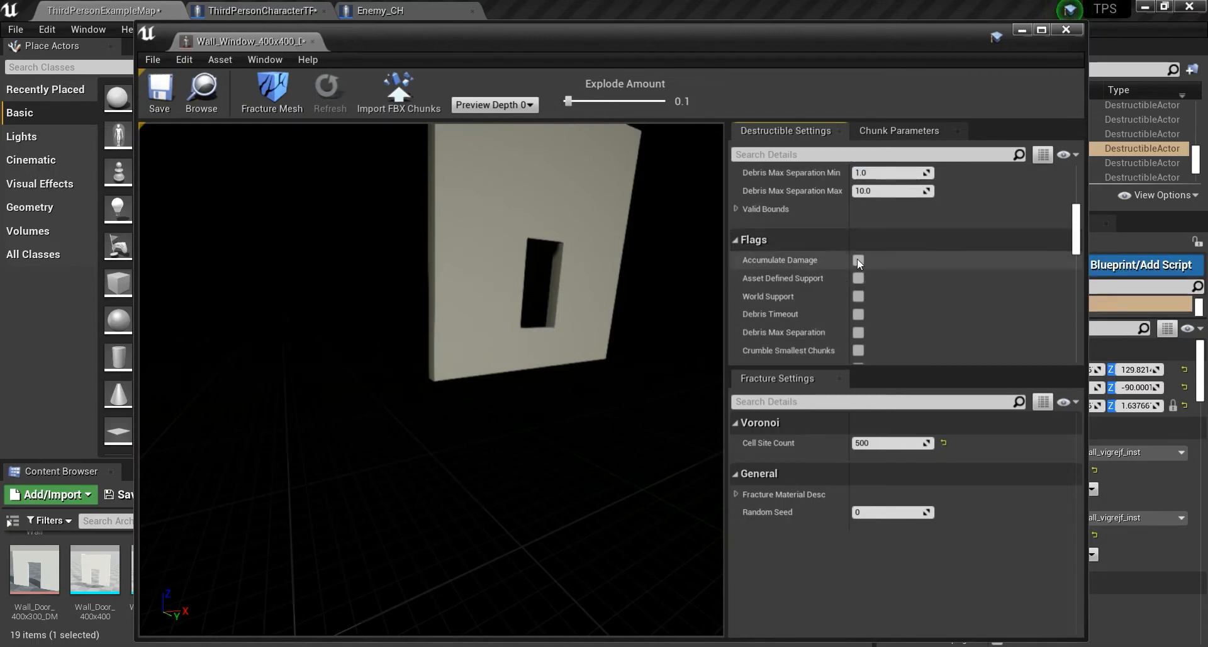
click(858, 260)
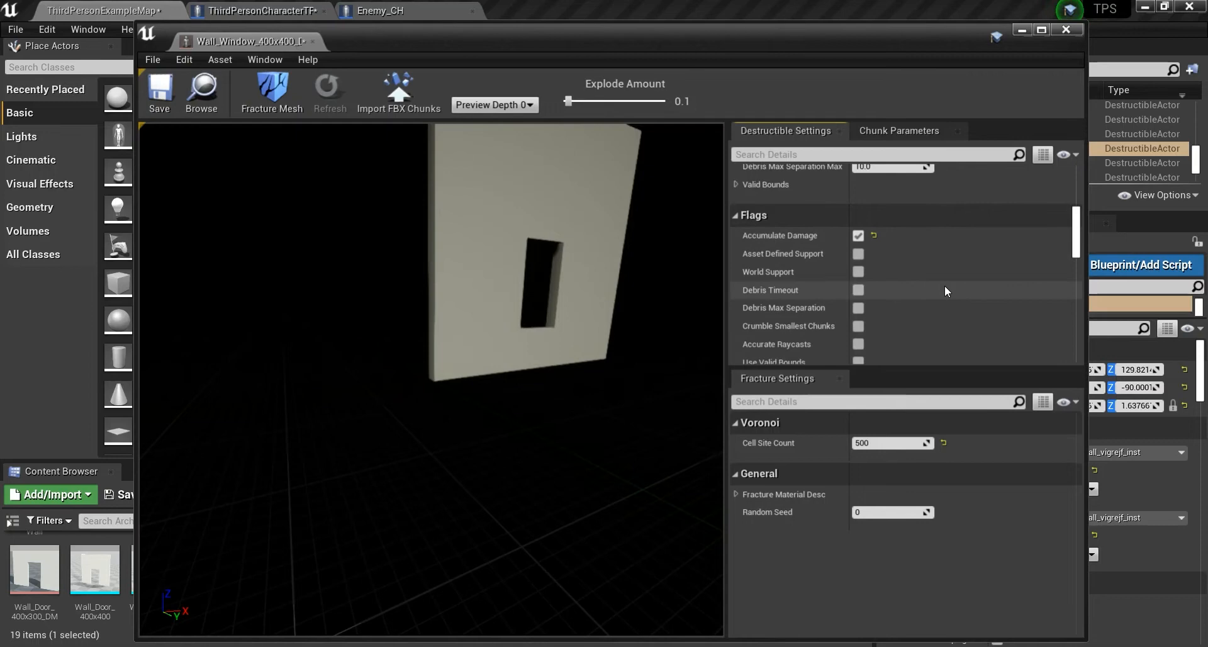
mouse_move(916, 303)
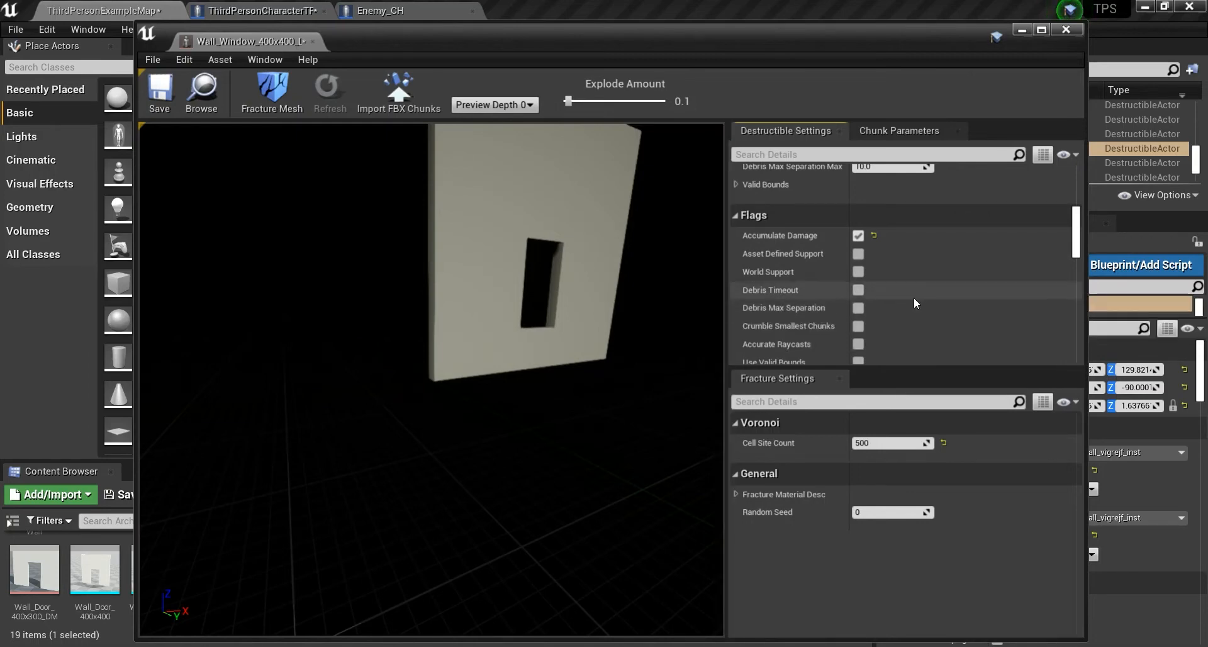
click(857, 289)
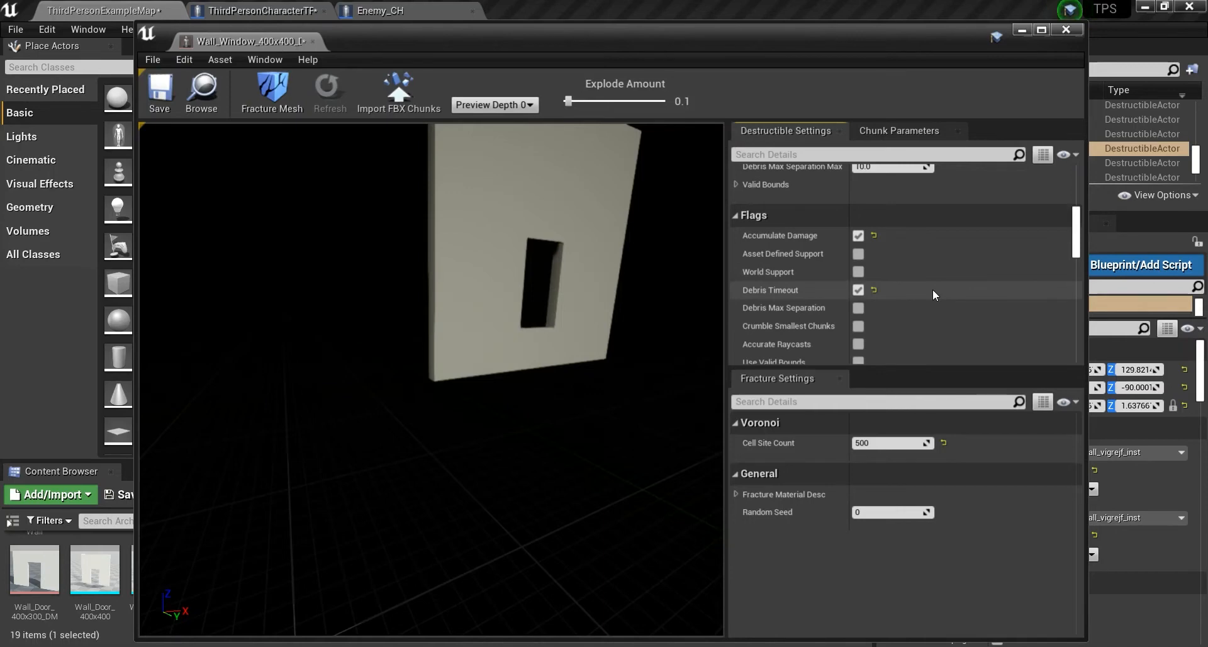
scroll(down, 3)
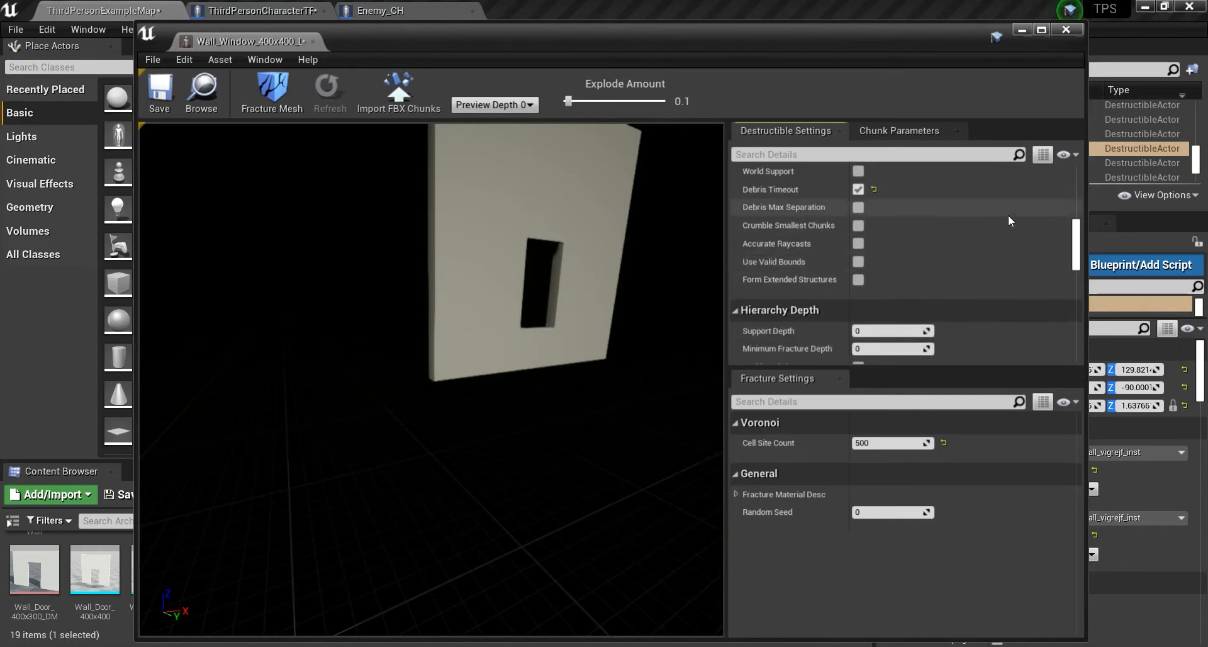
mouse_move(841, 291)
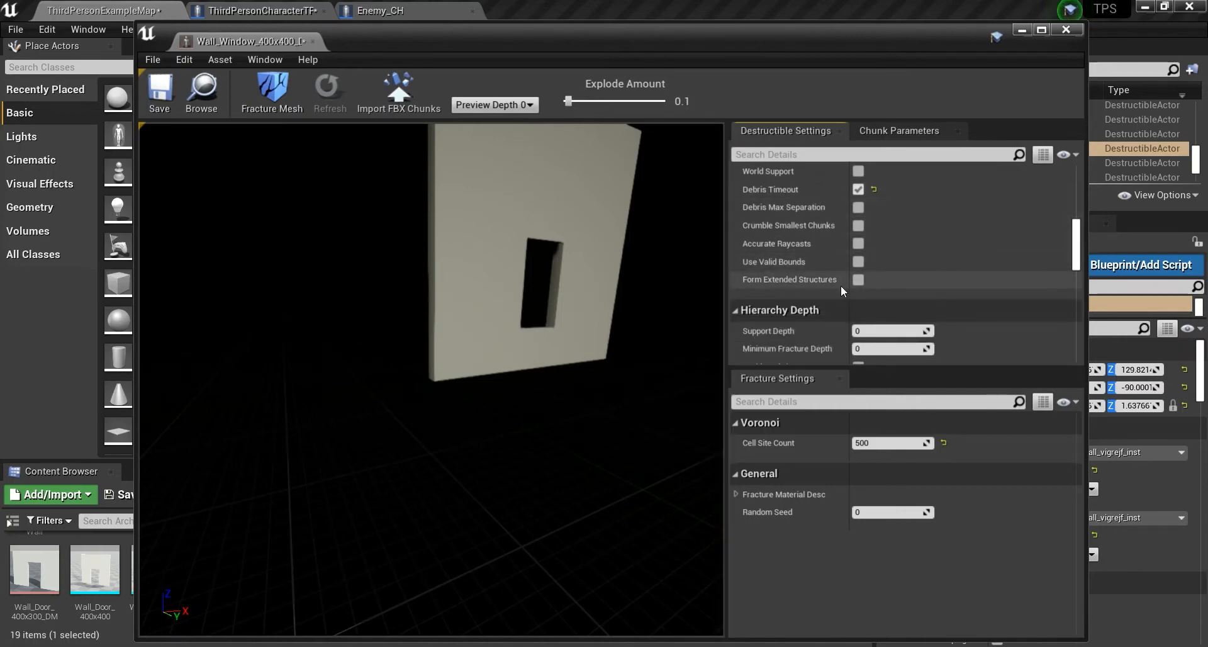
mouse_move(823, 90)
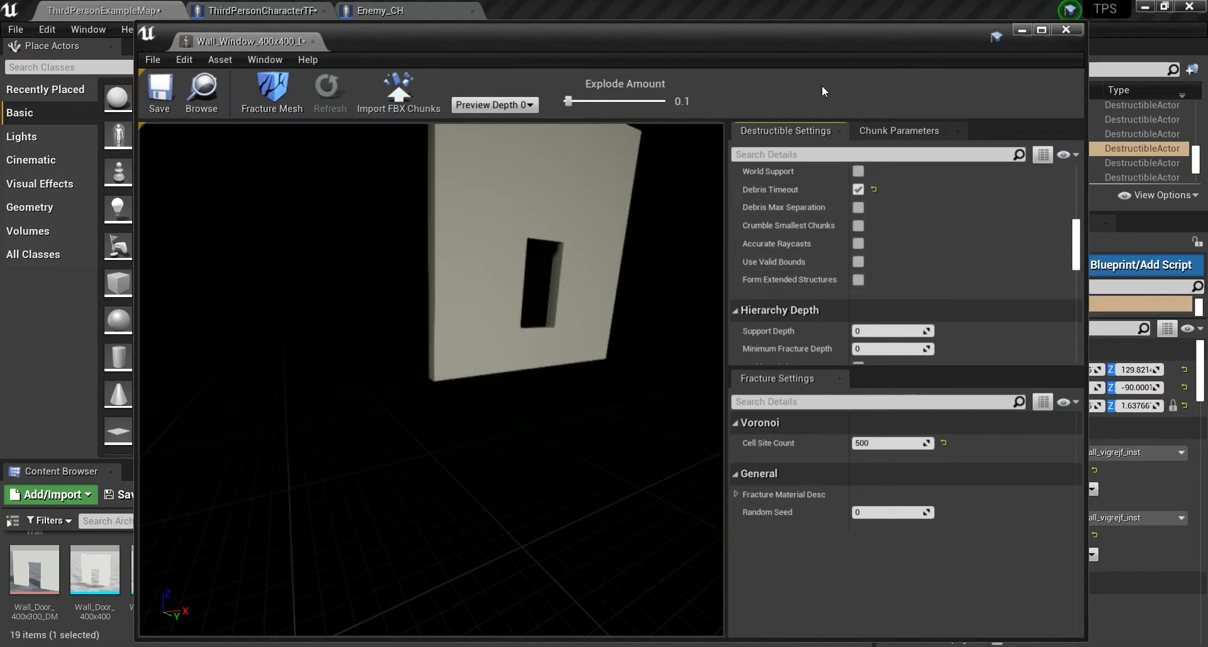
mouse_move(824, 286)
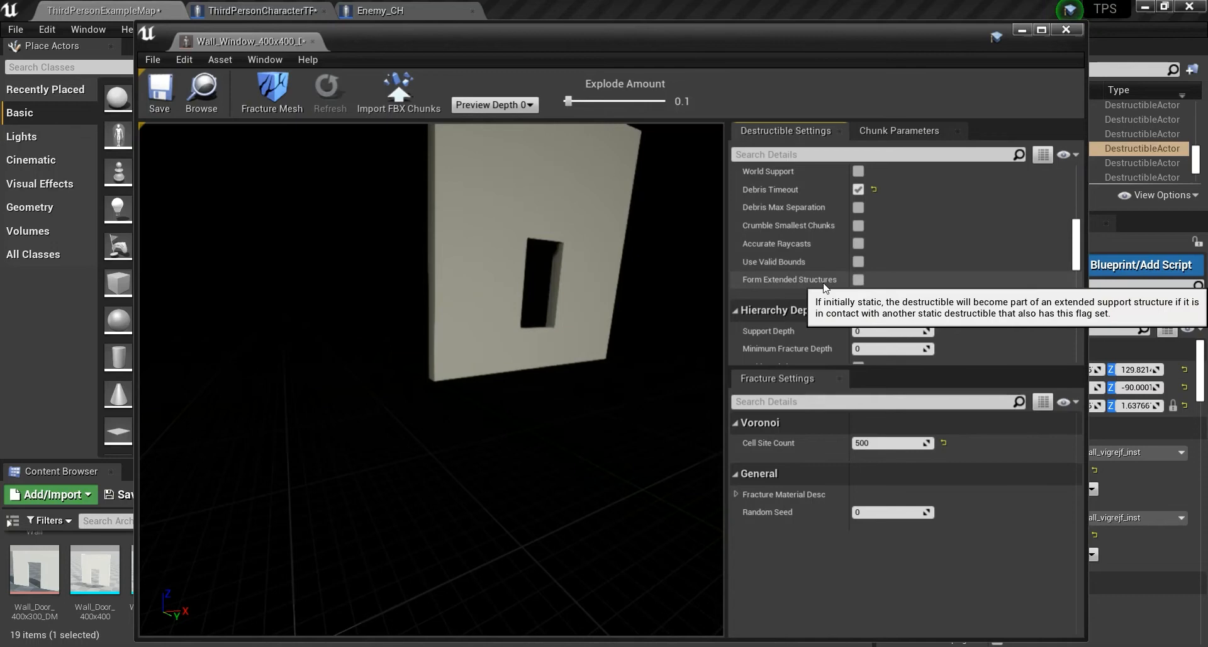
mouse_move(805, 285)
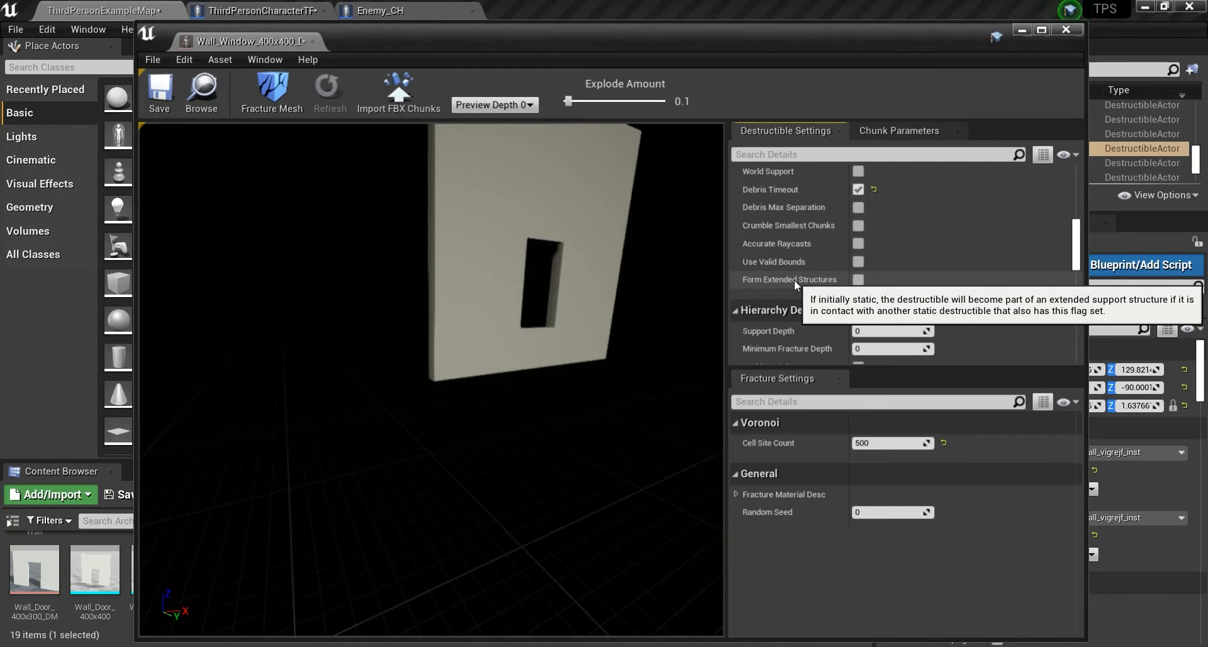
mouse_move(769, 267)
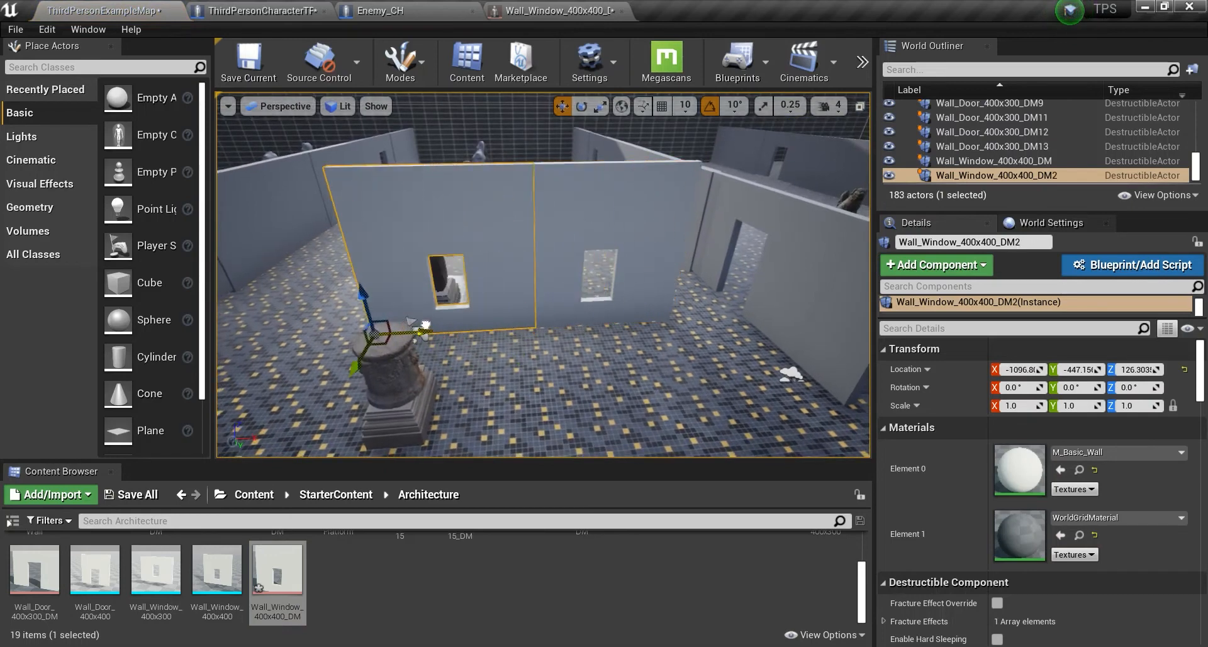
Step: Drag the floating Wall_Window destructible editor tab into the main tab bar
drag(420, 331, 405, 327)
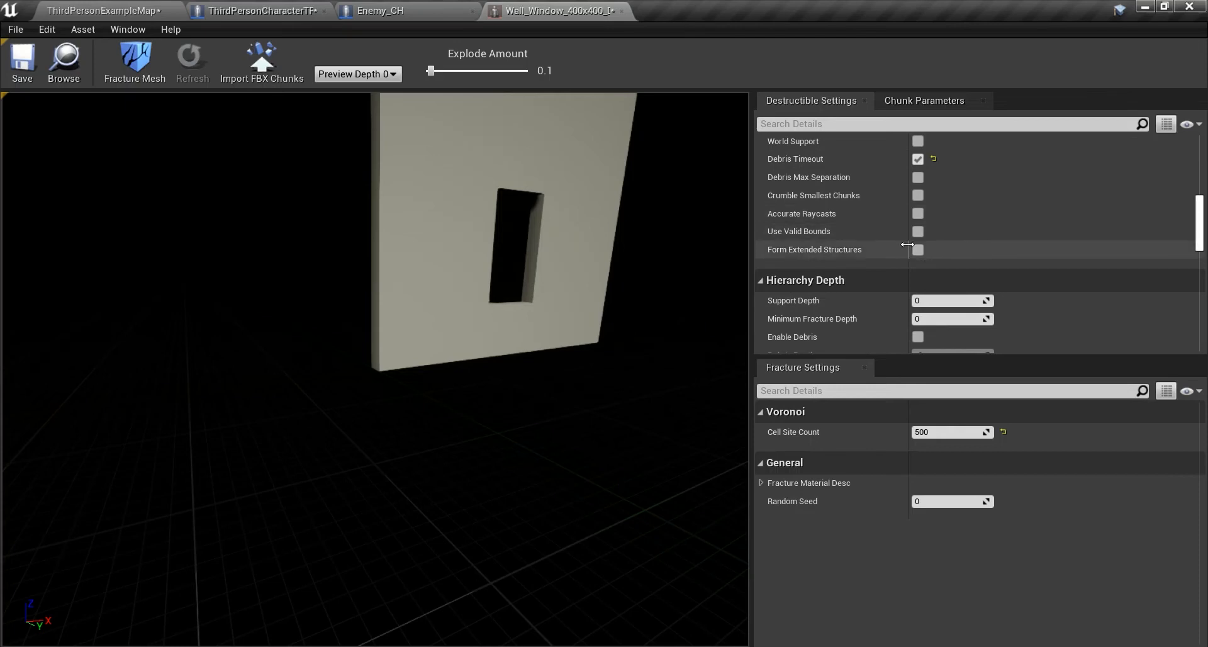
Step: Scroll the destructible settings down to the Hierarchy Depth Support Depth field
scroll(down, 3)
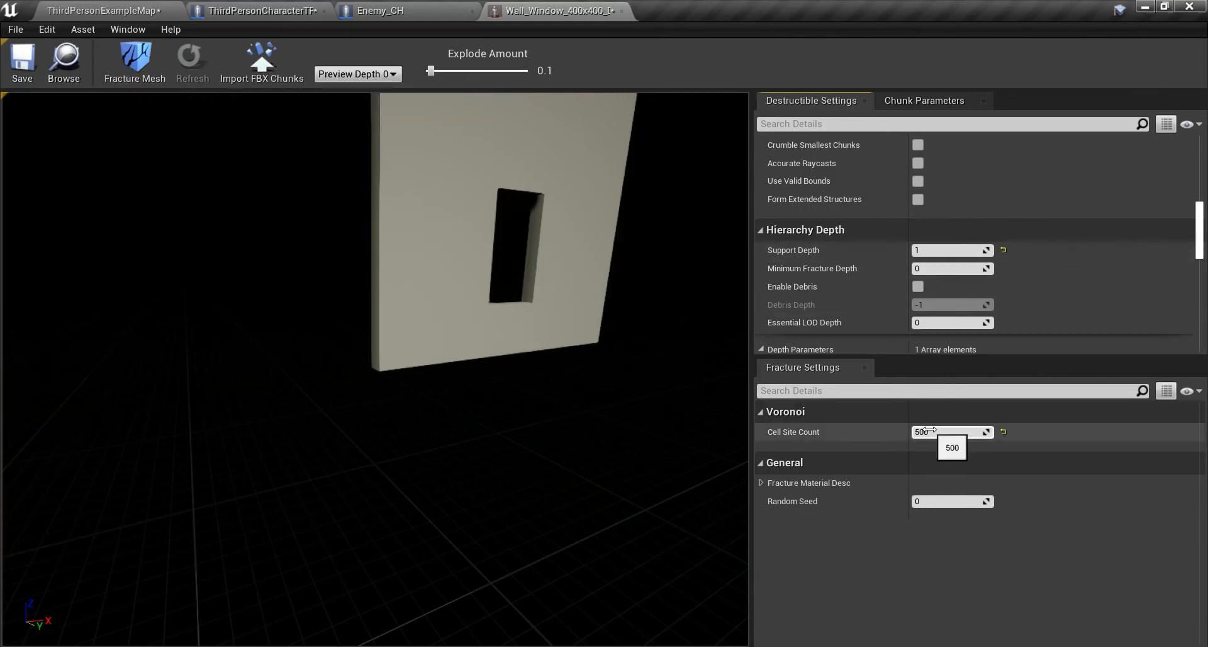
mouse_move(991, 317)
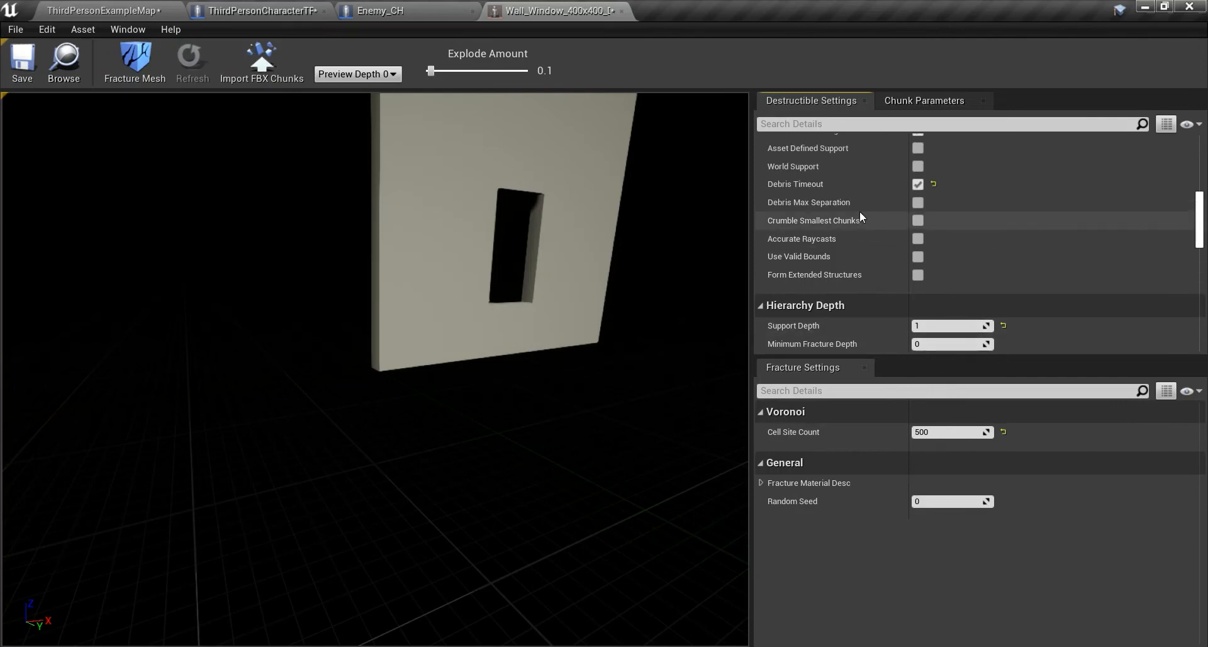
mouse_move(795, 189)
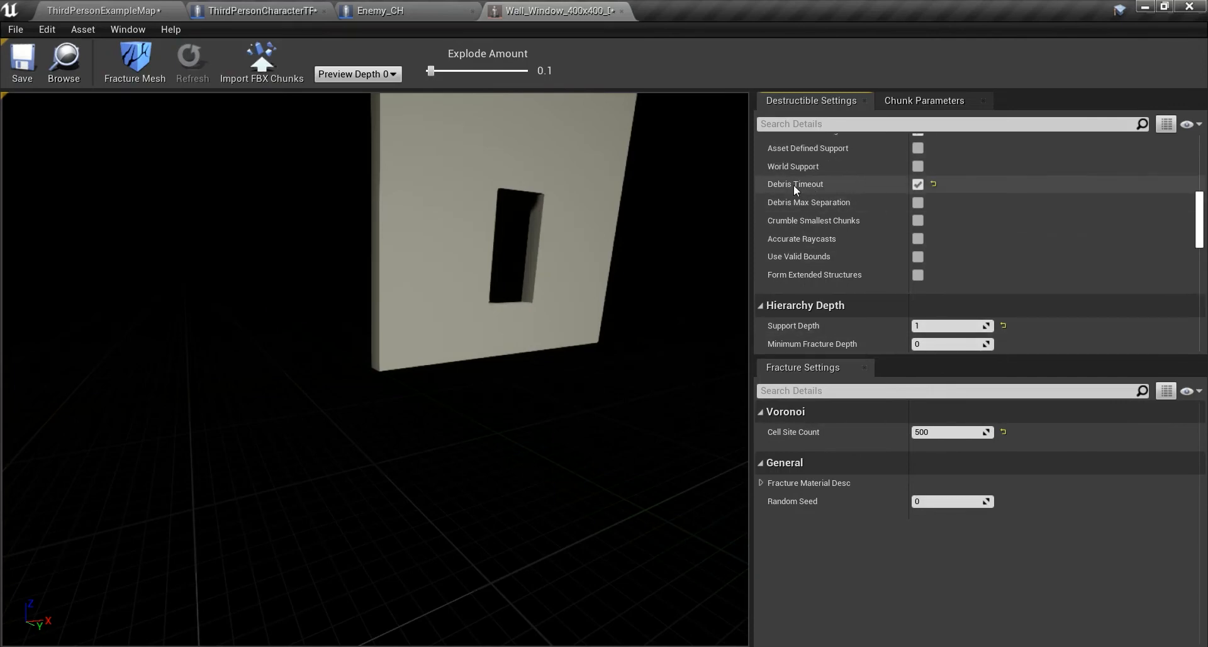
mouse_move(829, 192)
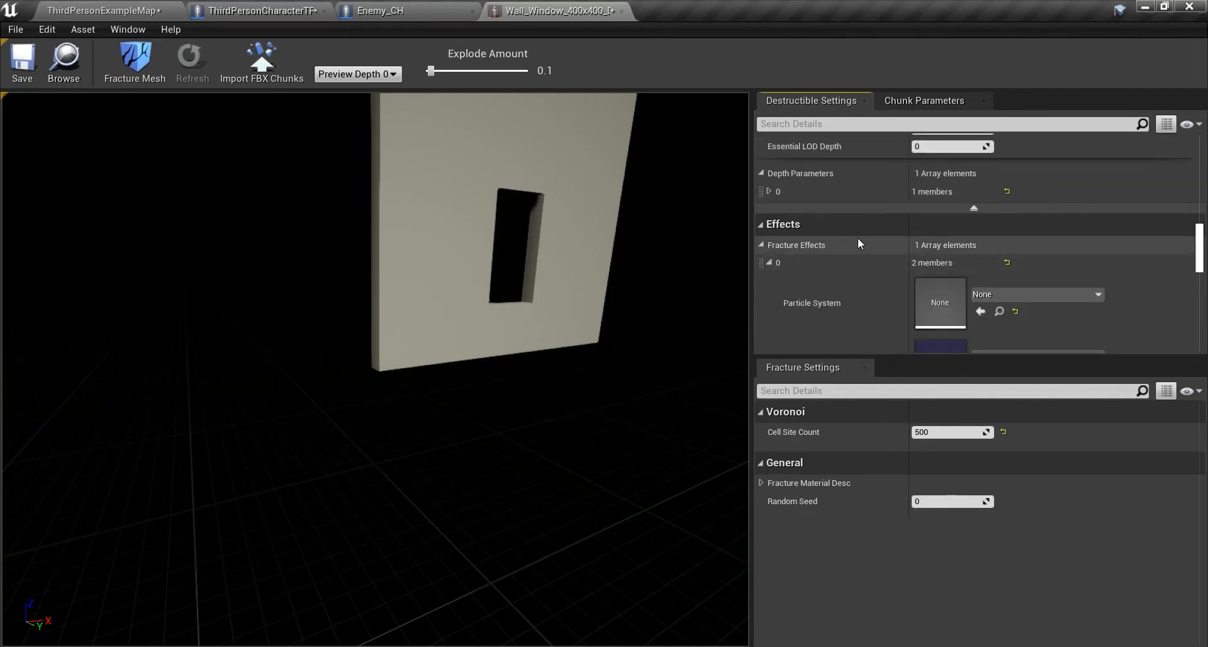
scroll(down, 3)
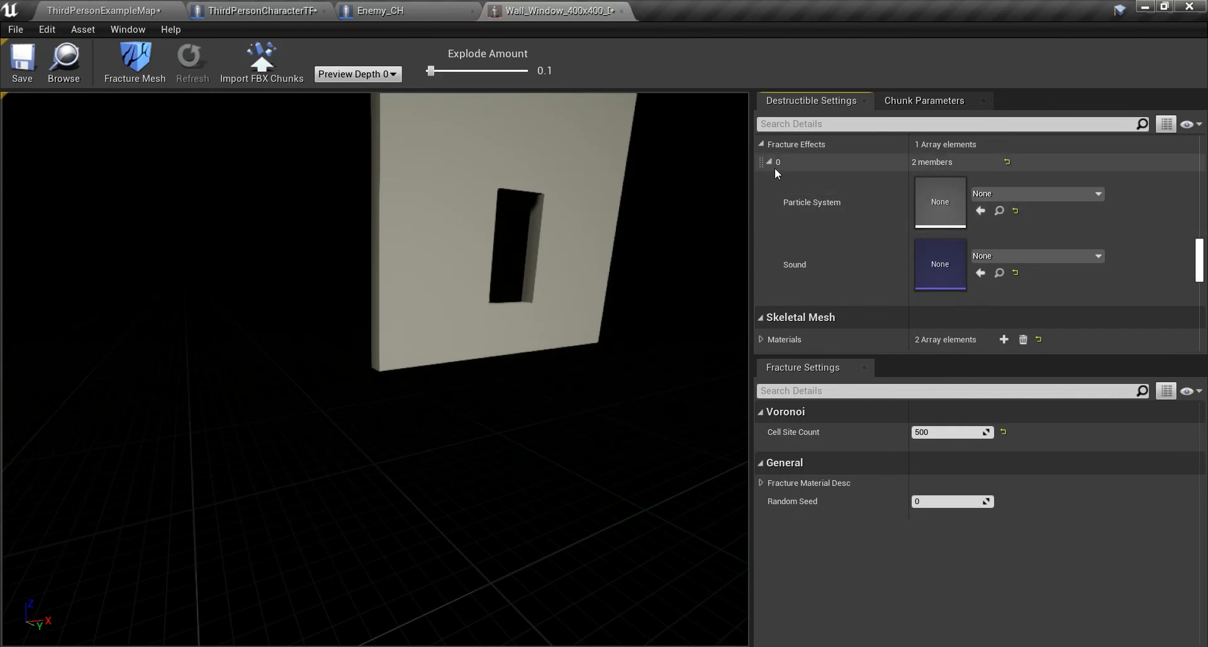
mouse_move(784, 168)
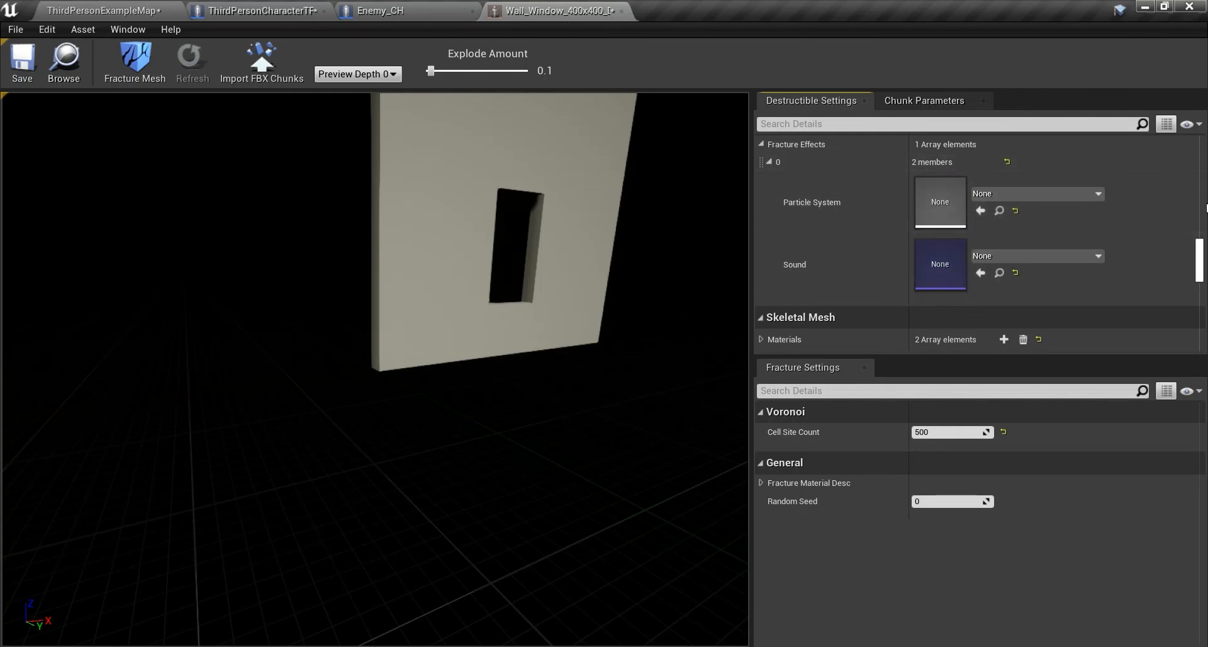
mouse_move(1044, 273)
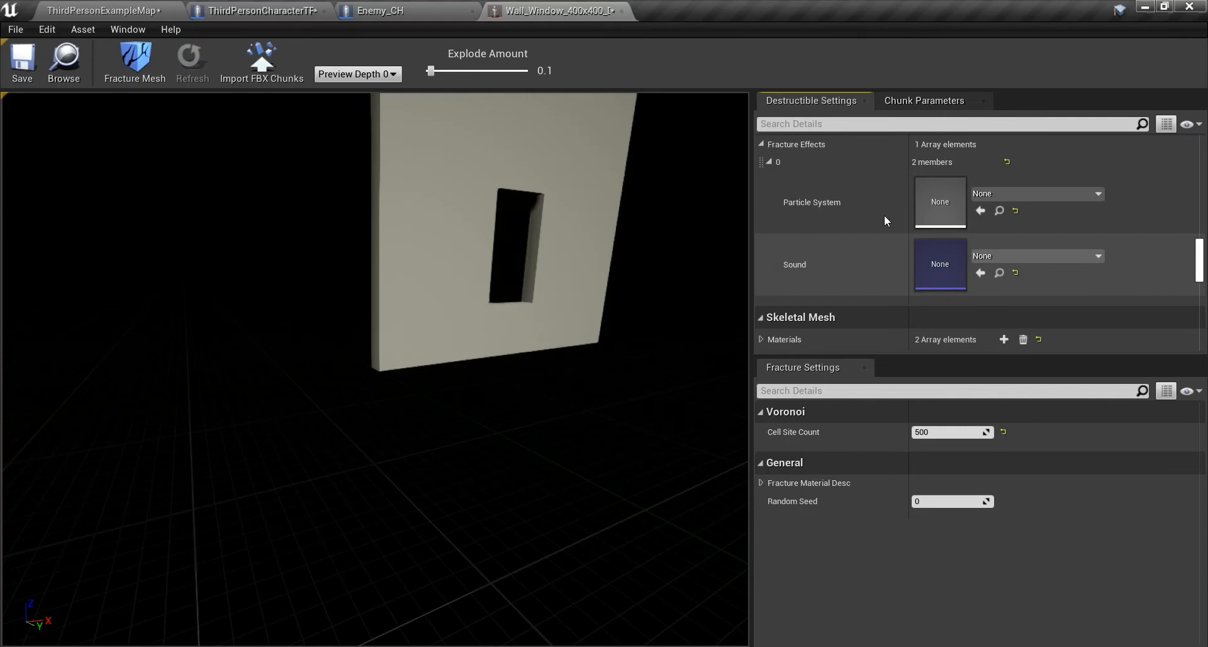
mouse_move(141, 62)
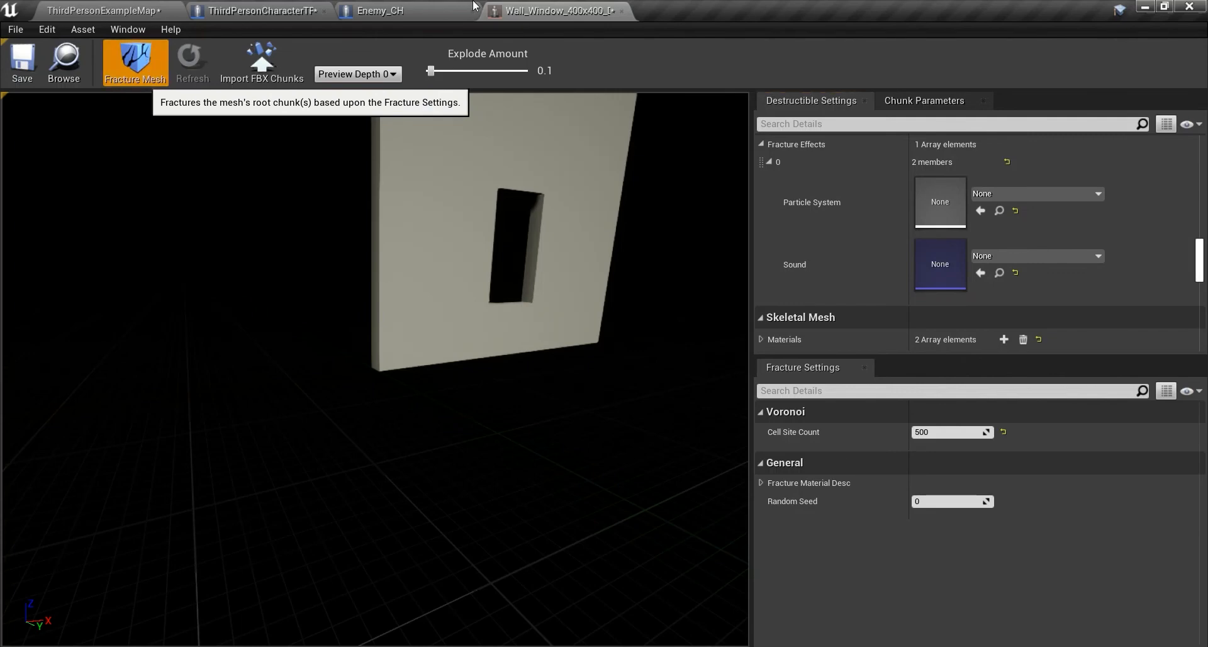
Step: Fracture the window-wall destructible mesh into Voronoi chunks and return to ThirdPersonExampleMap
click(134, 60)
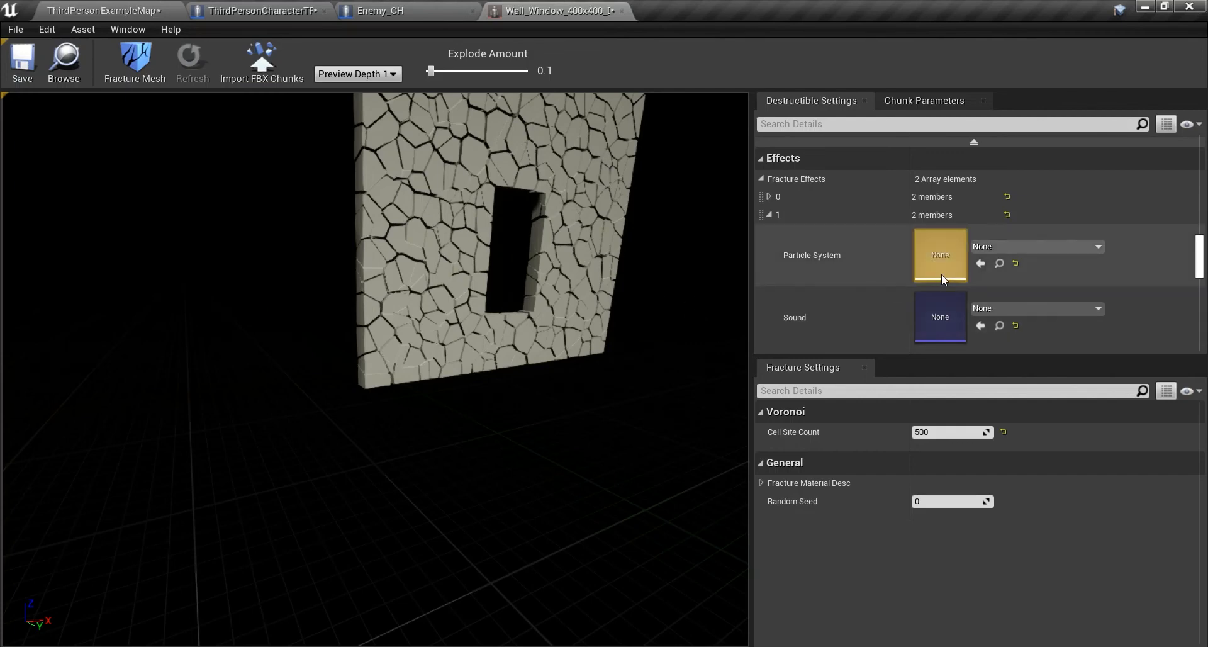
scroll(down, 3)
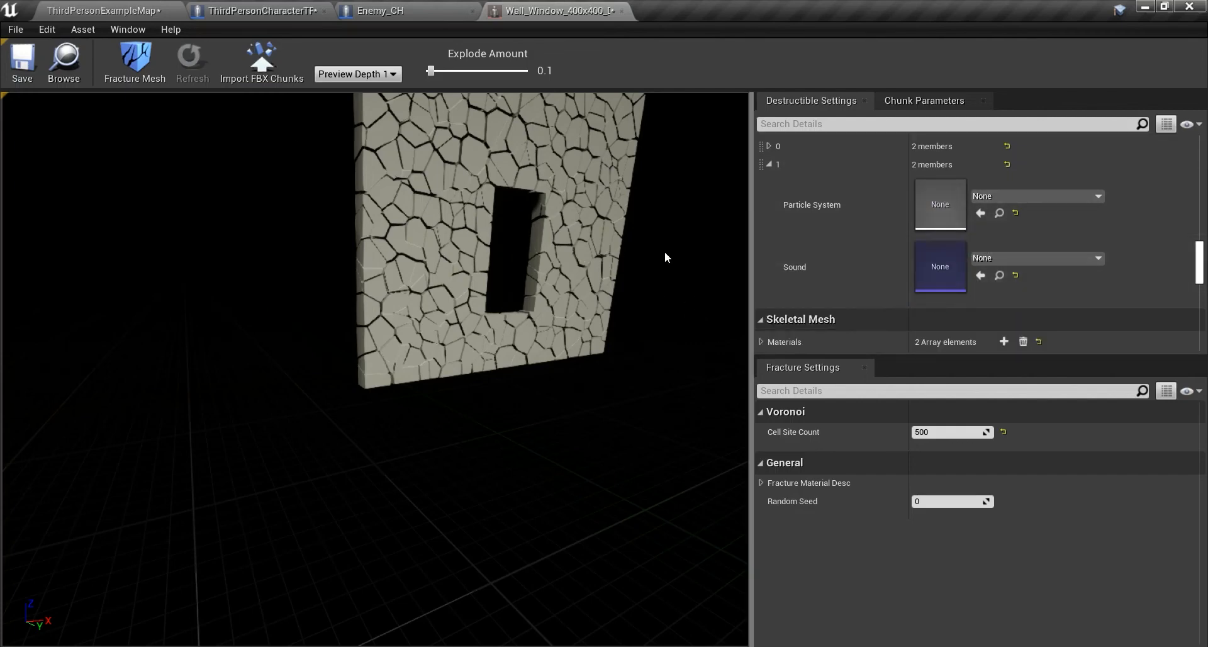
scroll(down, 3)
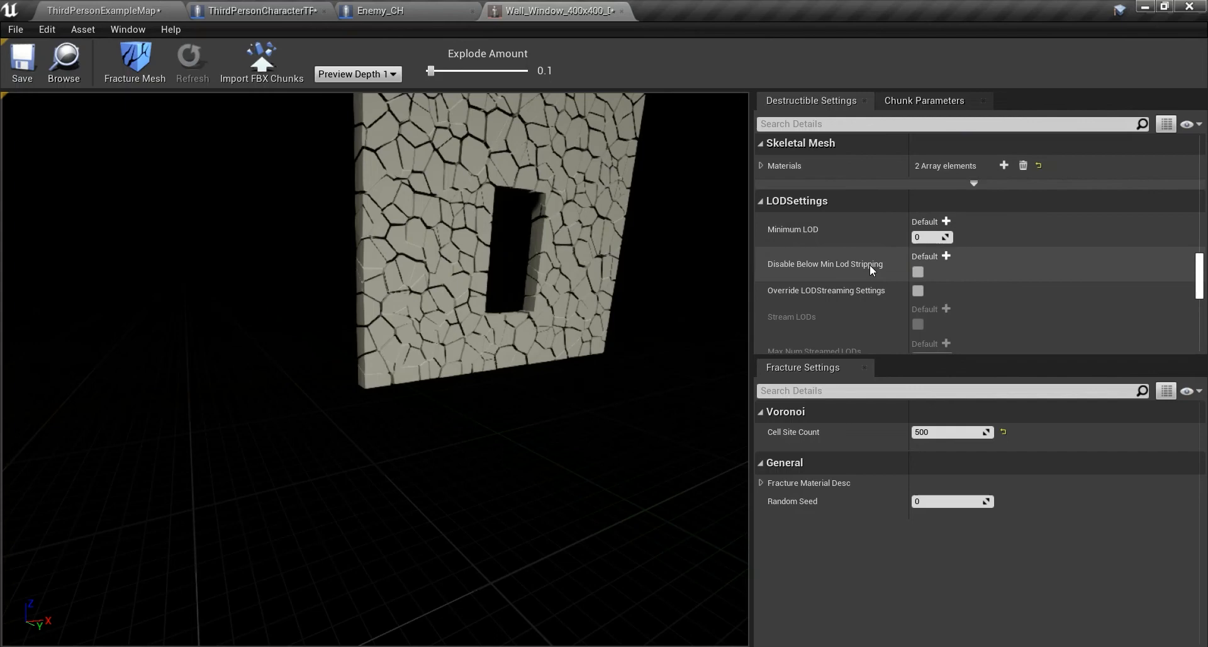
scroll(down, 3)
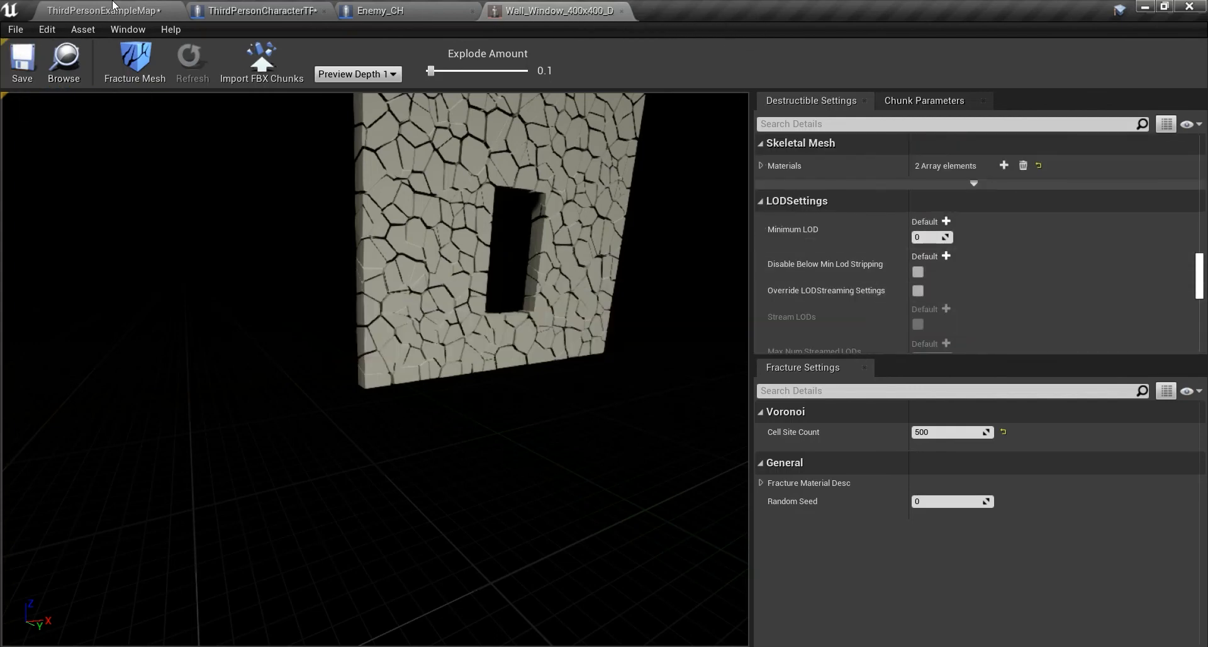
click(82, 9)
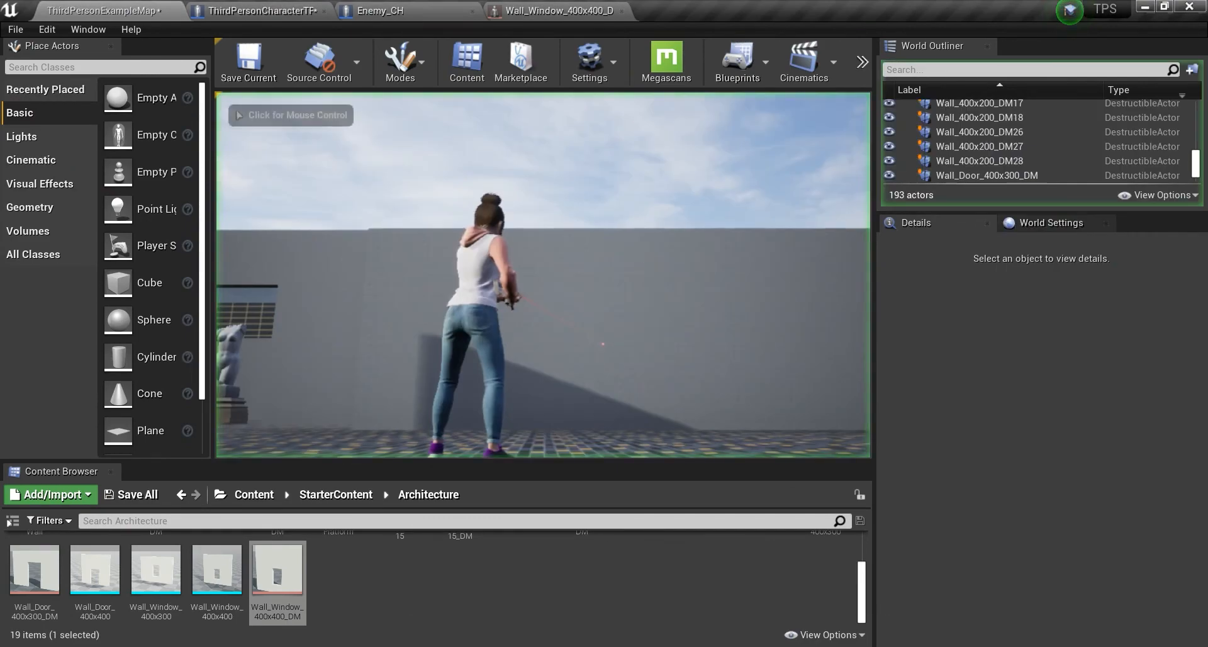
Step: Shoot the fractured destructible wall slab twice so it breaks into chunks
click(290, 116)
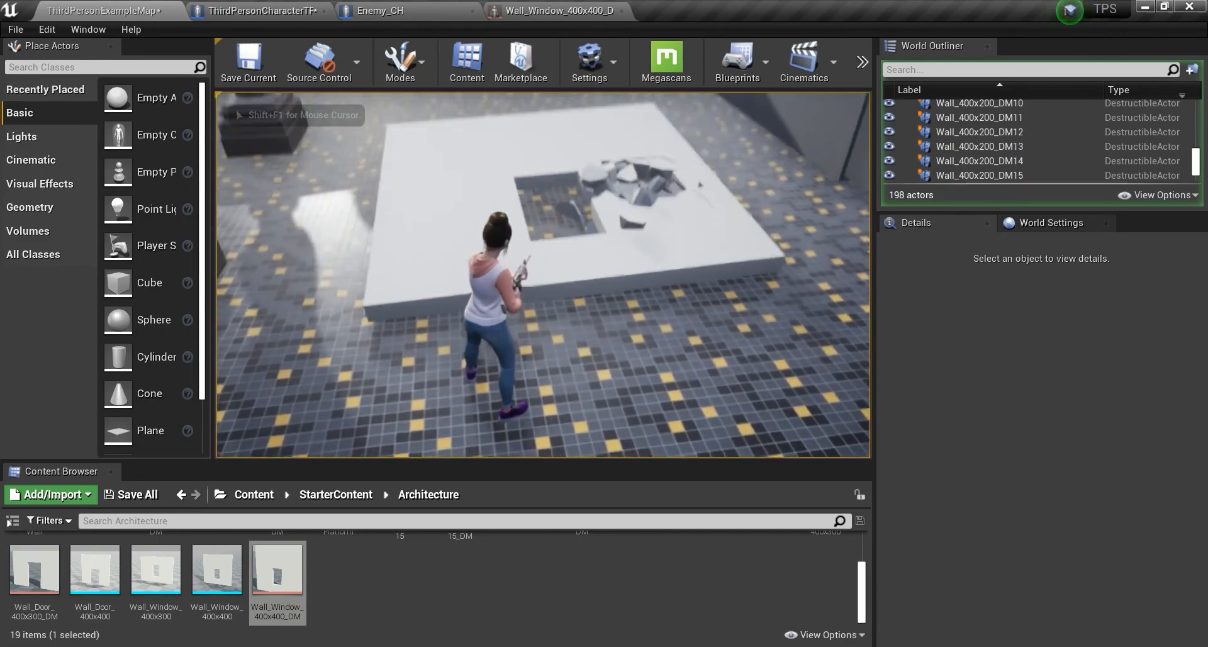
click(560, 12)
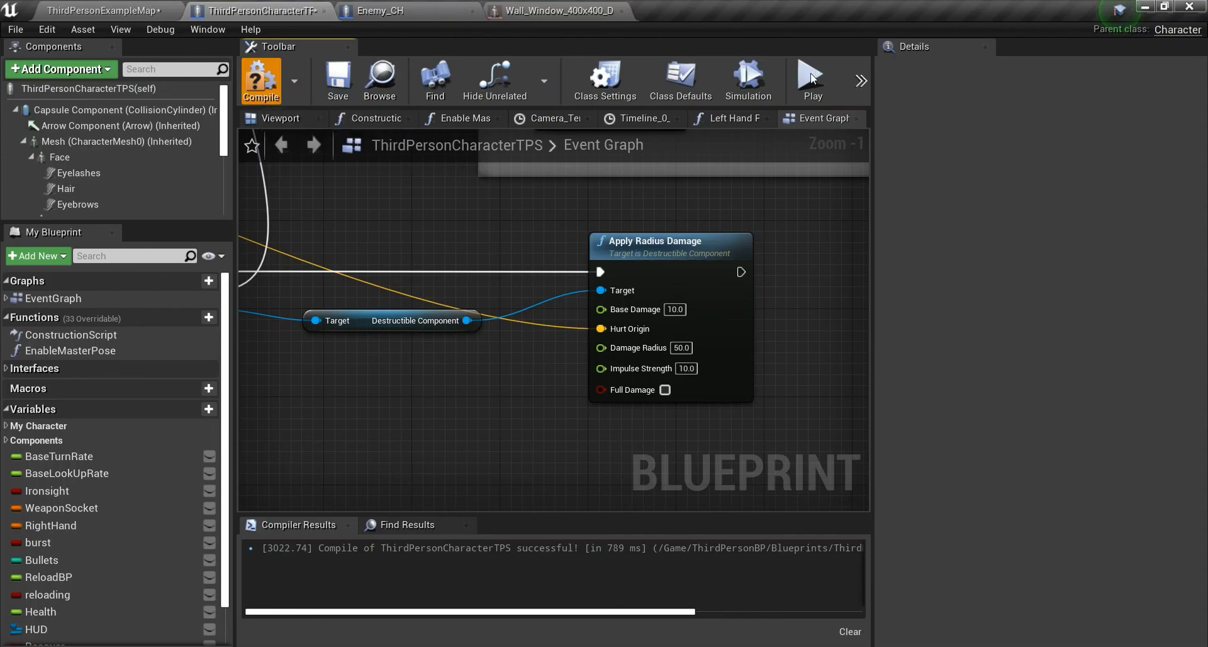
Step: Launch a Standalone play-test from the ThirdPersonCharacterTPS blueprint editor
click(813, 74)
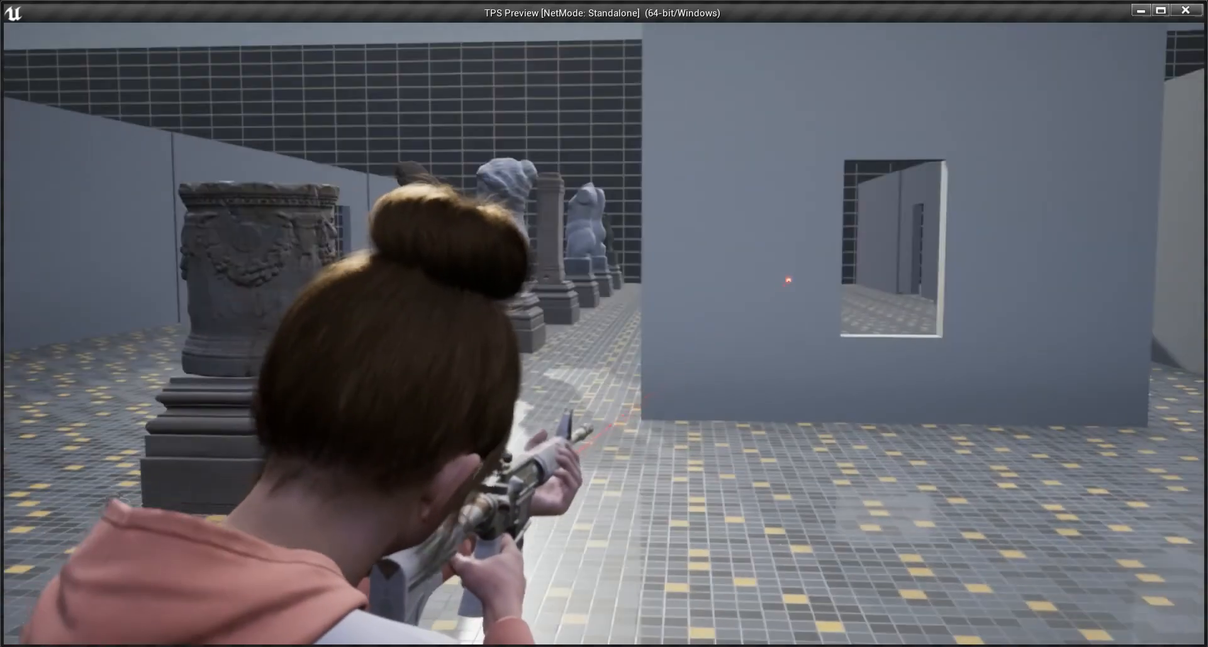